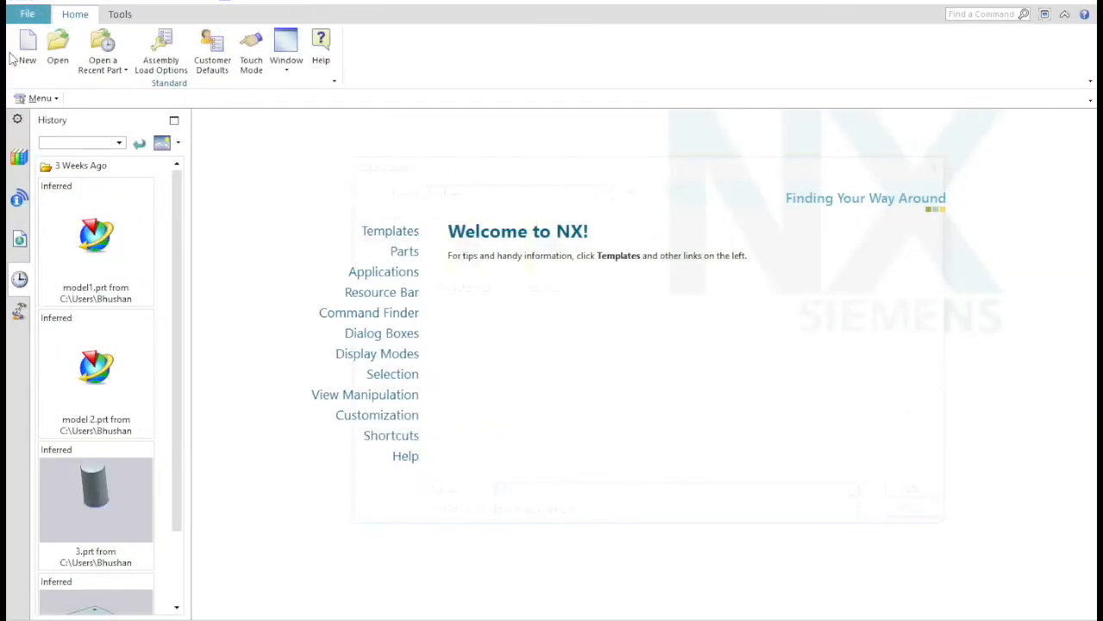
Create a new millimetre part, model1.prt, from the Model template
{"action": "left_click", "coordinate": [27, 43]}
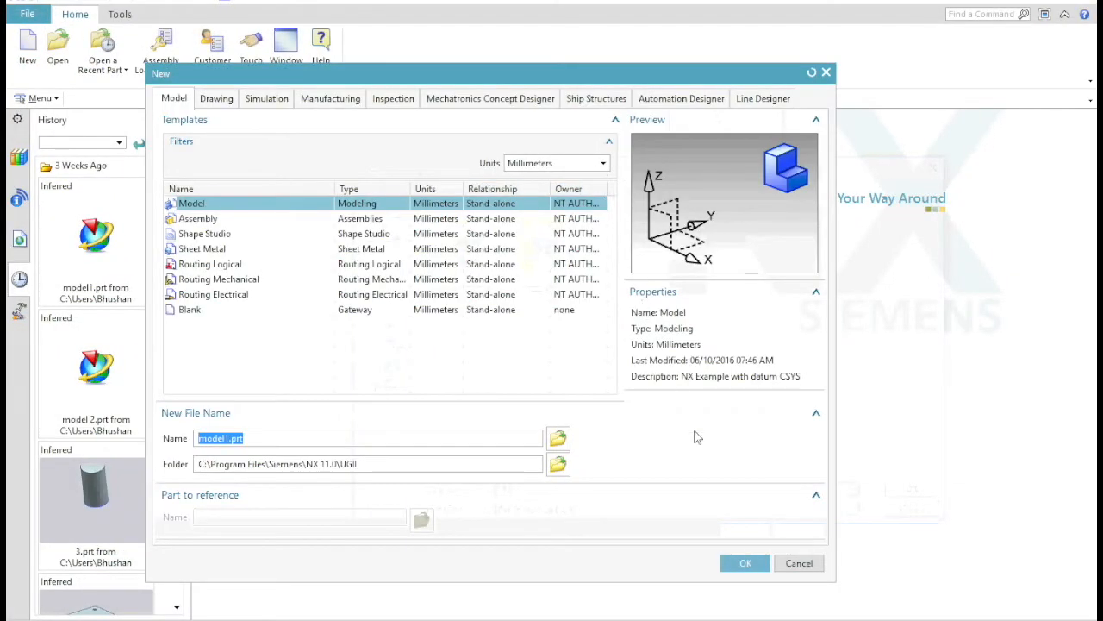
{"action": "left_click", "coordinate": [745, 563]}
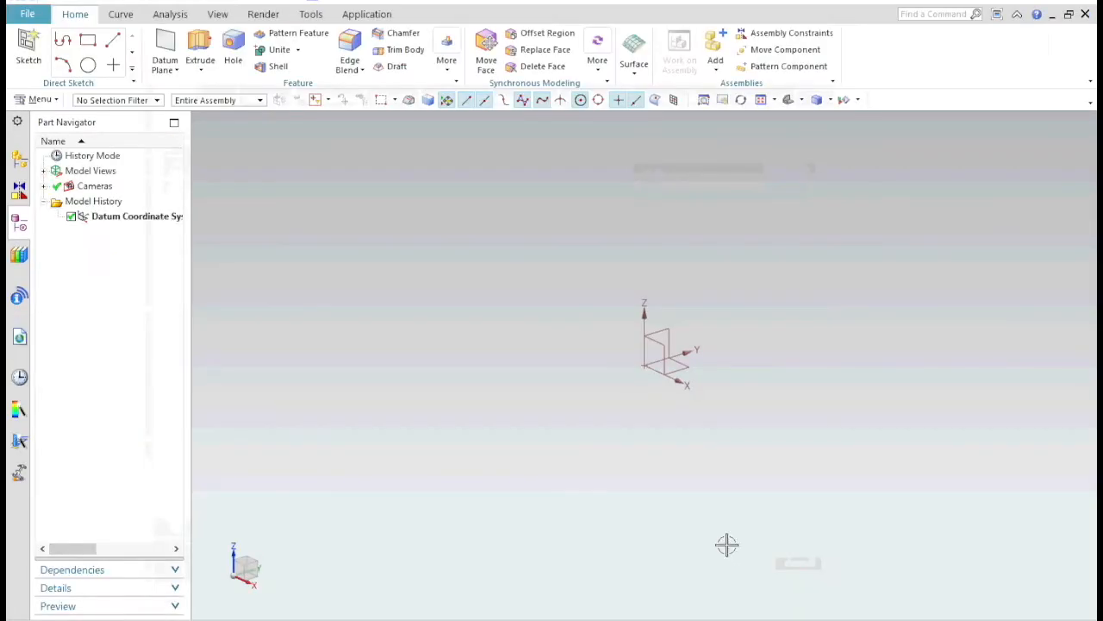
Sketch a radius-22 circle centred at the origin on the default plane
{"action": "left_click", "coordinate": [27, 48]}
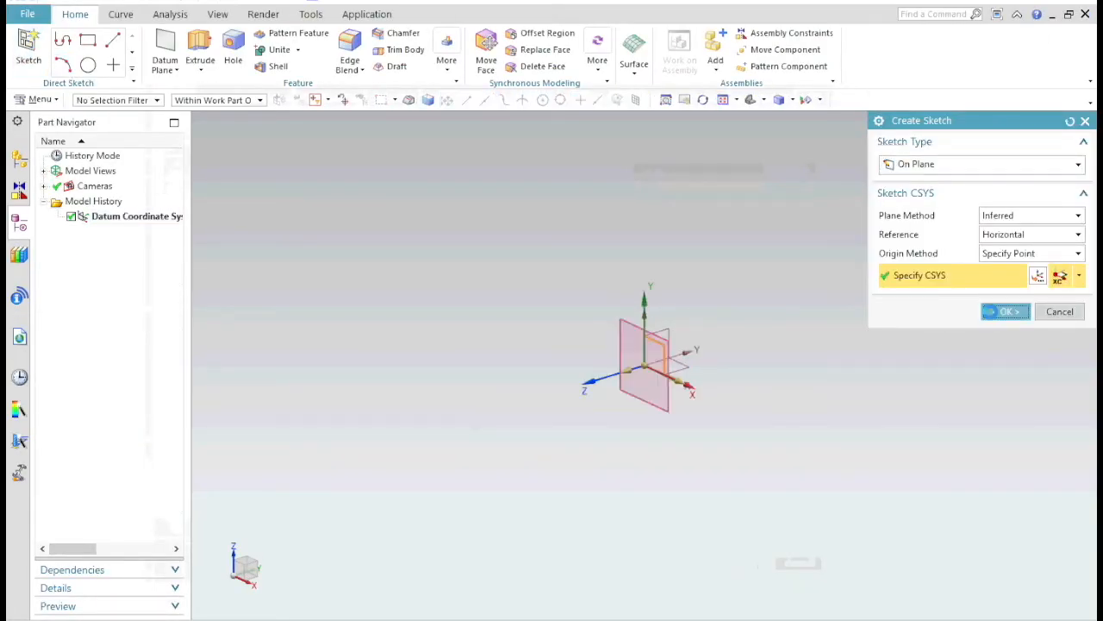
{"action": "left_click", "coordinate": [1006, 312]}
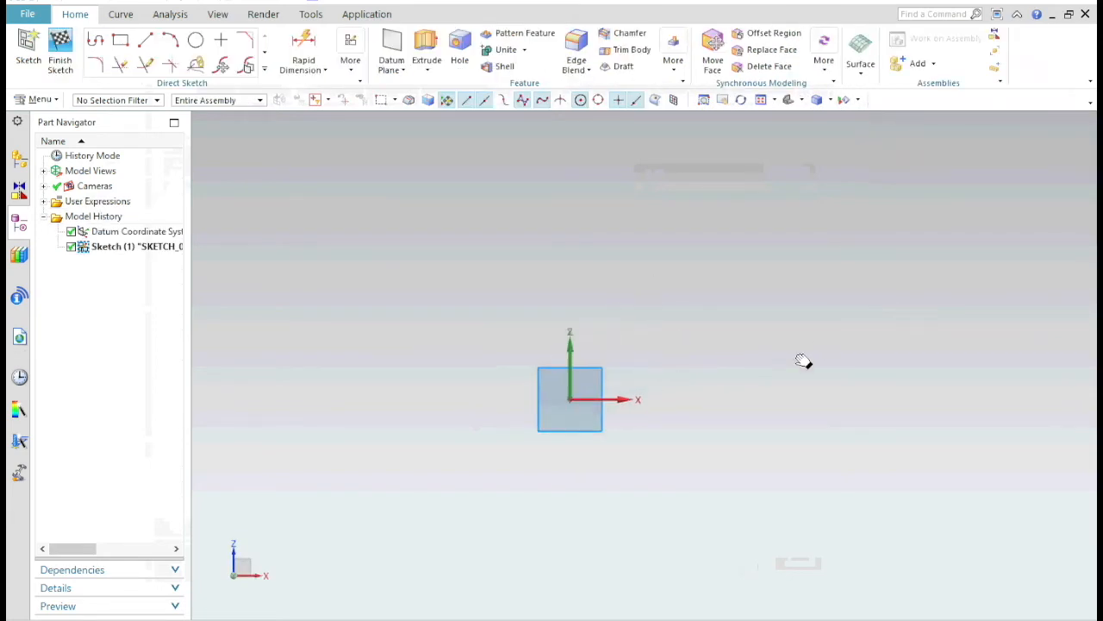
{"action": "left_click", "coordinate": [196, 41]}
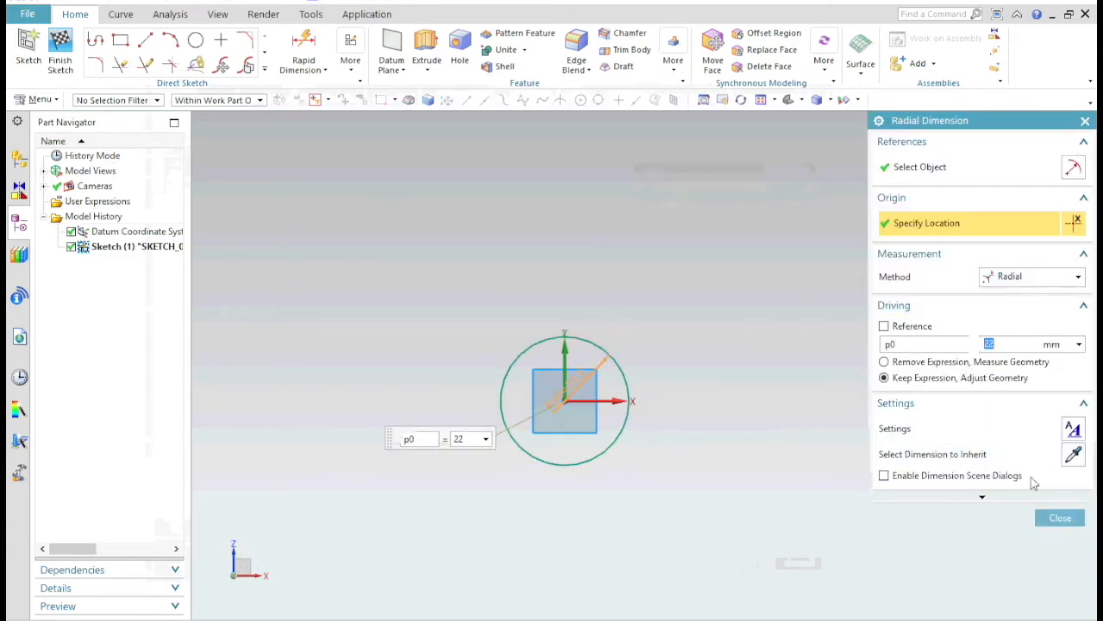
{"action": "left_click", "coordinate": [1061, 518]}
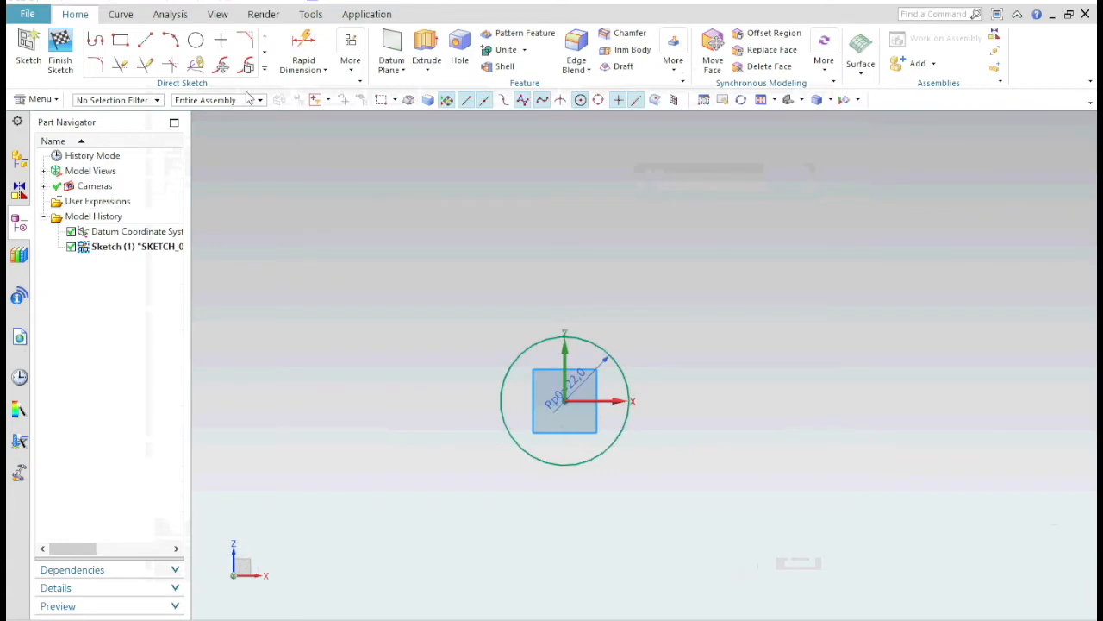
Draw a 49-long line at 15°, a radius-14 circle at its end, and a vertical line
{"action": "left_click", "coordinate": [146, 41]}
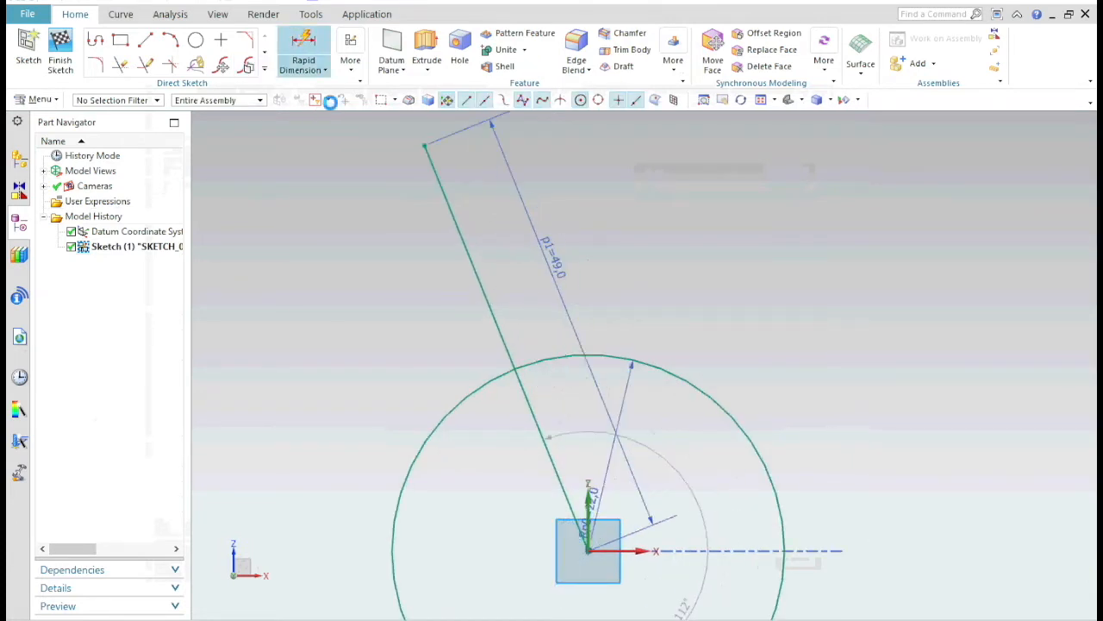
{"action": "left_click", "coordinate": [304, 47]}
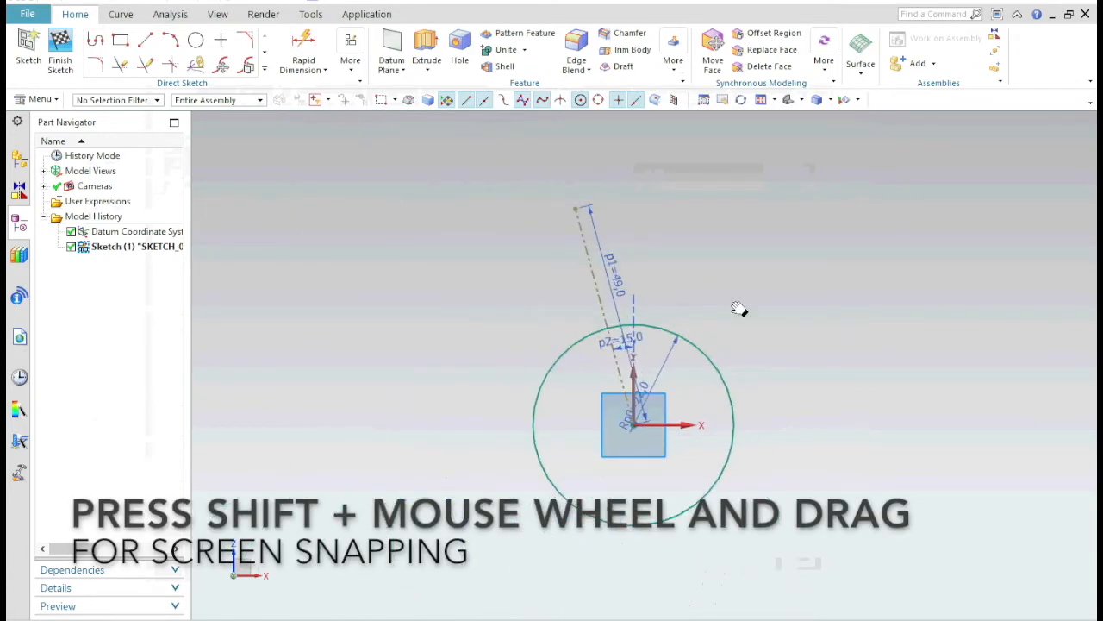
{"action": "left_click", "coordinate": [195, 40]}
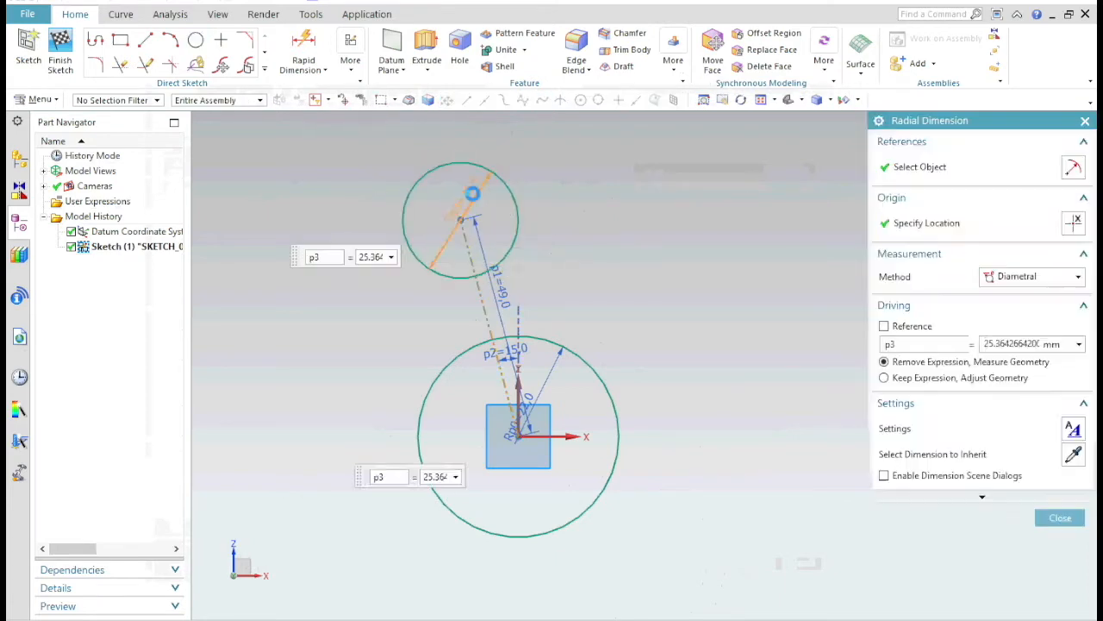
{"action": "left_click", "coordinate": [1032, 276]}
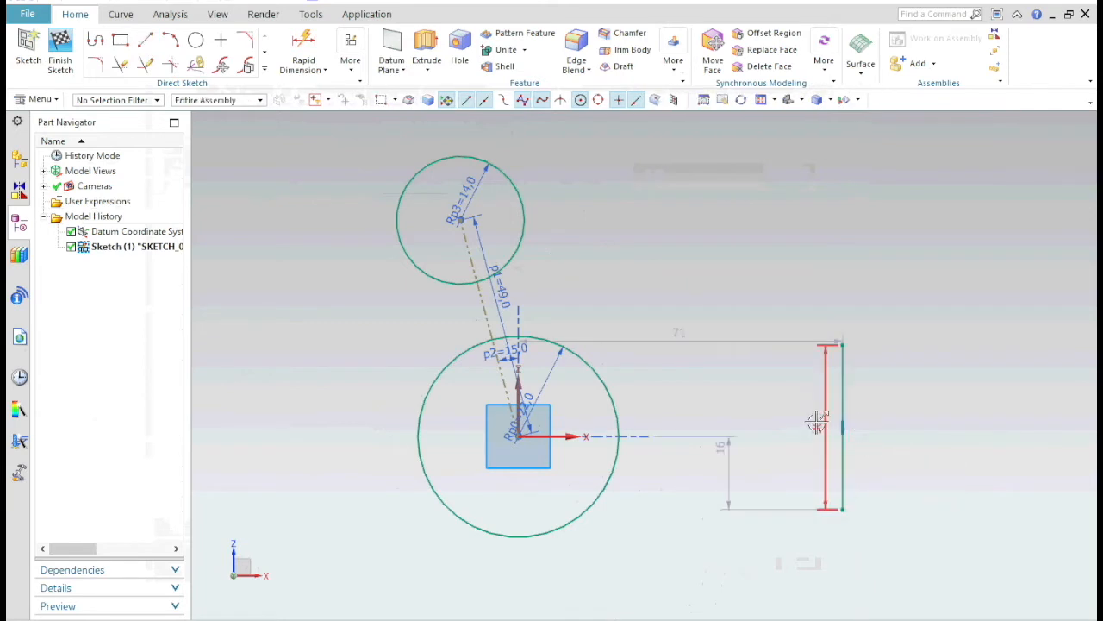
Dimension the vertical line 36 long and 57 horizontally from the origin
{"action": "left_click", "coordinate": [836, 422]}
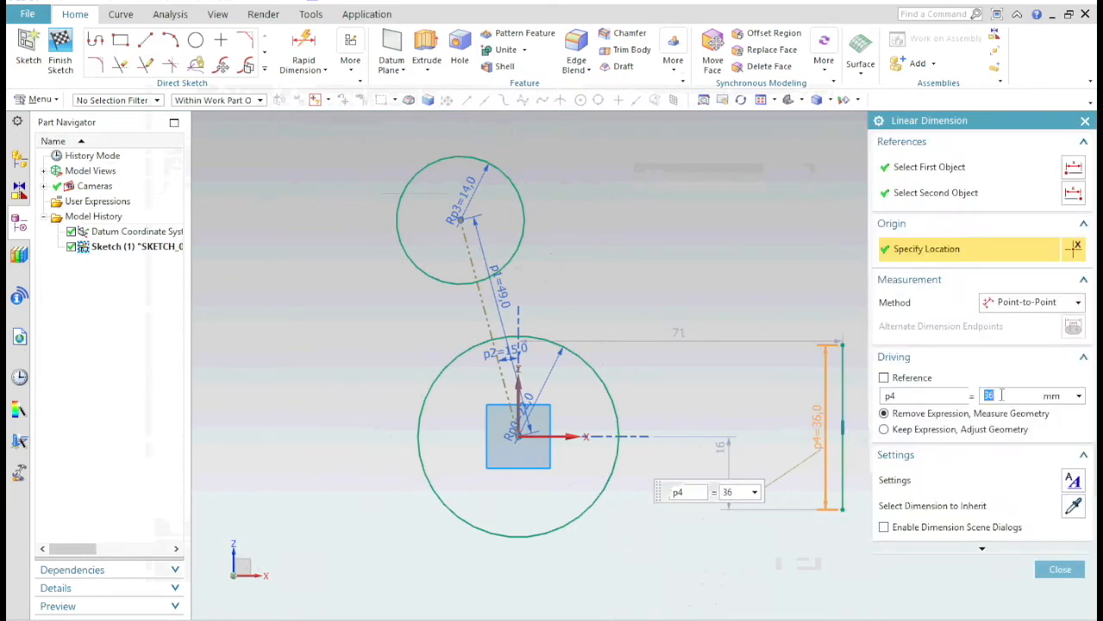
{"action": "left_click", "coordinate": [885, 428]}
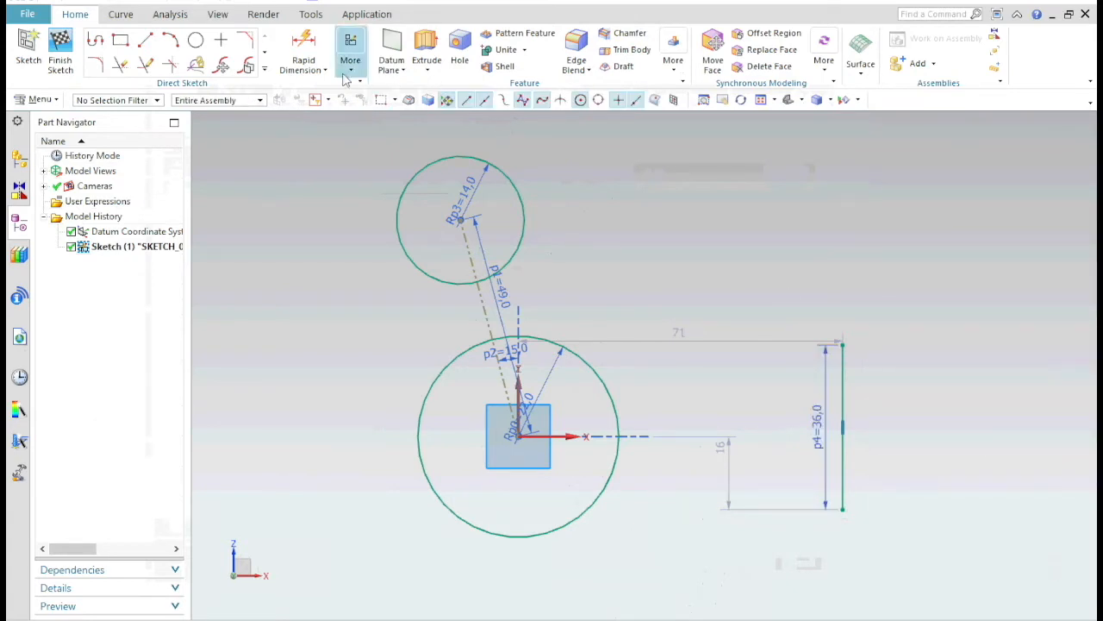
{"action": "left_click", "coordinate": [350, 45]}
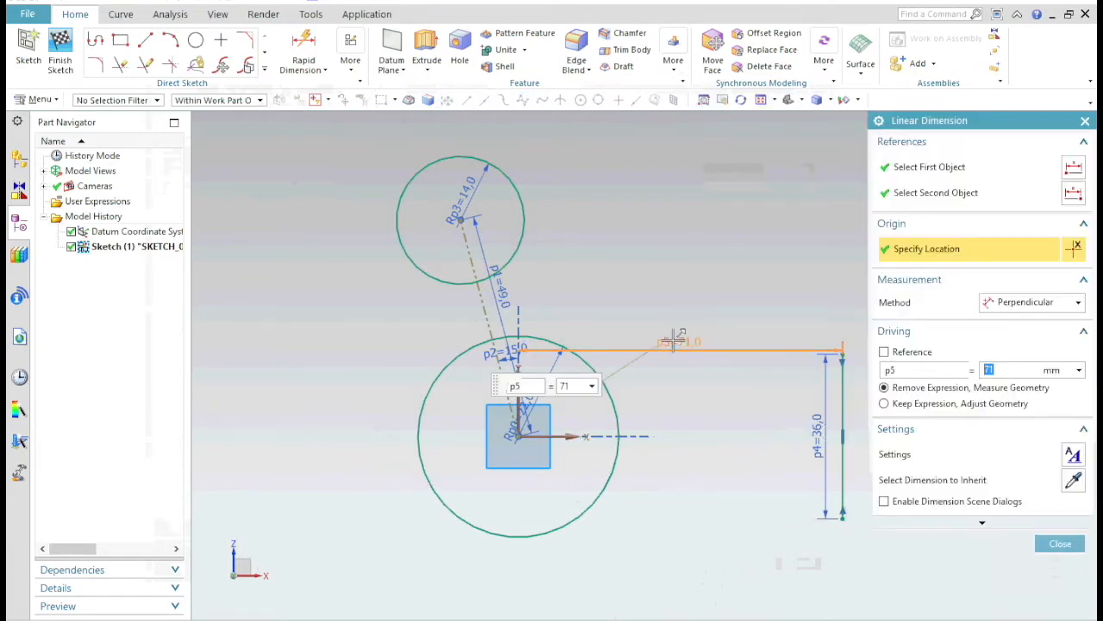
{"action": "type", "text": "57"}
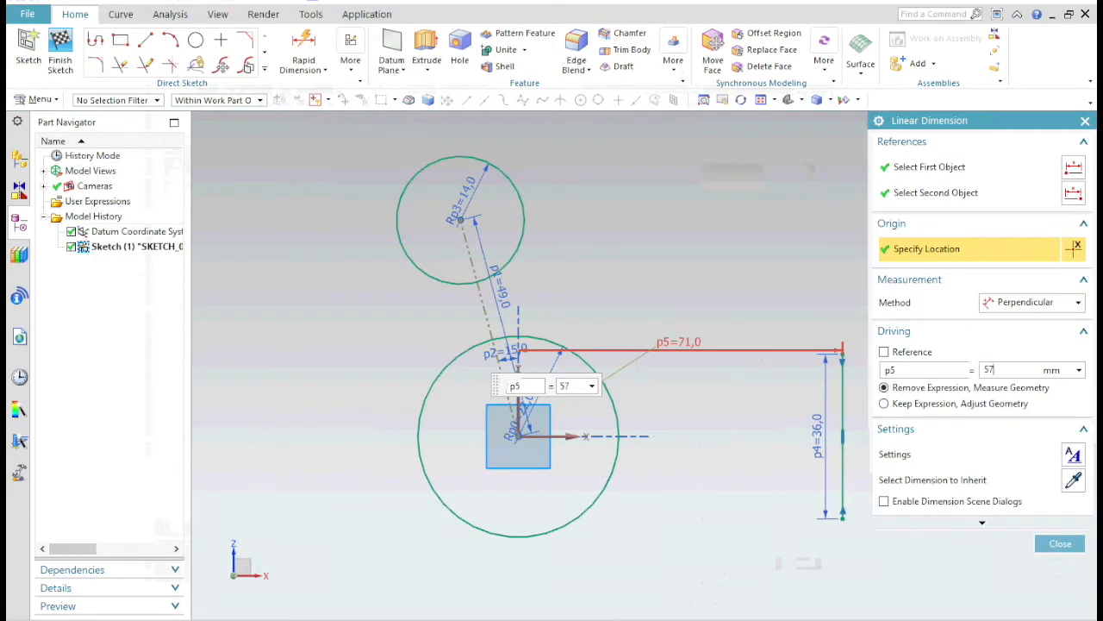
{"action": "left_click", "coordinate": [1059, 543]}
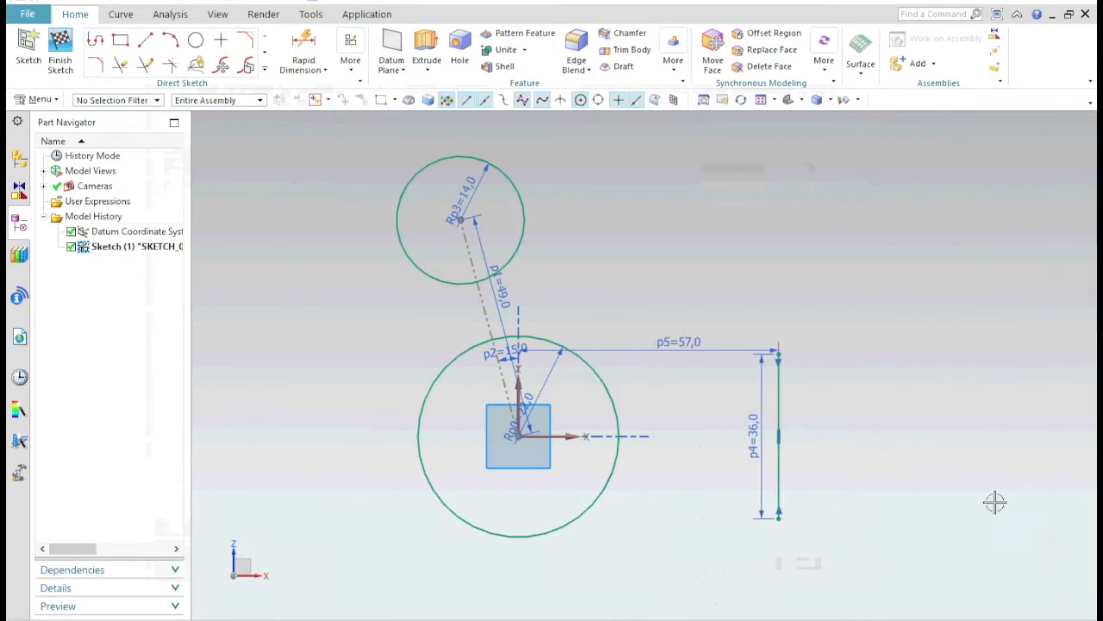
Draw lines tangent to the small and large circles, meeting the vertical line's bottom
{"action": "left_click", "coordinate": [145, 40]}
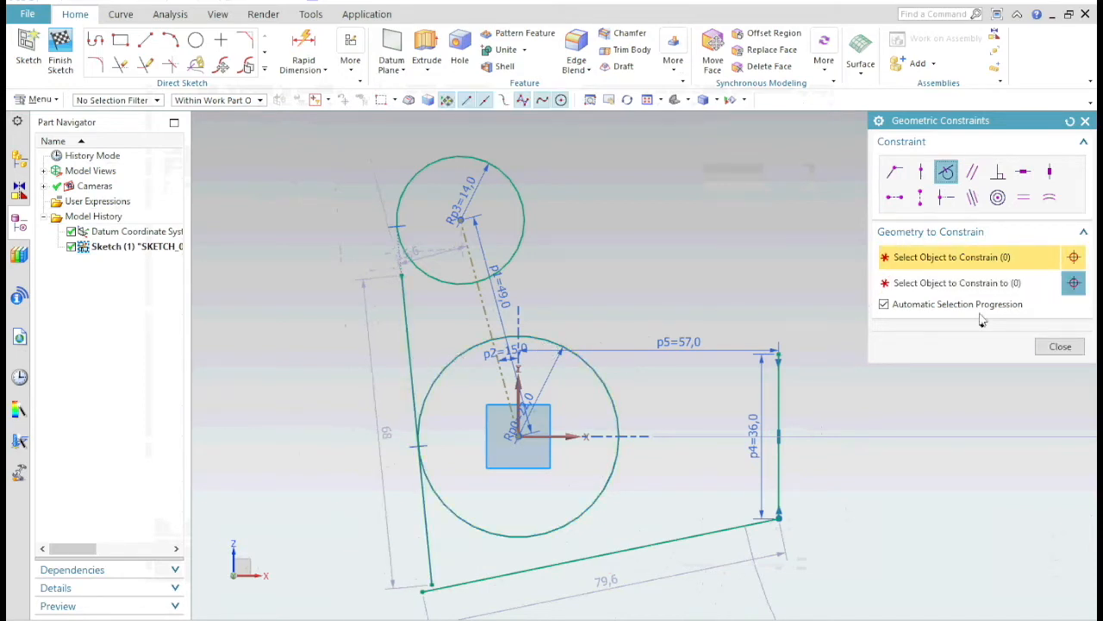
{"action": "left_click", "coordinate": [1059, 346]}
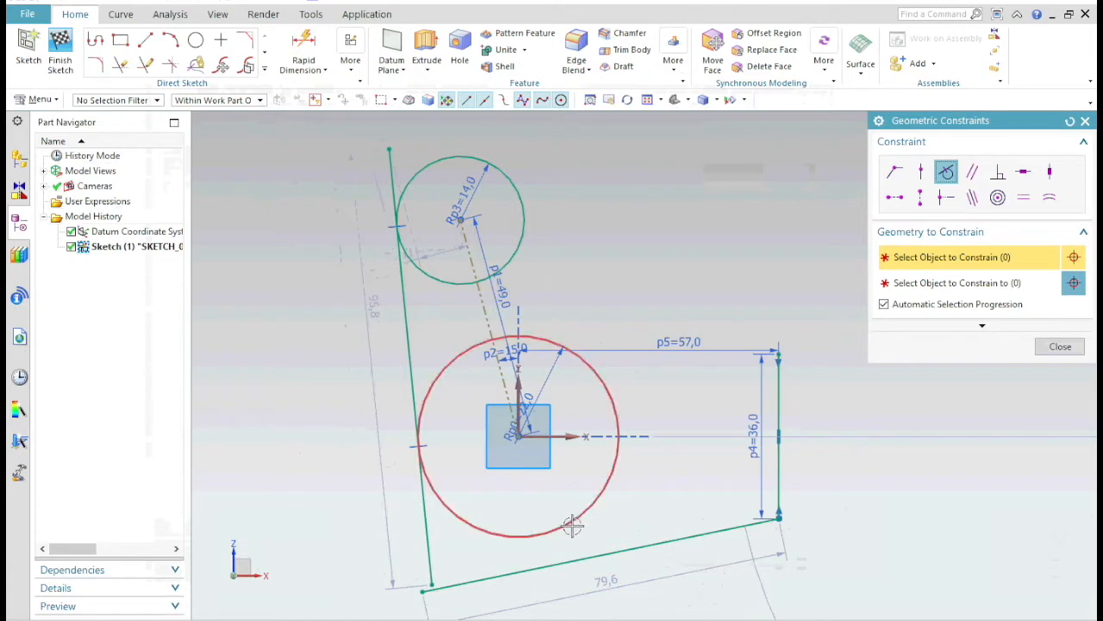
{"action": "left_click", "coordinate": [121, 63]}
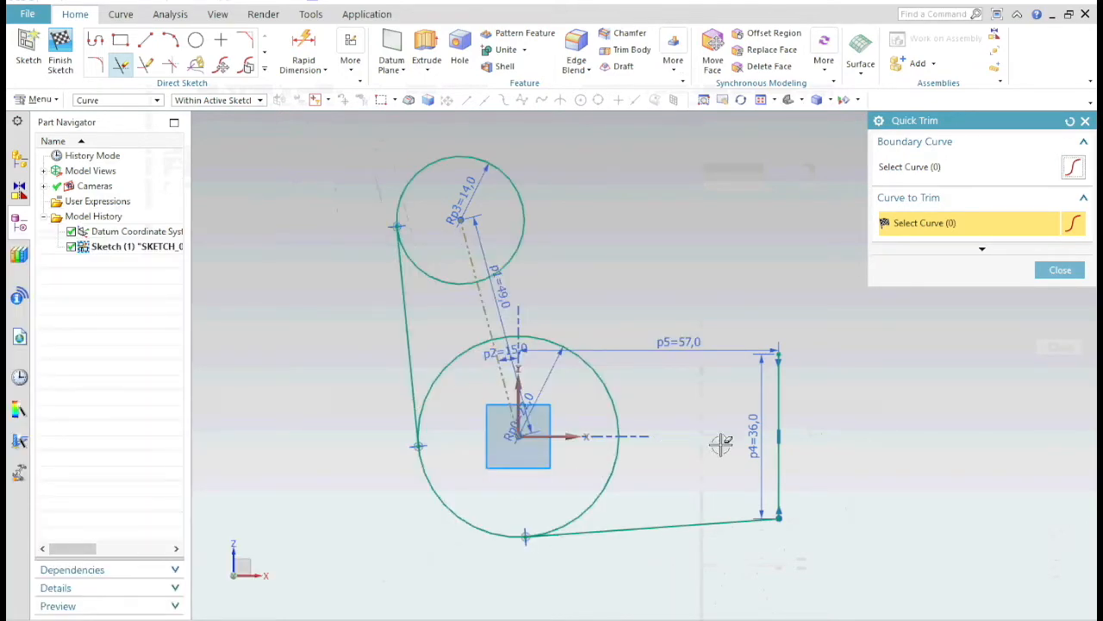
{"action": "left_click", "coordinate": [1061, 270]}
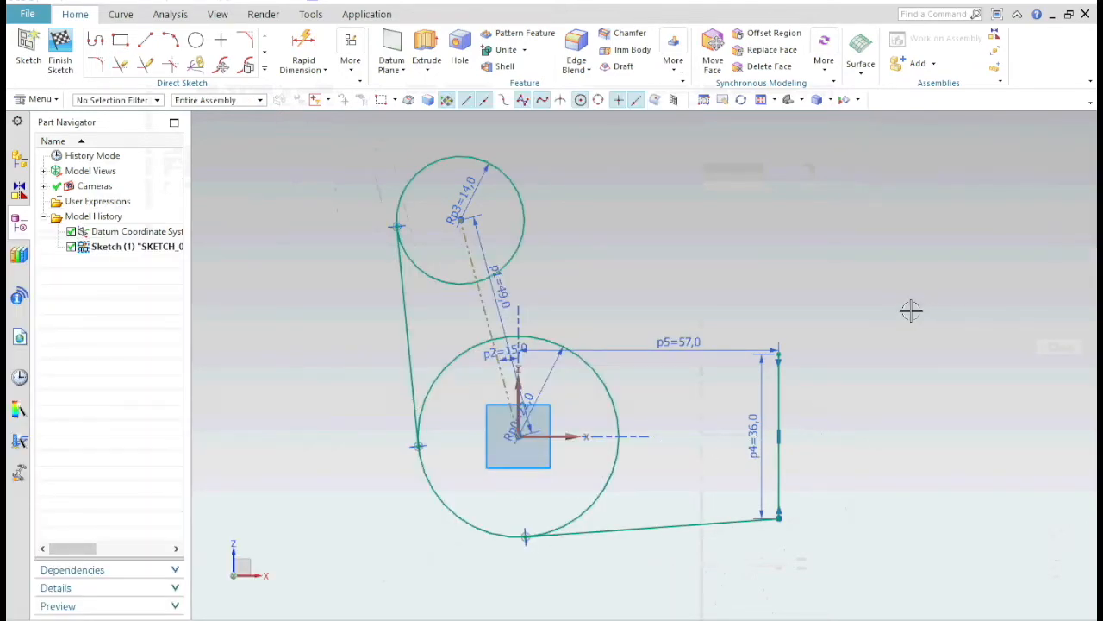
Add a radius-67 circle and make it tangent to the small circle
{"action": "left_click", "coordinate": [196, 41]}
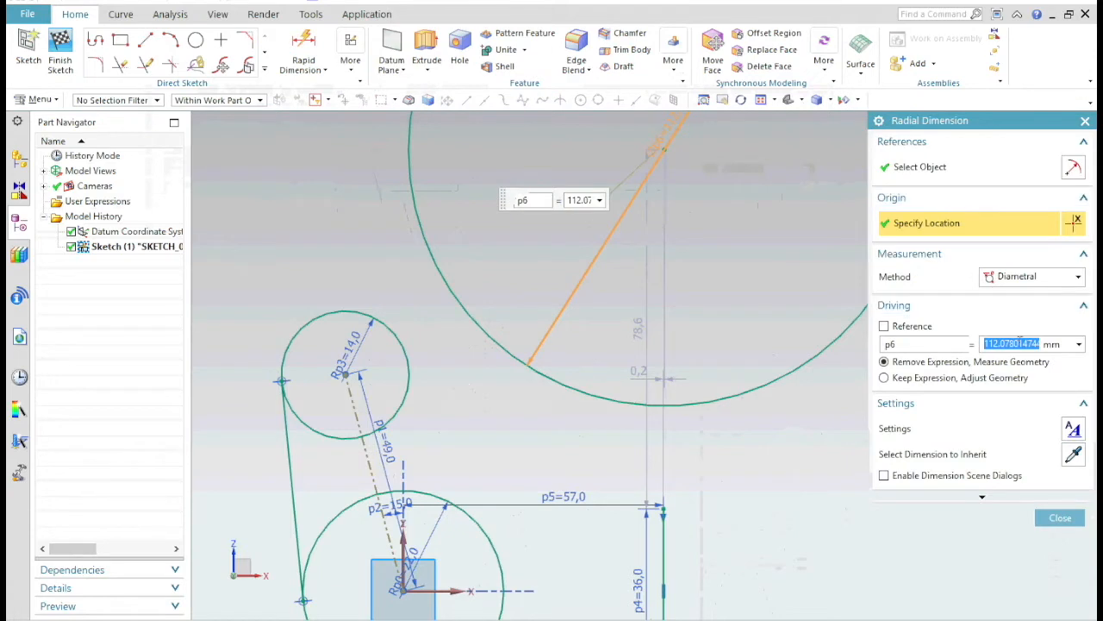
{"action": "left_click", "coordinate": [1031, 276]}
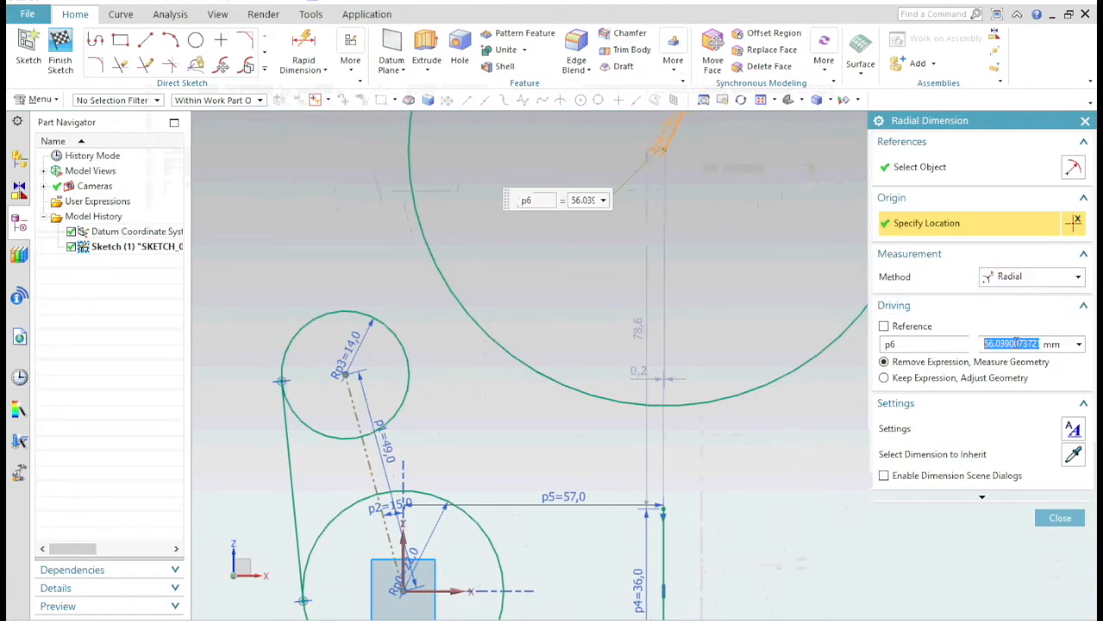
{"action": "type", "text": "67"}
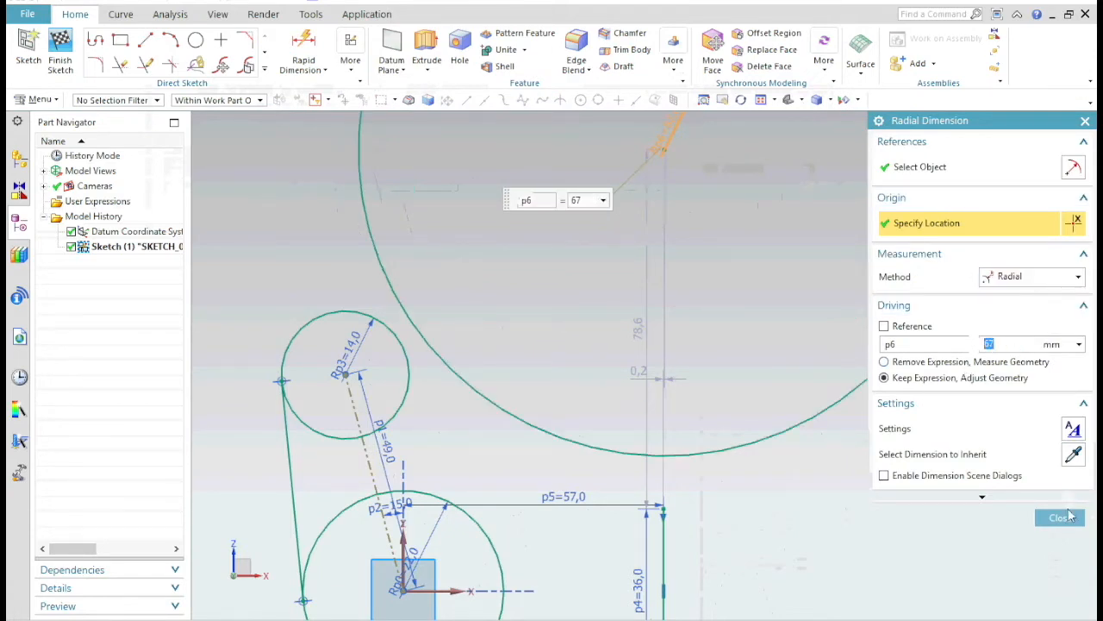
{"action": "left_click", "coordinate": [1061, 517]}
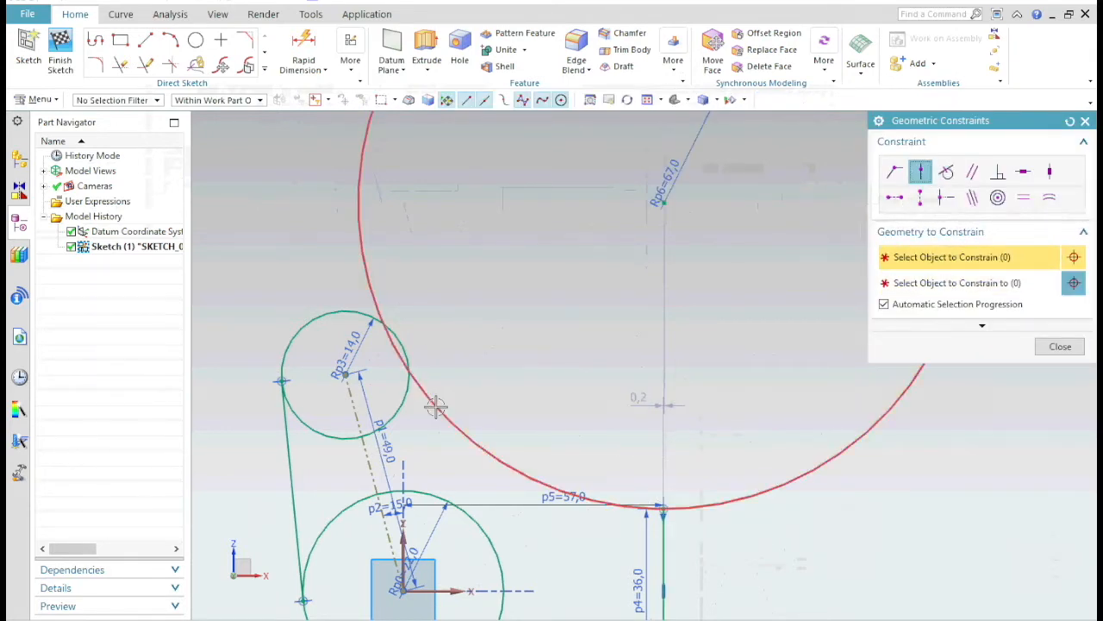
{"action": "left_click", "coordinate": [946, 171]}
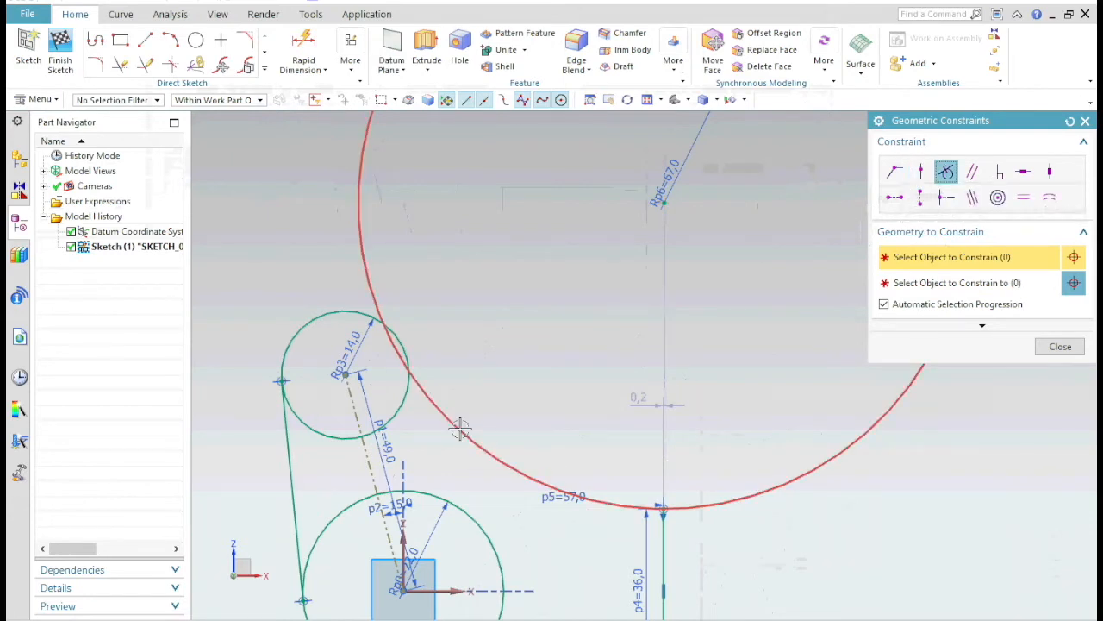
{"action": "left_click", "coordinate": [1060, 345]}
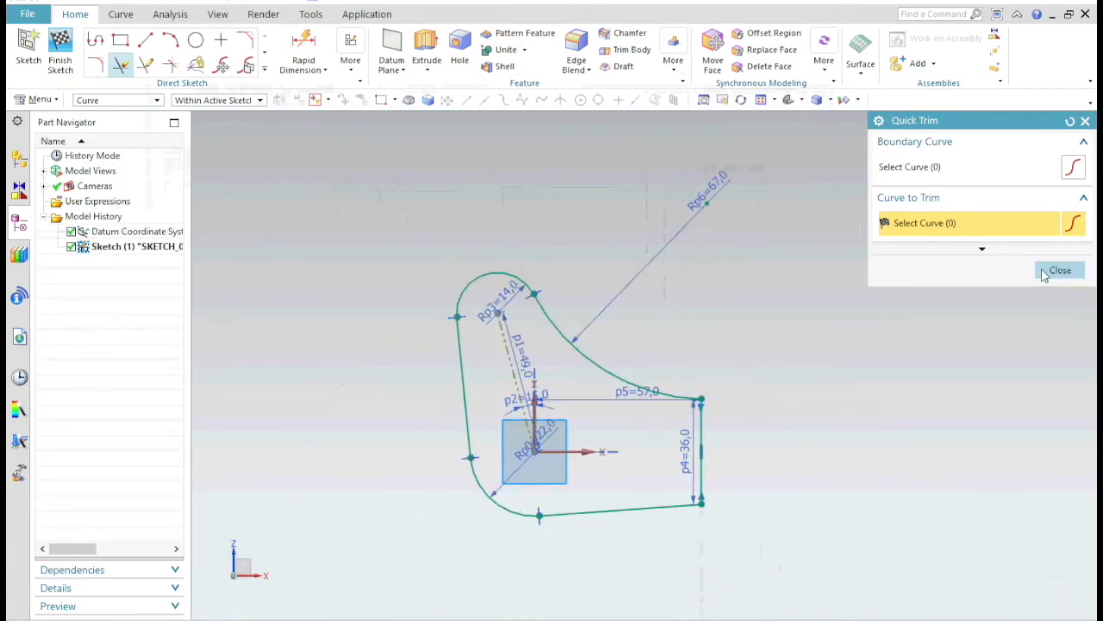
Trim the outline and extrude it symmetrically to 28.58 mm total thickness
{"action": "left_click", "coordinate": [1060, 269]}
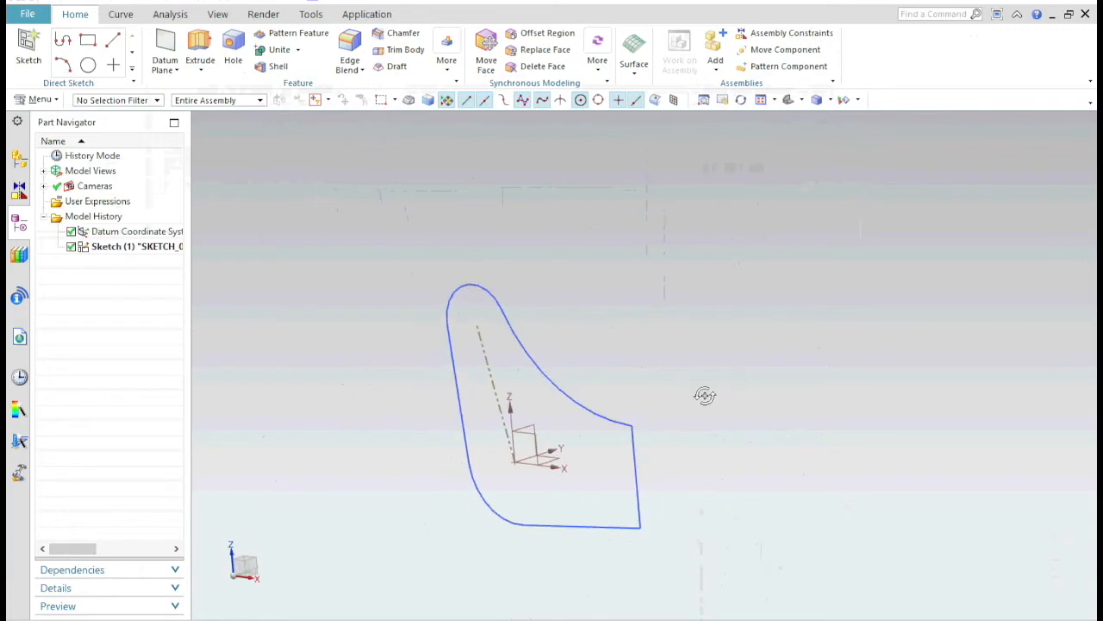
{"action": "left_click", "coordinate": [199, 43]}
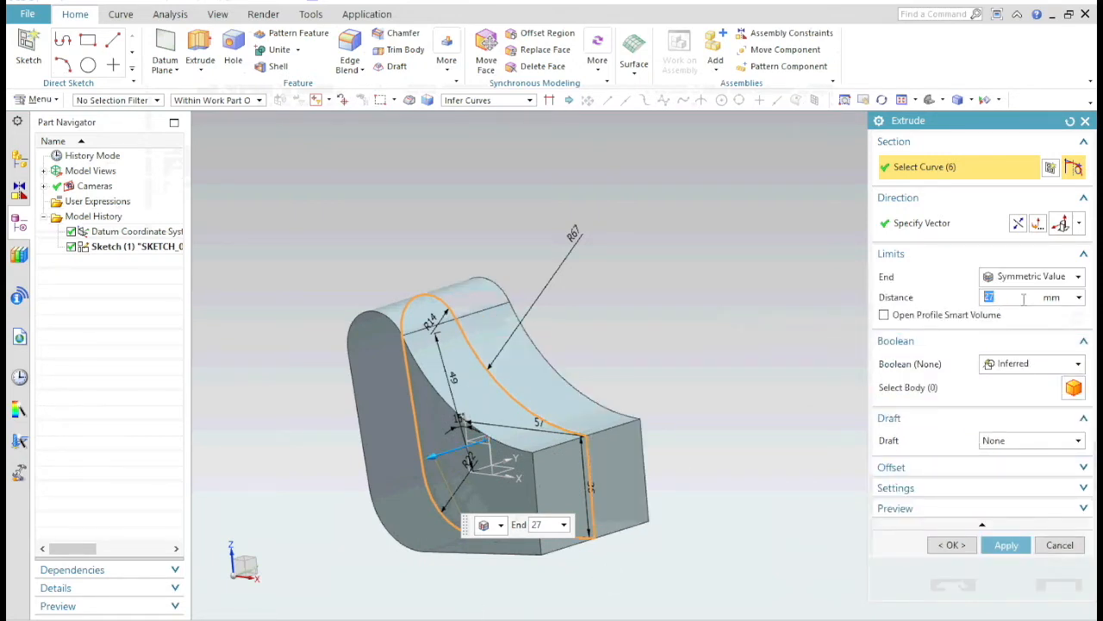
{"action": "type", "text": "28.58/2"}
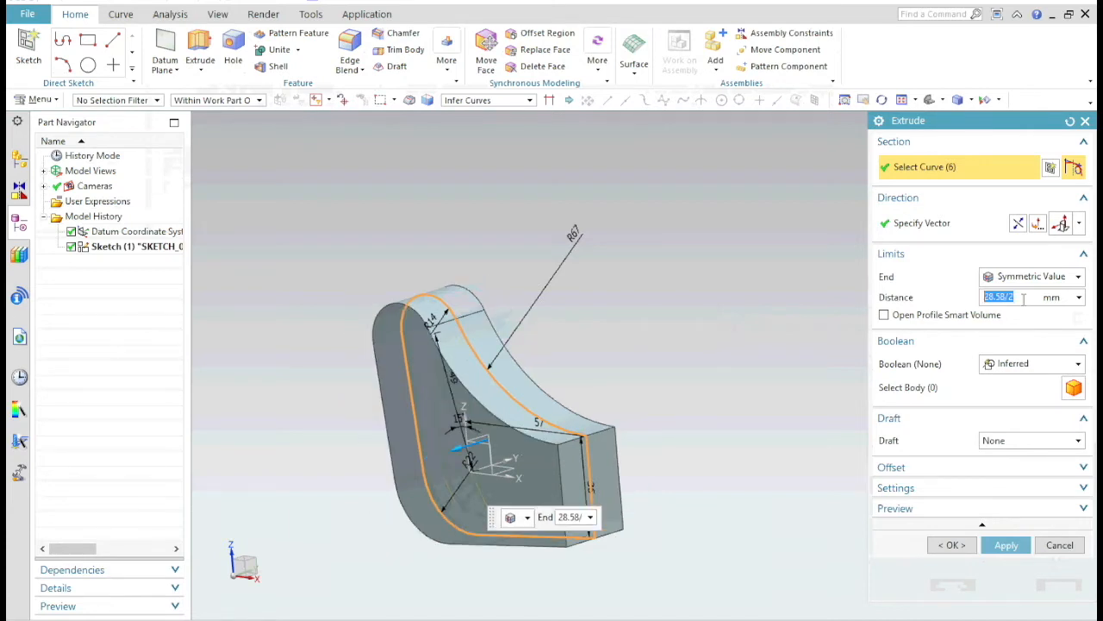
{"action": "left_click", "coordinate": [1006, 544]}
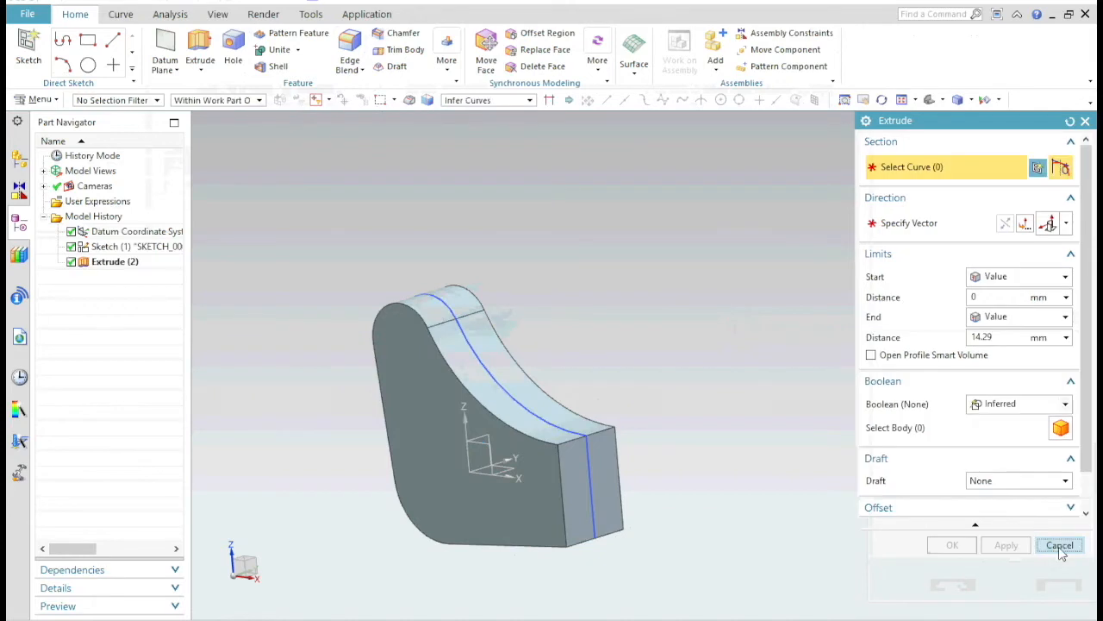
{"action": "left_click", "coordinate": [1059, 545]}
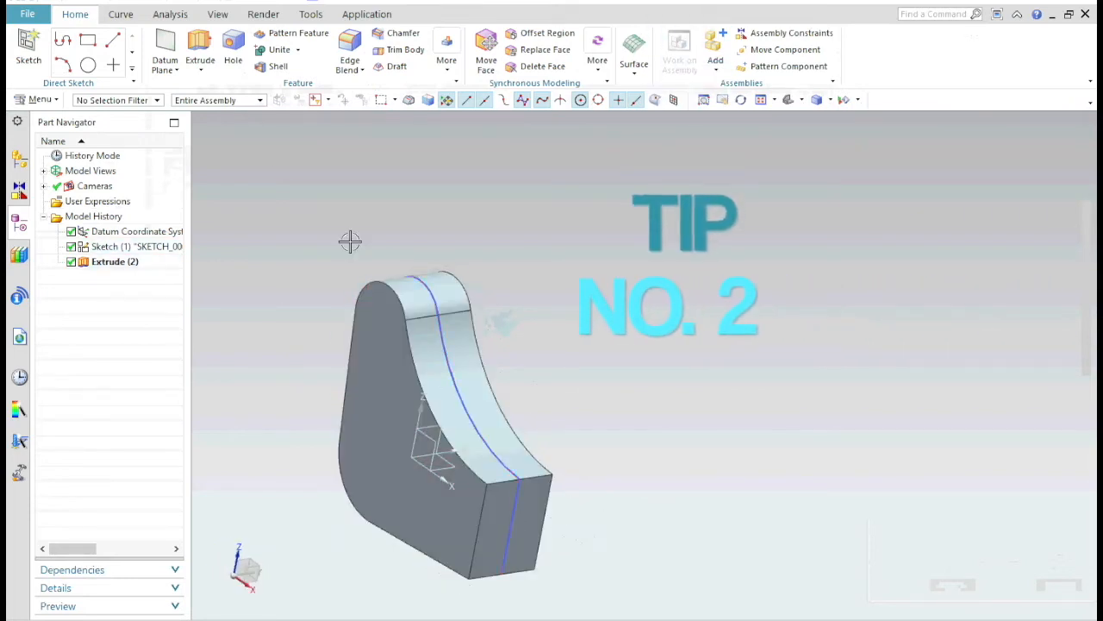
Measure the Simple Distance between the bracket's two side faces, reading 28.58 mm
{"action": "left_click", "coordinate": [170, 14]}
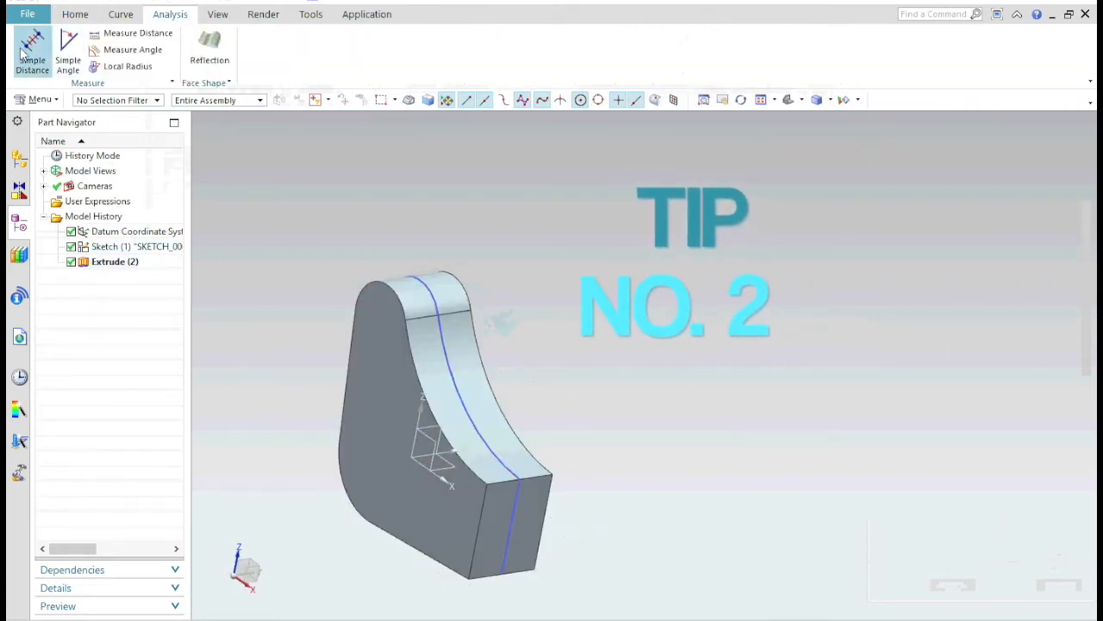
{"action": "left_click", "coordinate": [32, 52]}
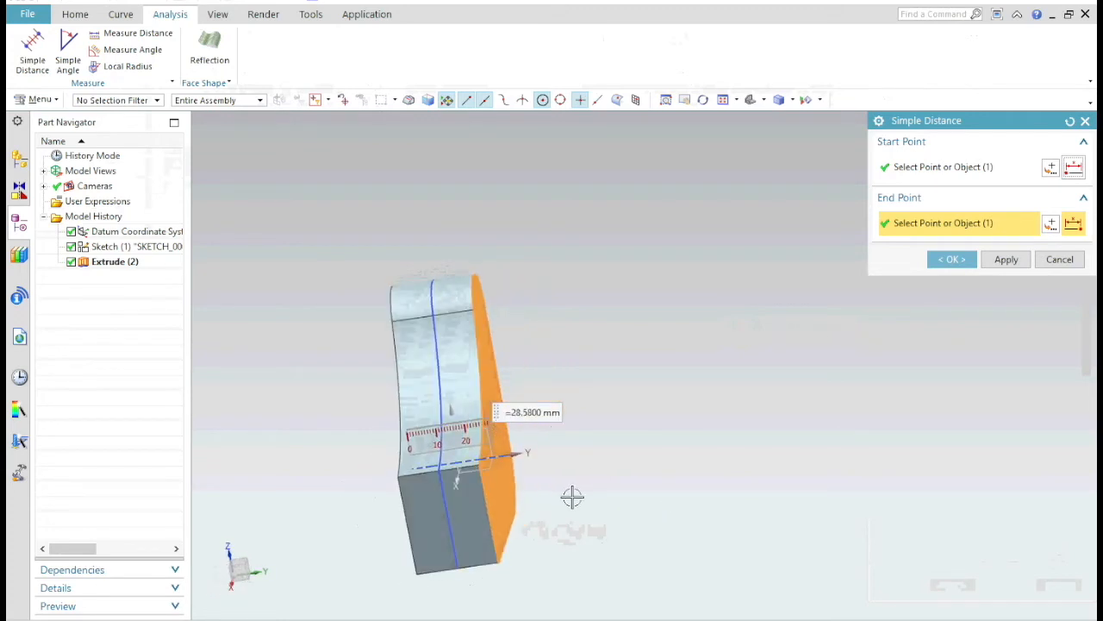
{"action": "left_click", "coordinate": [1060, 259]}
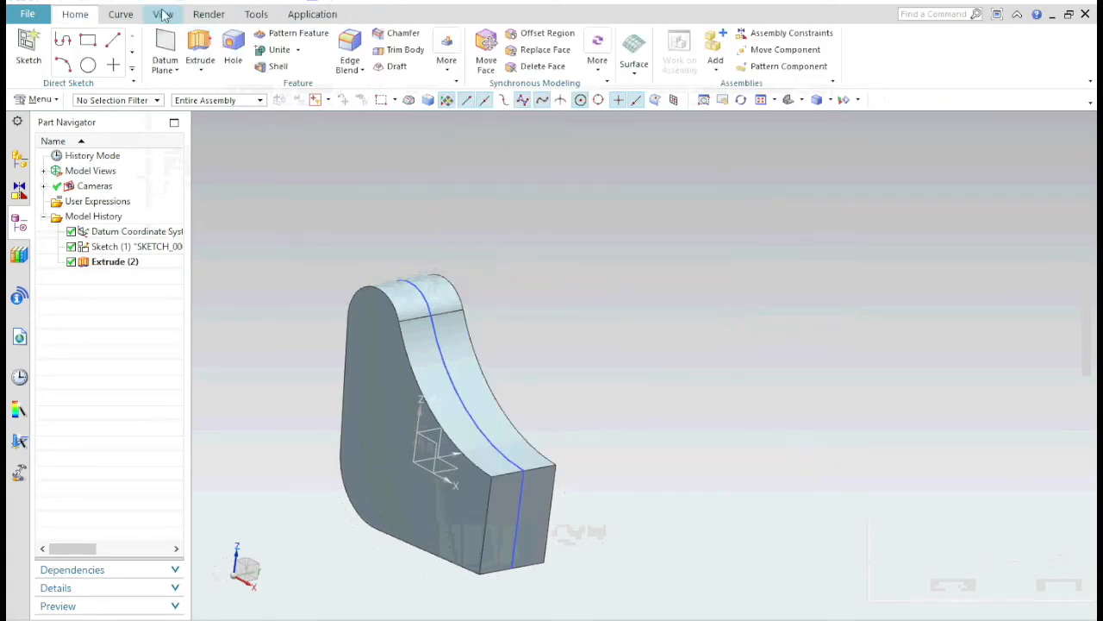
{"action": "right_click", "coordinate": [163, 14]}
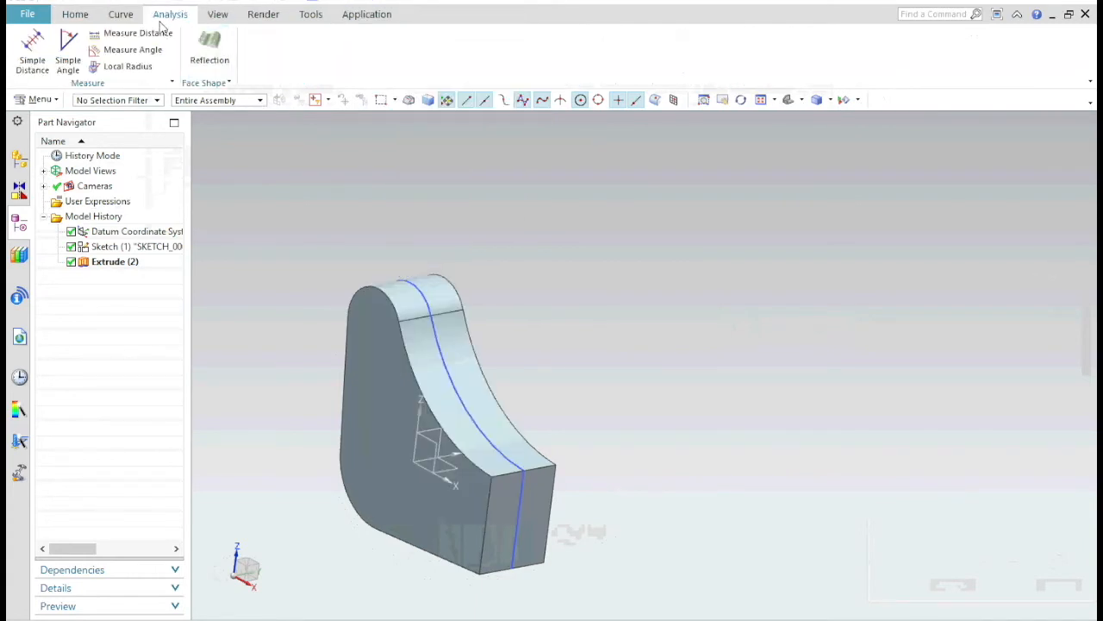
{"action": "left_click", "coordinate": [75, 14]}
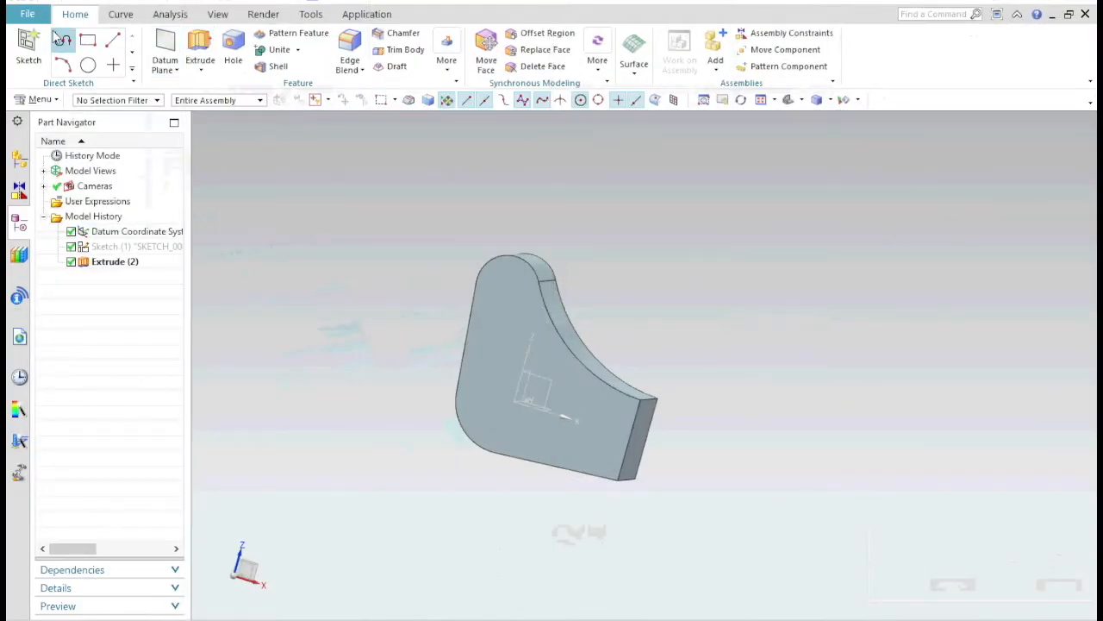
Start a new sketch on the bracket's side face
{"action": "left_click", "coordinate": [29, 41]}
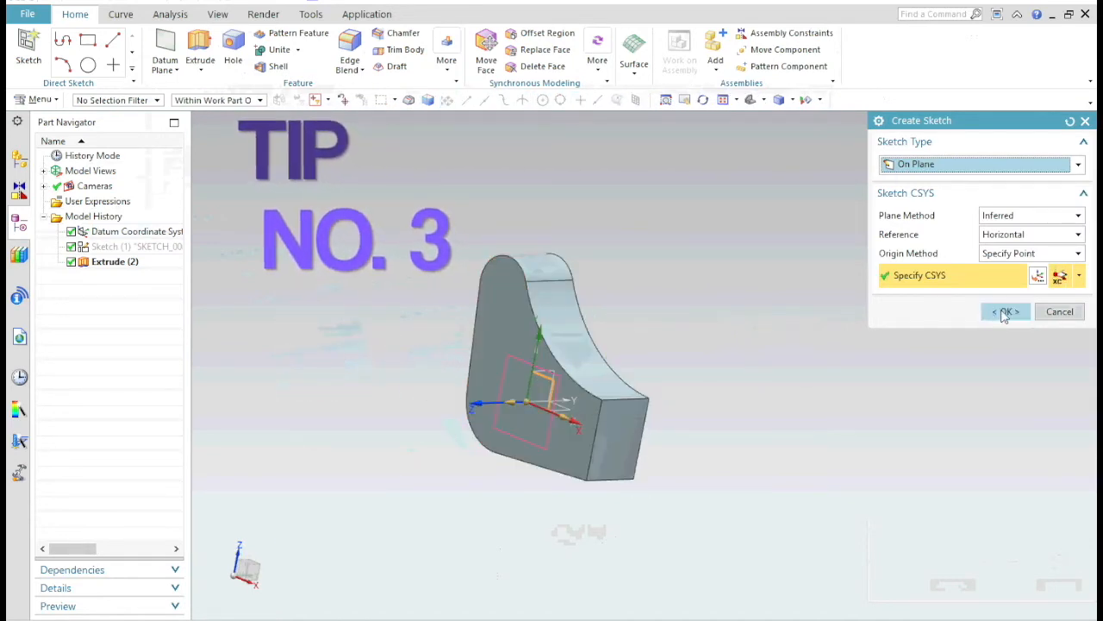
Draw three circles on the face sketch and dimension the top one 12.75 diameter
{"action": "left_click", "coordinate": [1005, 311]}
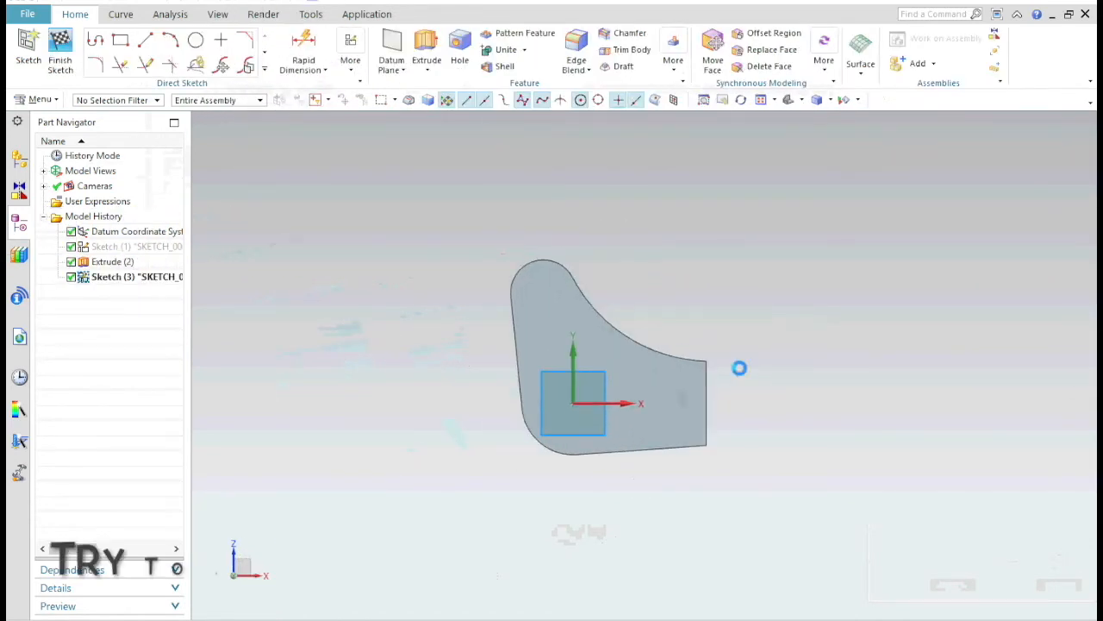
{"action": "left_click", "coordinate": [195, 40]}
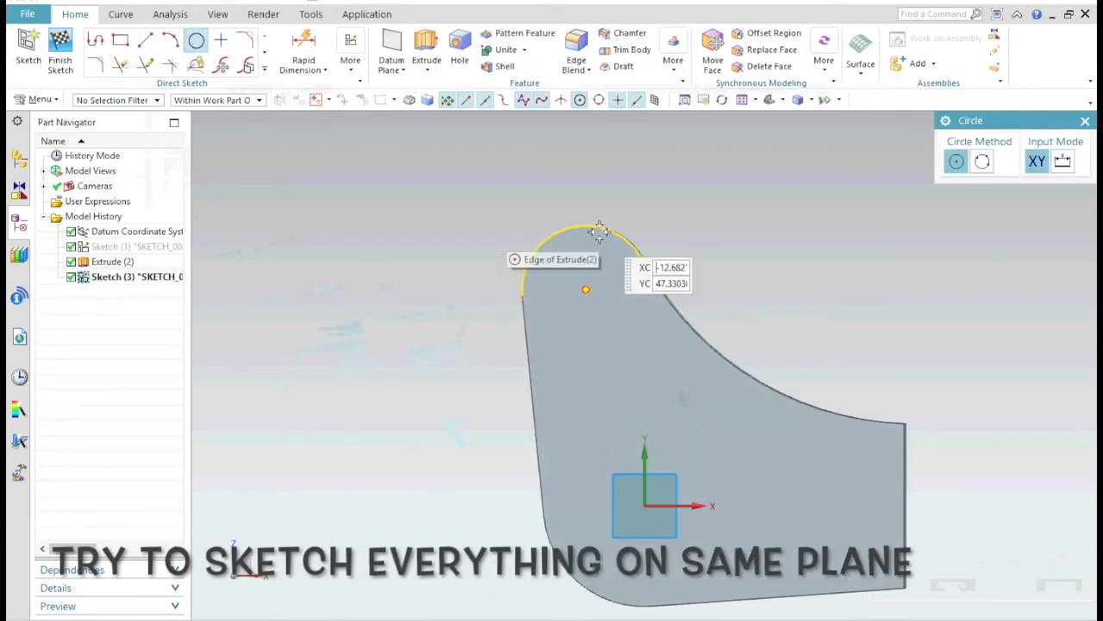
{"action": "left_click", "coordinate": [586, 289]}
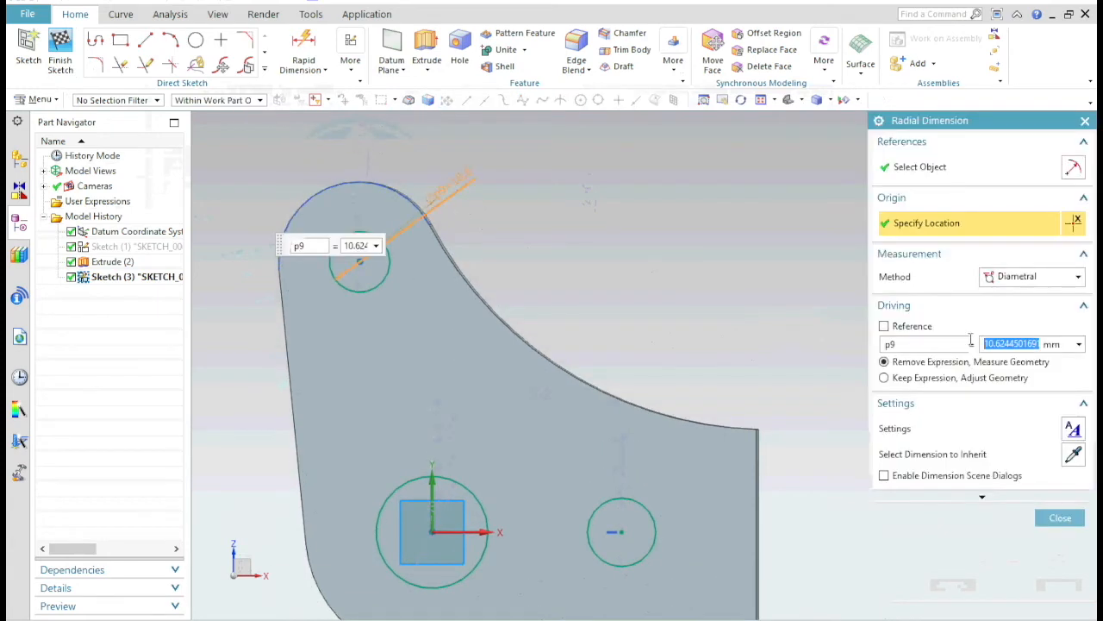
{"action": "type", "text": "12.7"}
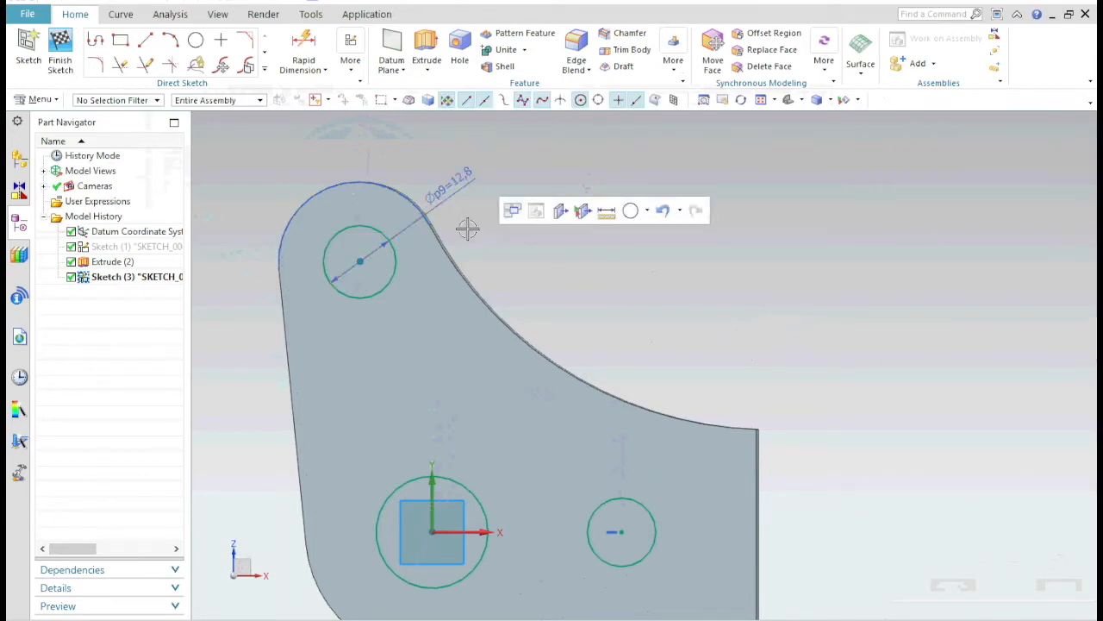
{"action": "double_click", "coordinate": [448, 185]}
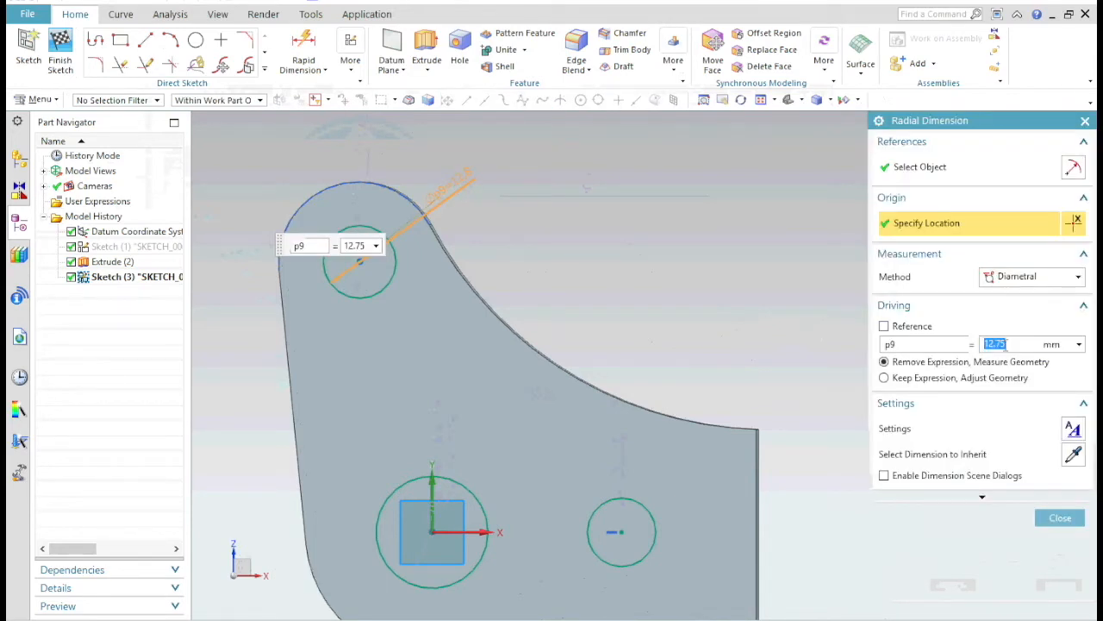
Review the dimension display settings and dimension the central circle's diameter as 19.08 mm
{"action": "left_click", "coordinate": [1059, 517]}
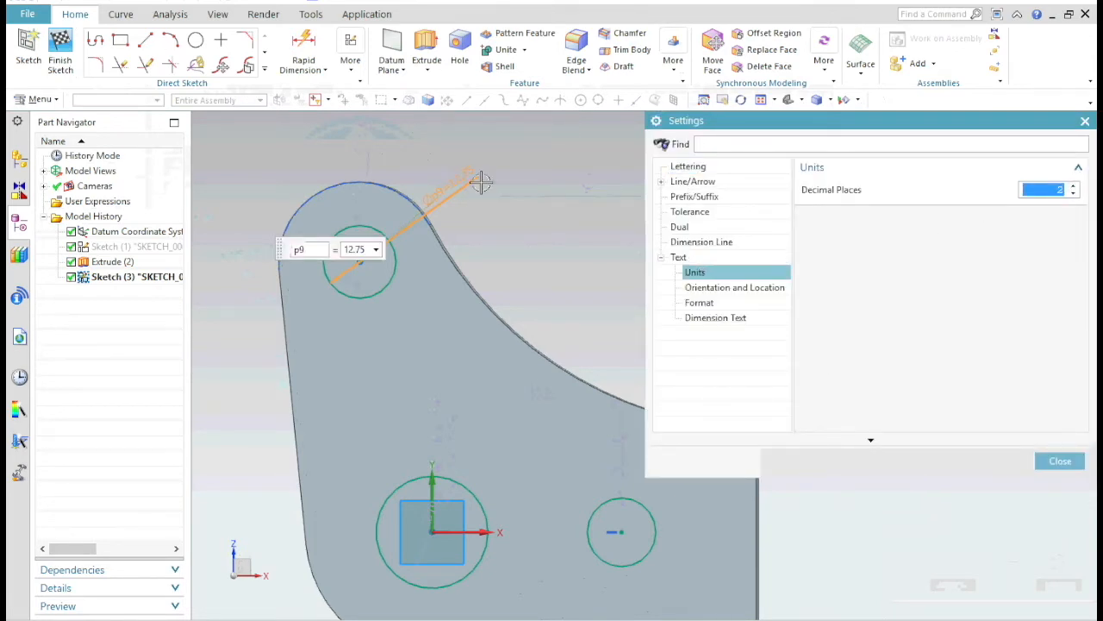
{"action": "left_click", "coordinate": [1060, 460]}
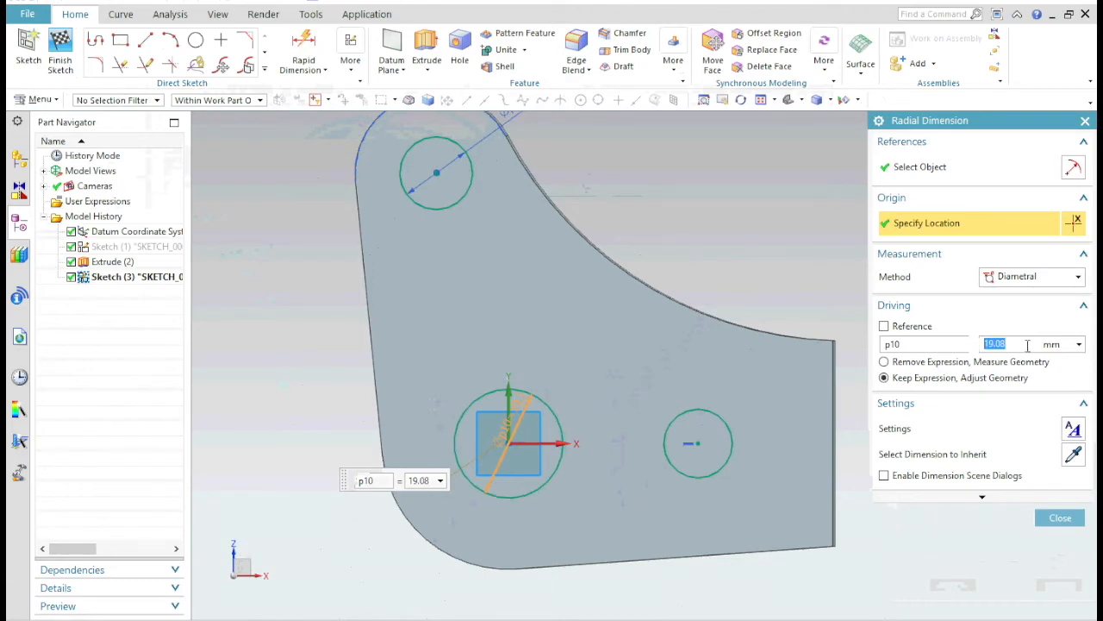
{"action": "left_click", "coordinate": [1059, 517]}
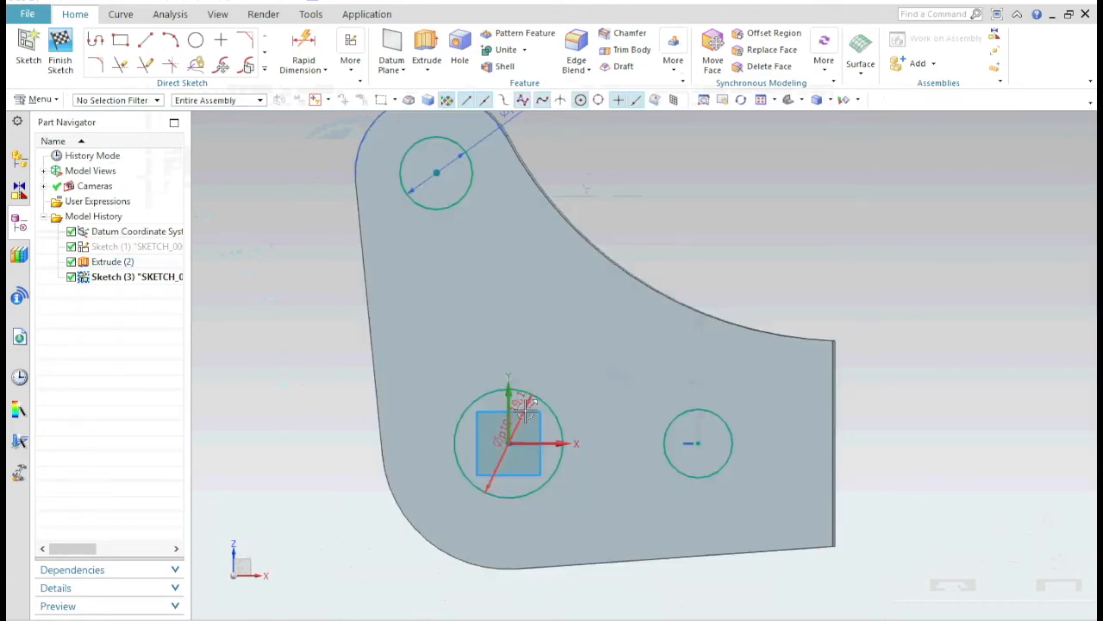
{"action": "mouse_move", "coordinate": [679, 253]}
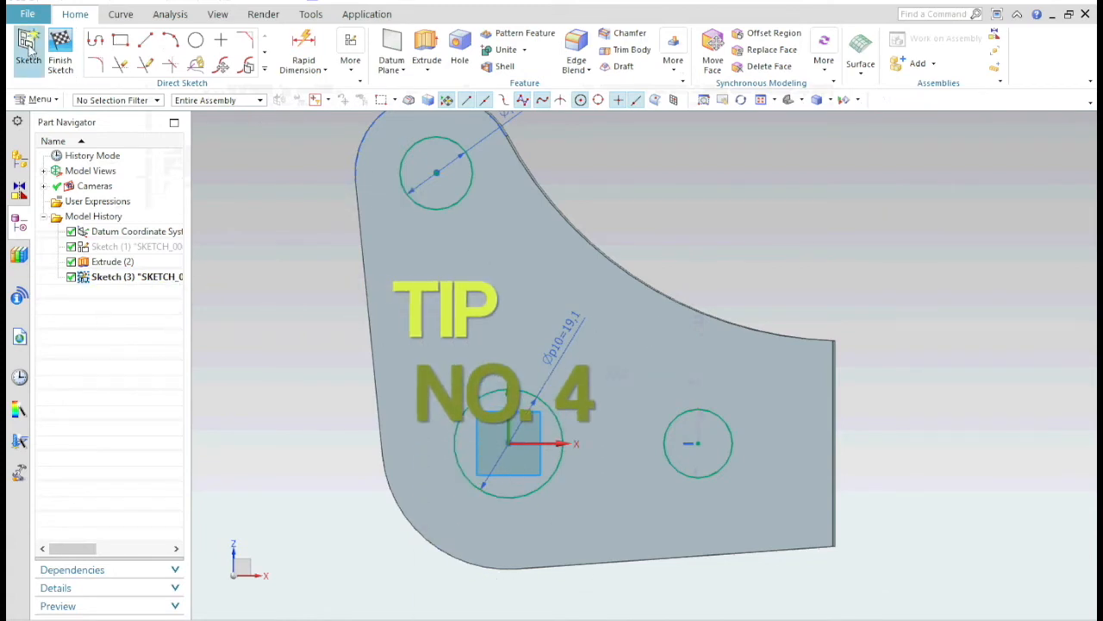
Browse the Drafting preferences' Dimension Set and Text Units pages, then close the dialog
{"action": "left_click", "coordinate": [38, 99]}
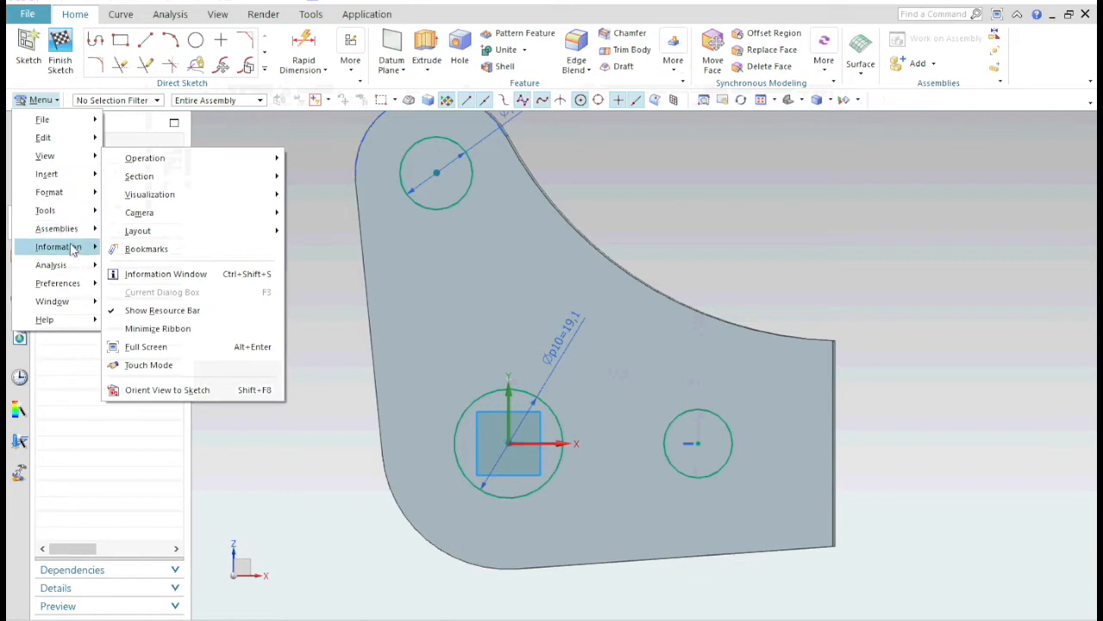
{"action": "left_click", "coordinate": [58, 282]}
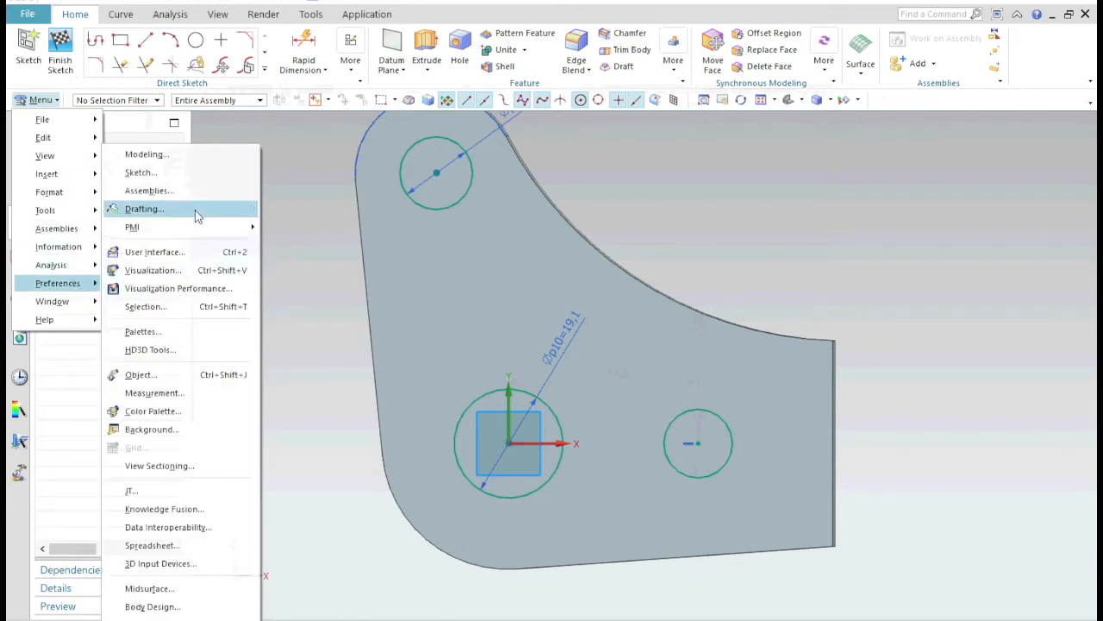
{"action": "left_click", "coordinate": [144, 209]}
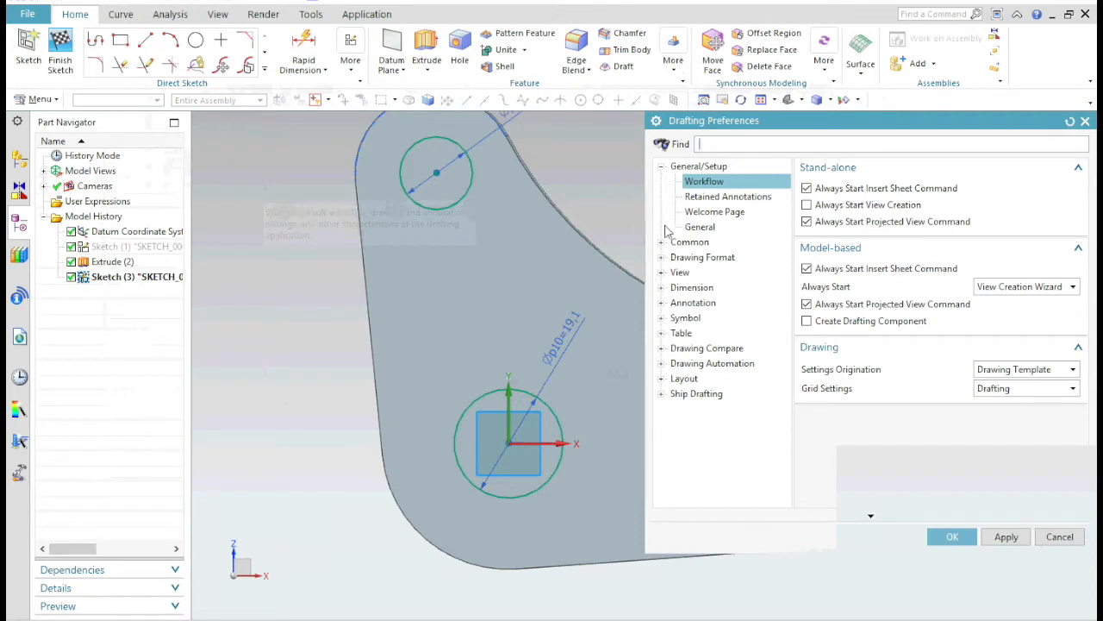
{"action": "left_click", "coordinate": [692, 287]}
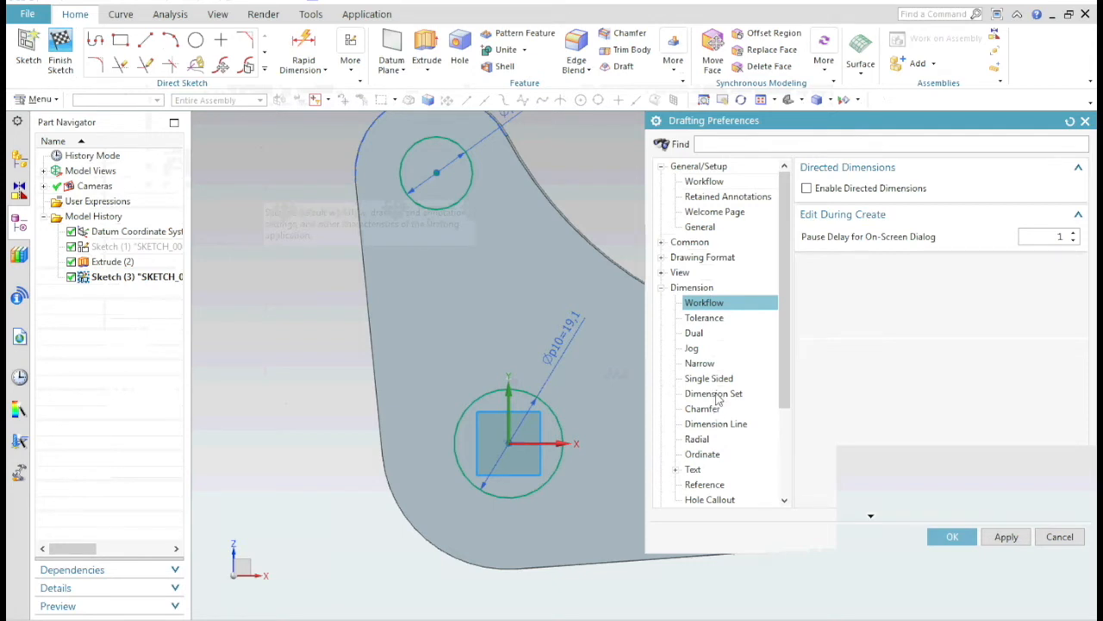
{"action": "left_click", "coordinate": [714, 393]}
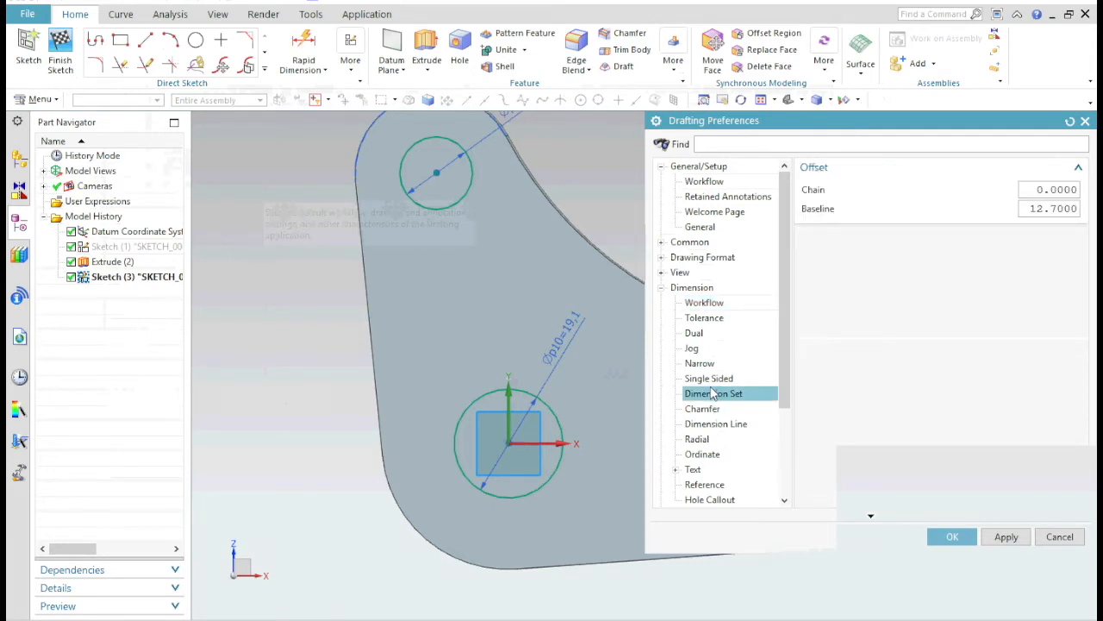
{"action": "left_click", "coordinate": [709, 484]}
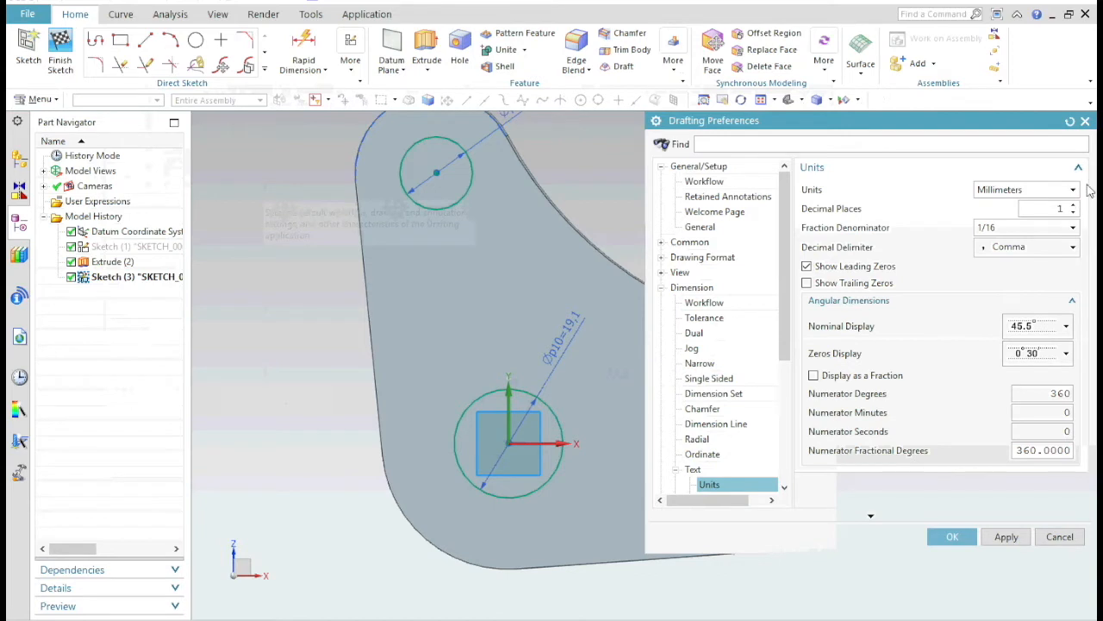
{"action": "left_click", "coordinate": [1006, 536]}
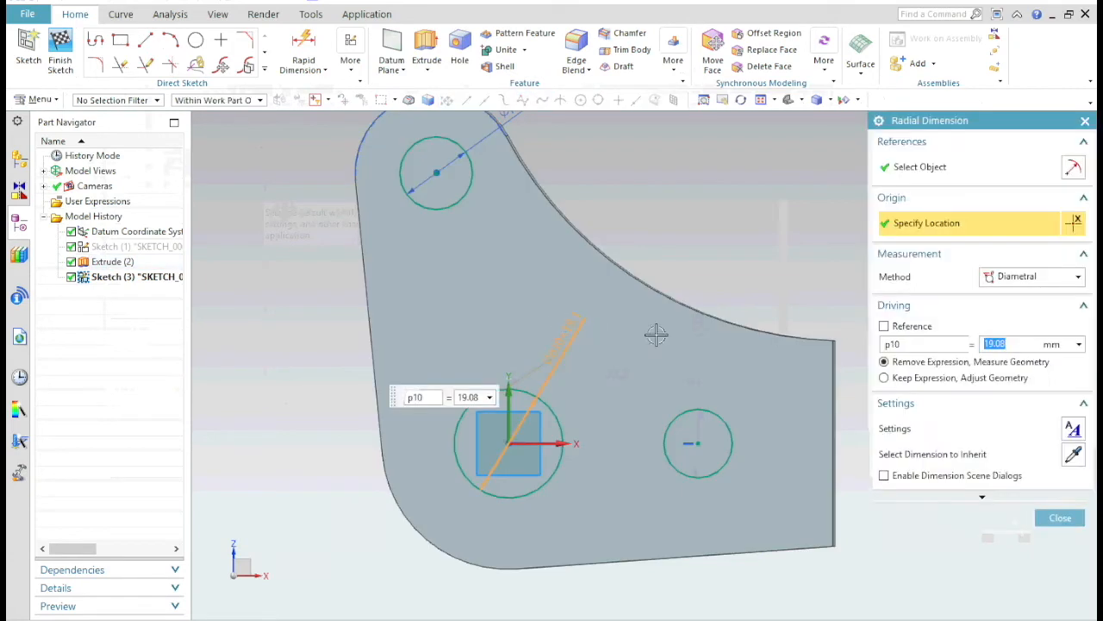
Make the 19.08 mm value drive the central circle's size and close the dimension
{"action": "left_click", "coordinate": [884, 378]}
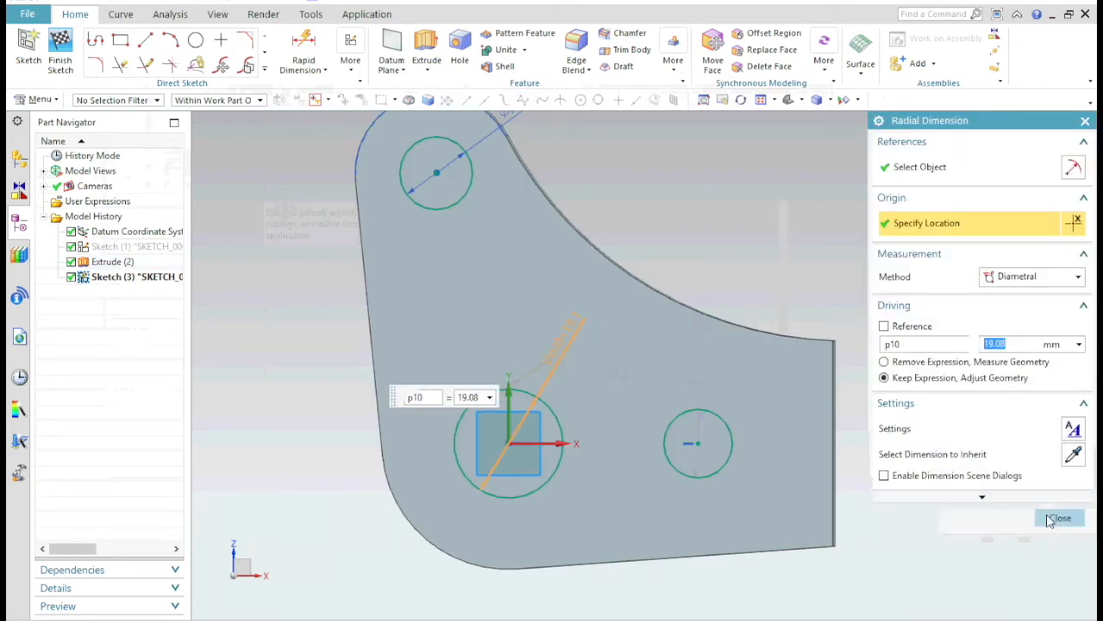
{"action": "left_click", "coordinate": [1060, 518]}
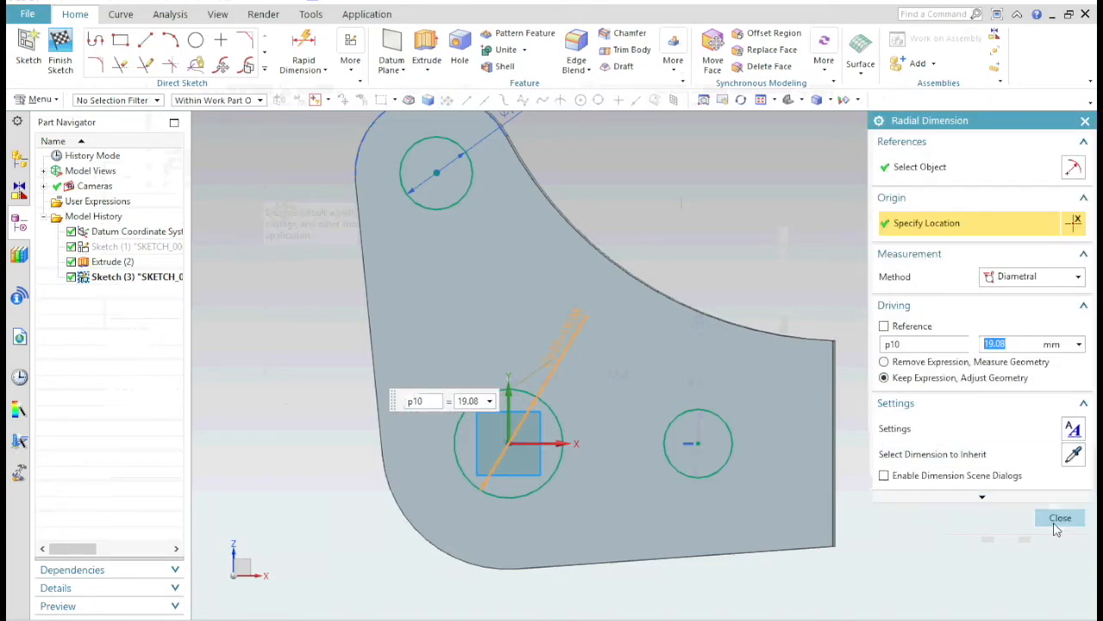
{"action": "left_click", "coordinate": [1061, 517]}
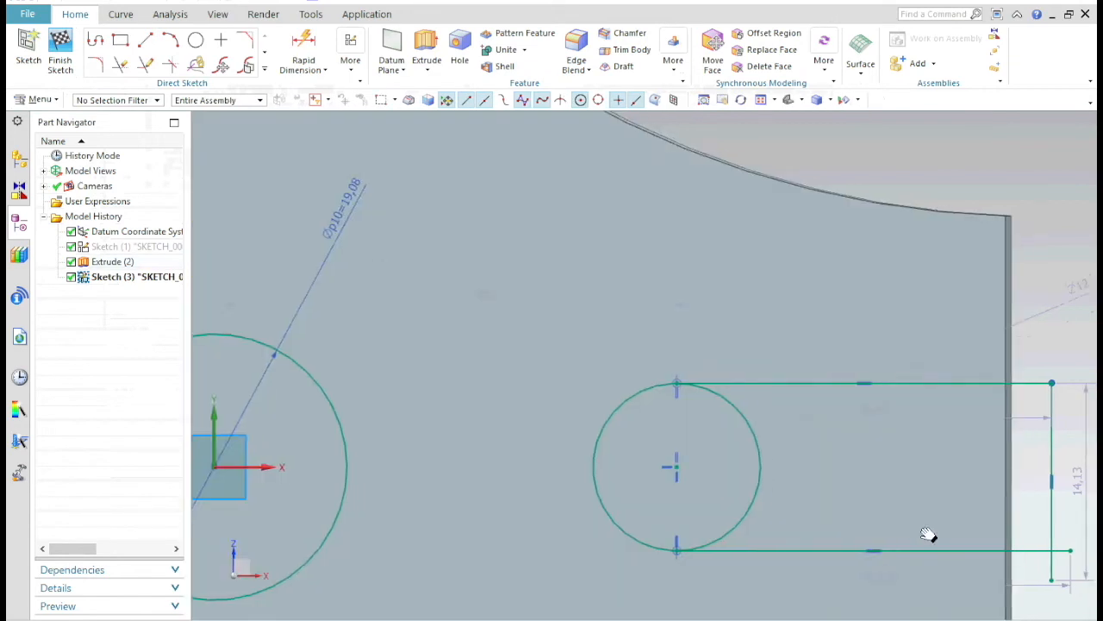
Trim the line overhang and inner half-circle, then dimension the slot width 12.75 mm
{"action": "left_click", "coordinate": [120, 65]}
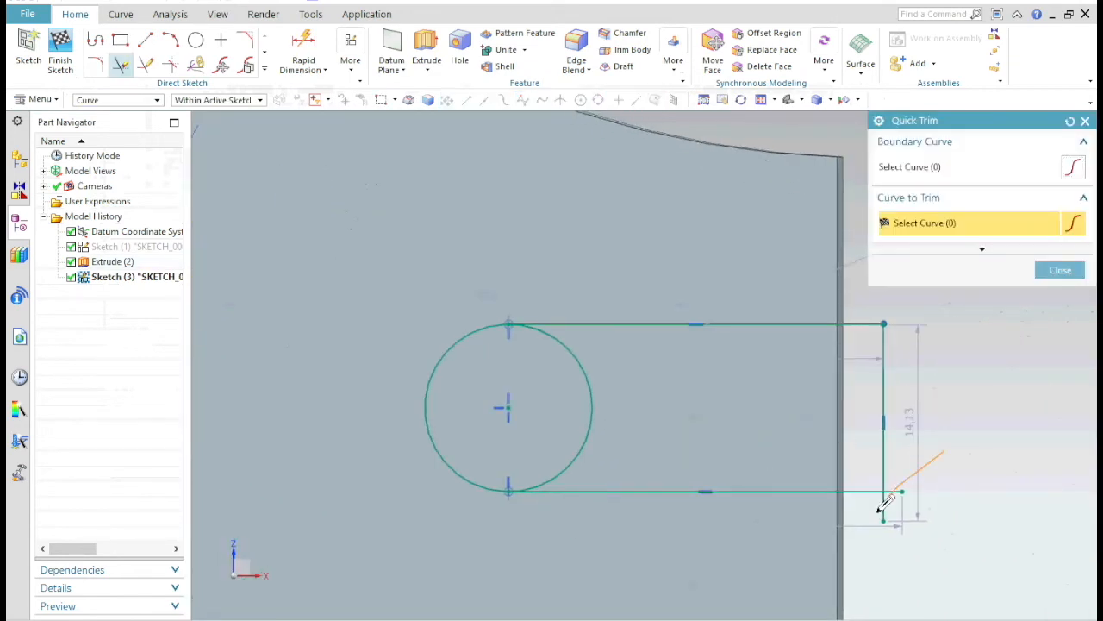
{"action": "left_click", "coordinate": [886, 500]}
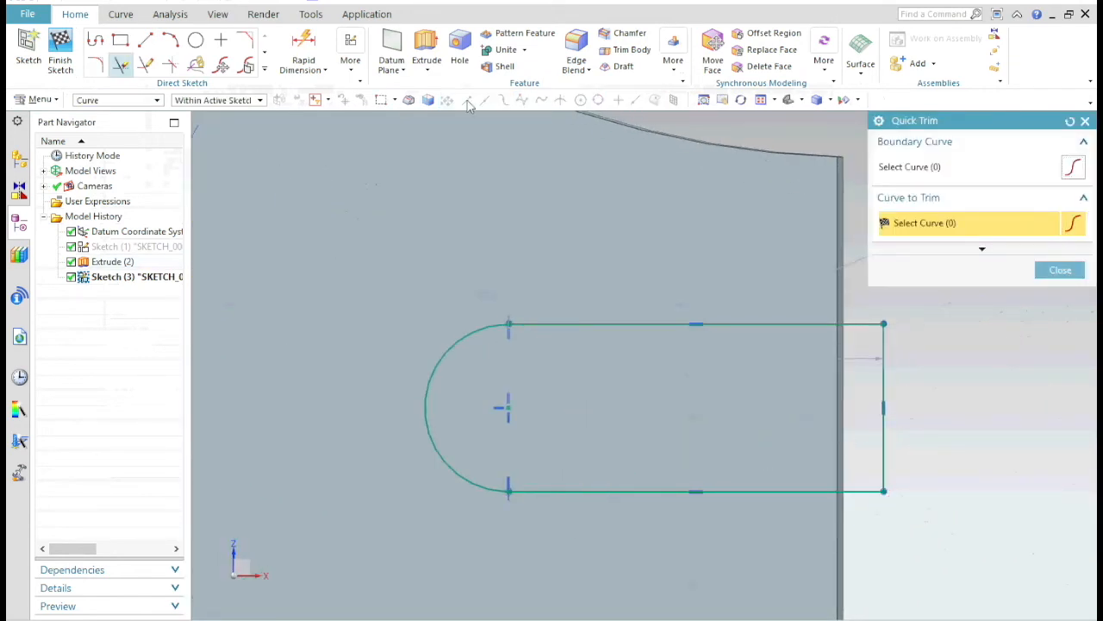
{"action": "left_click", "coordinate": [303, 47]}
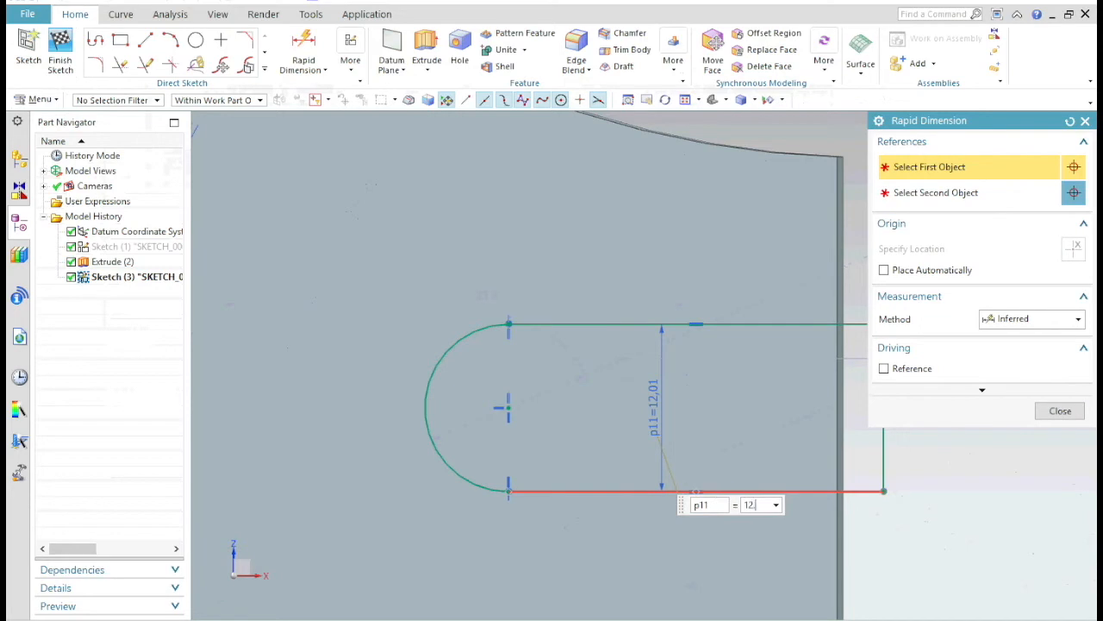
{"action": "type", "text": "12.75"}
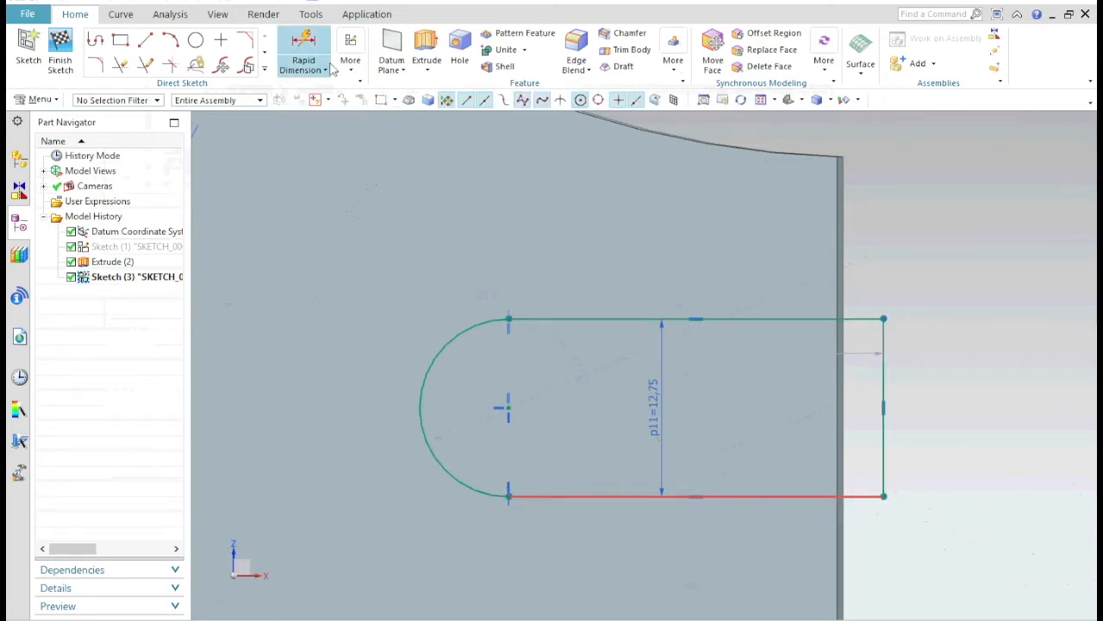
{"action": "left_click", "coordinate": [303, 44]}
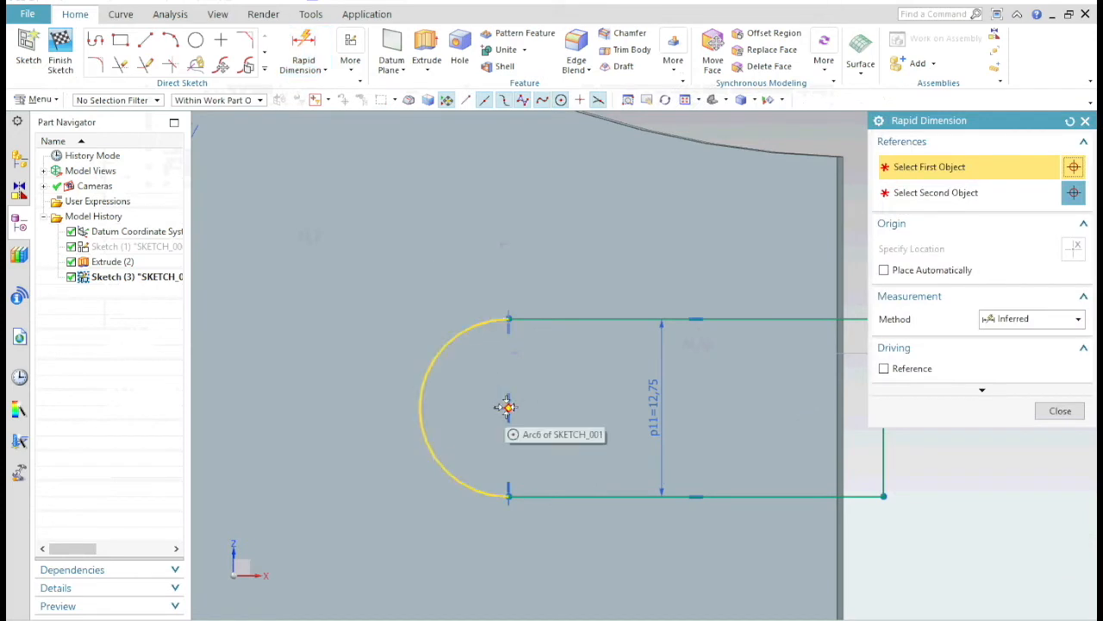
{"action": "left_click", "coordinate": [509, 407]}
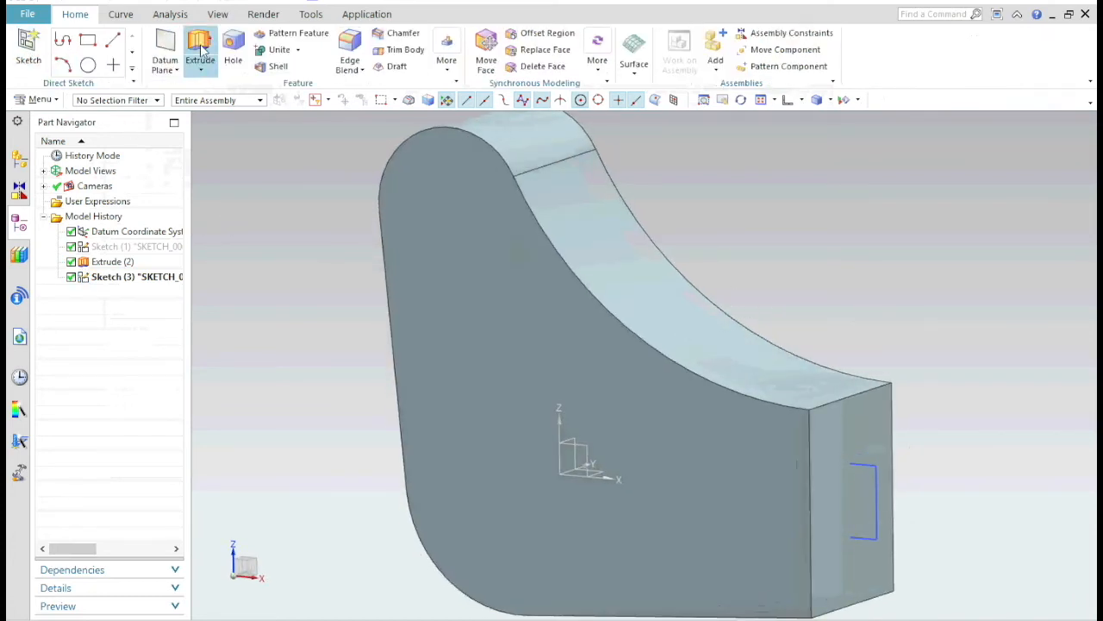
Extrude the hole and slot curves symmetrically by 27 mm, subtracting from the bracket
{"action": "left_click", "coordinate": [200, 48]}
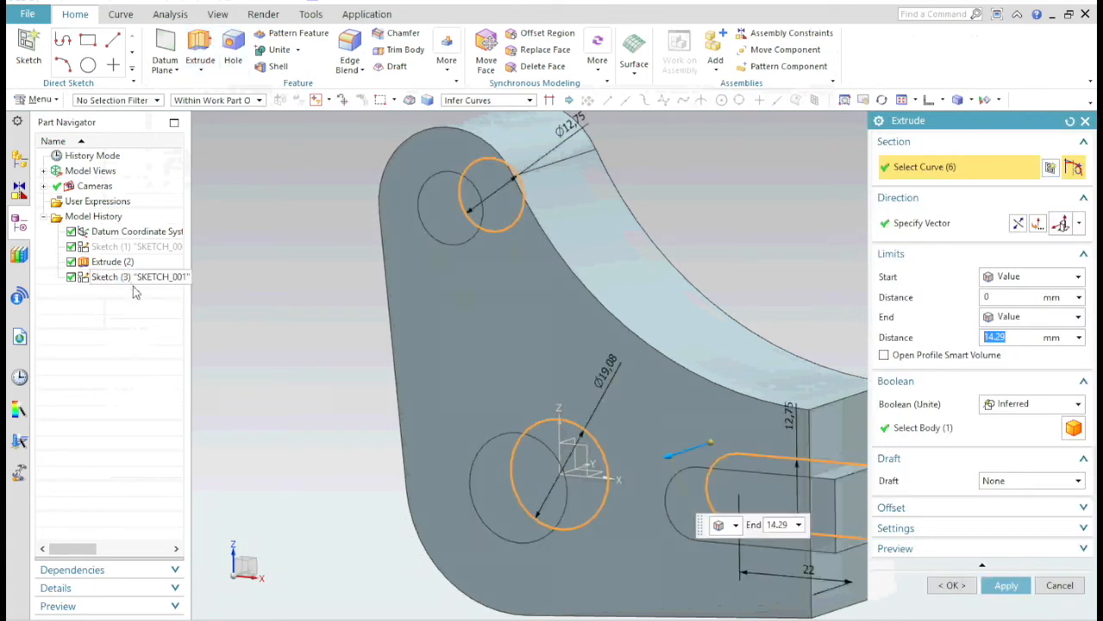
{"action": "left_click", "coordinate": [1078, 316]}
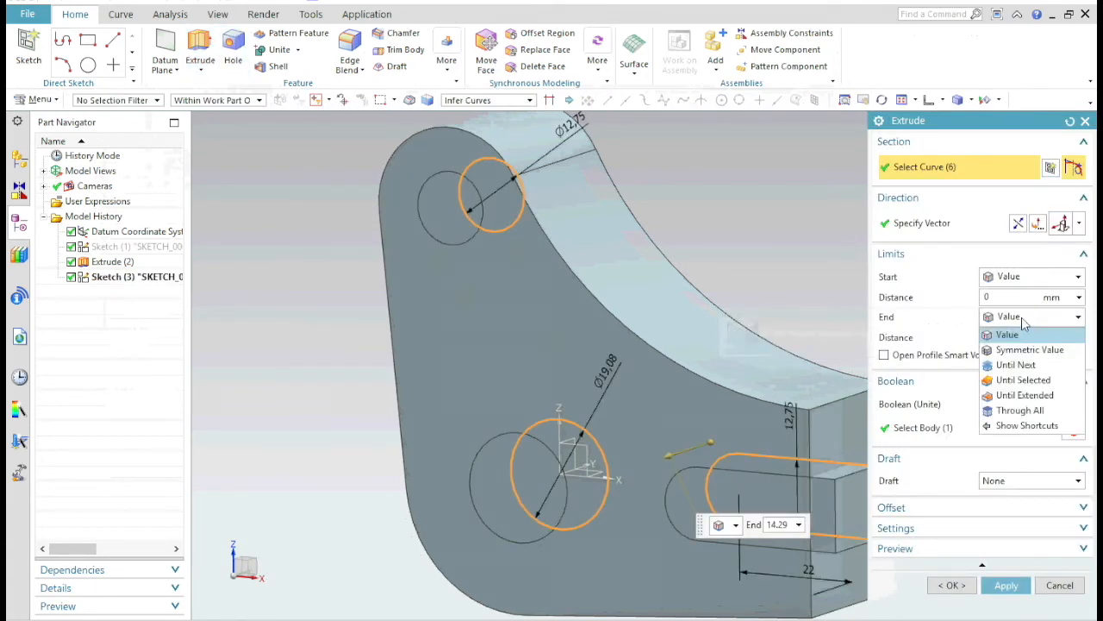
{"action": "left_click", "coordinate": [1030, 349]}
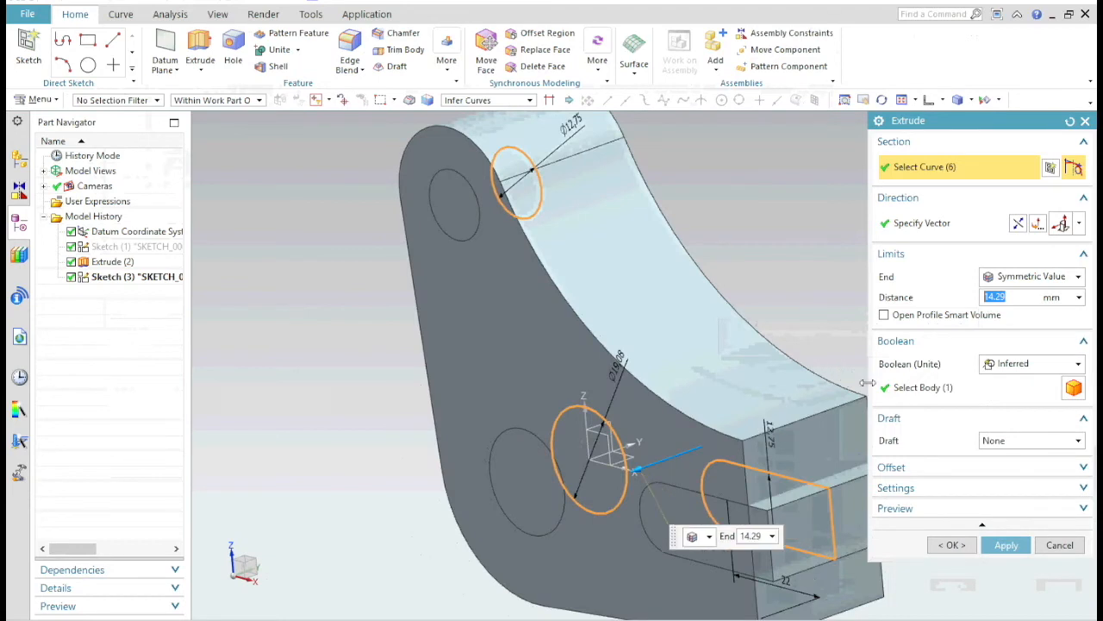
{"action": "left_click", "coordinate": [1078, 363]}
{"action": "type", "text": "27"}
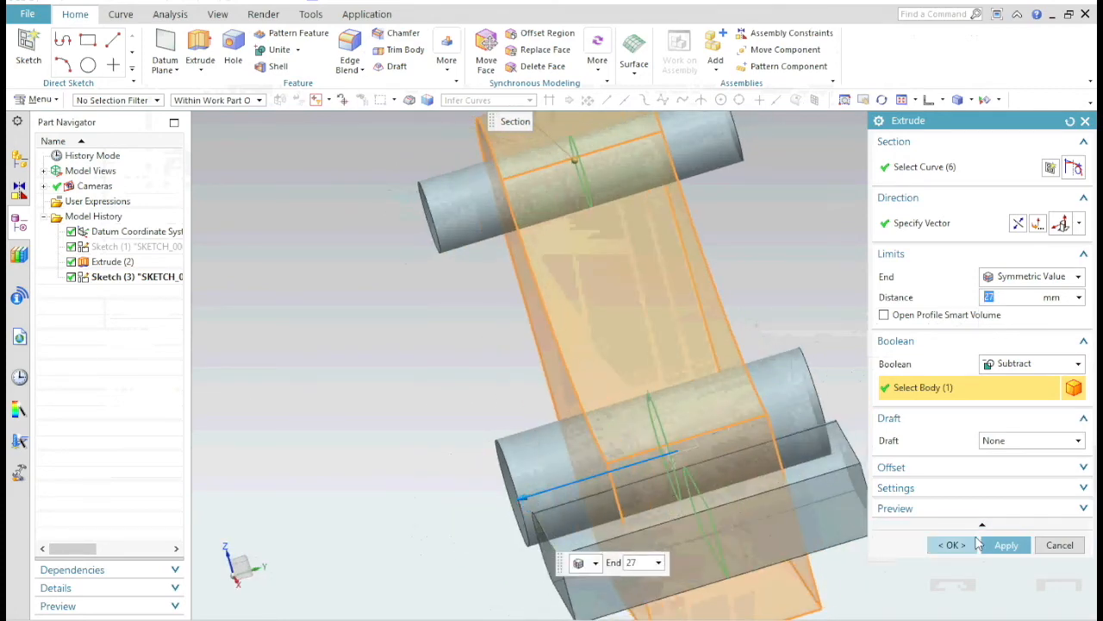
{"action": "left_click", "coordinate": [1006, 544]}
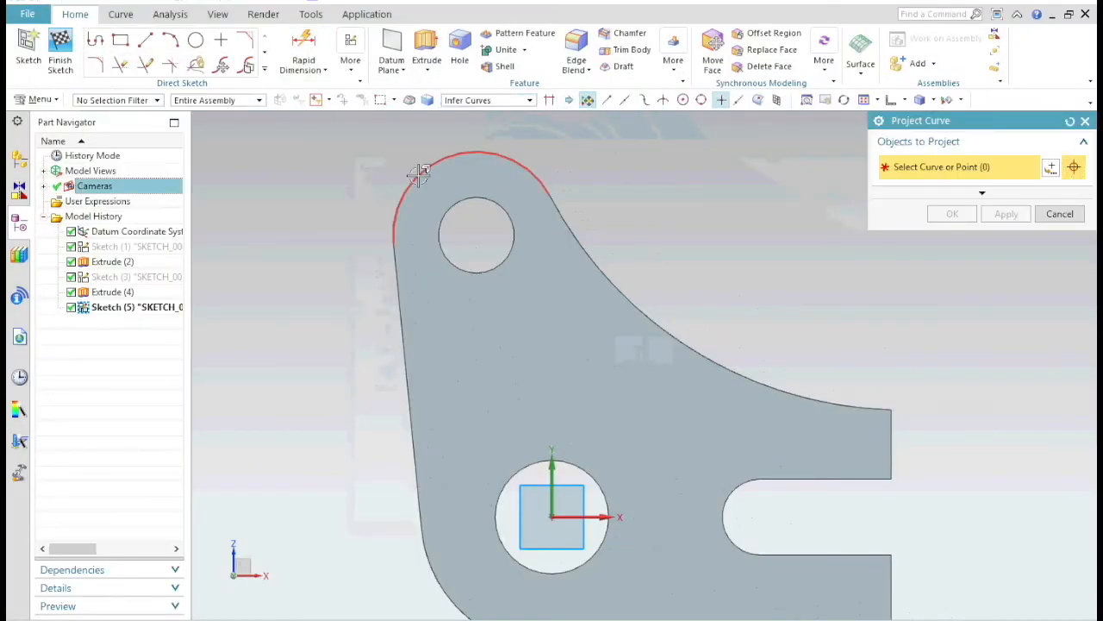
Project the bracket's outer edge and draw a radius-19 circle around the top hole
{"action": "left_click", "coordinate": [418, 302]}
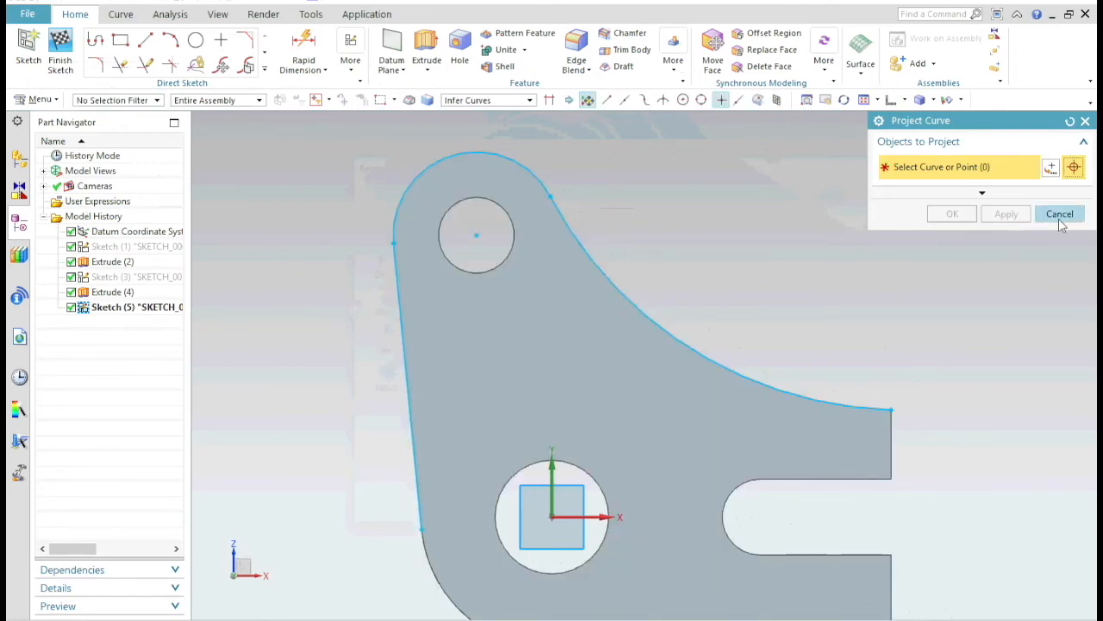
{"action": "left_click", "coordinate": [1059, 213]}
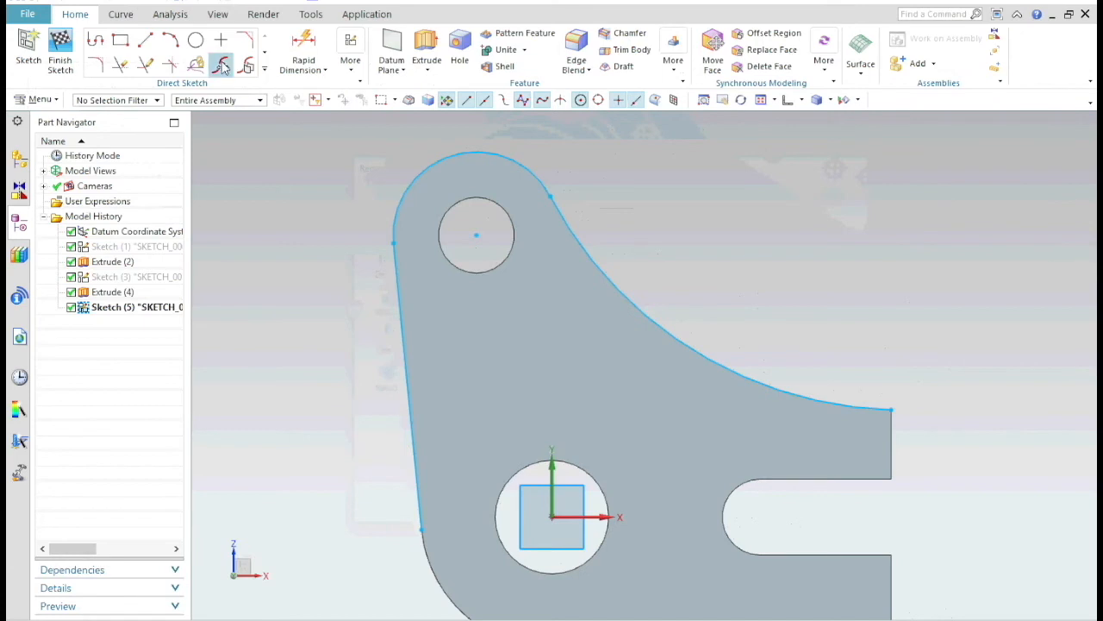
{"action": "left_click", "coordinate": [195, 41]}
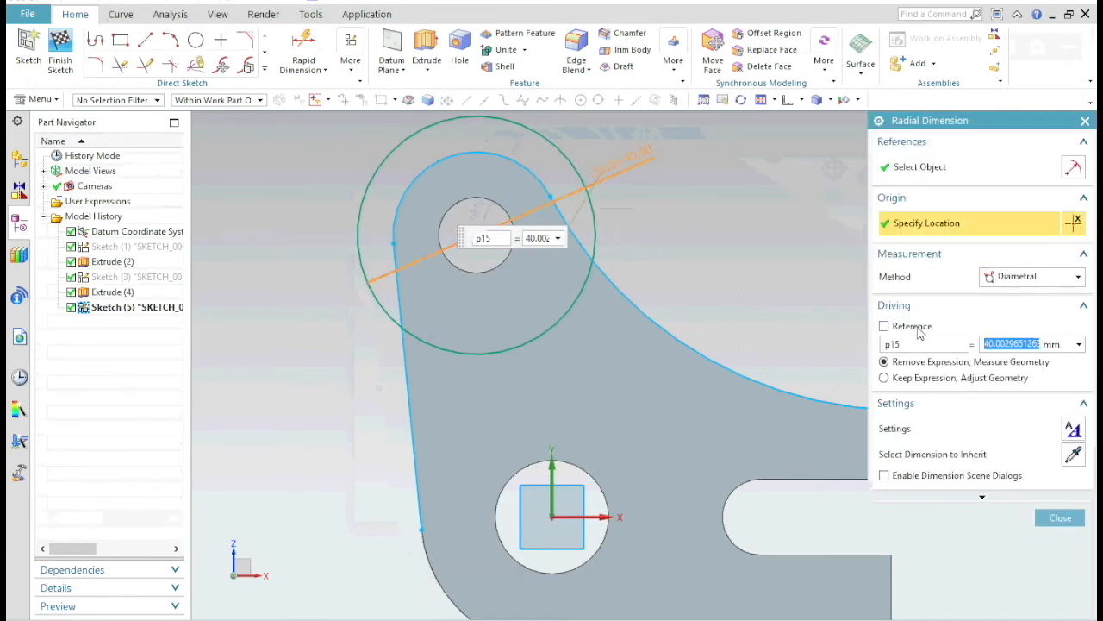
{"action": "left_click", "coordinate": [1030, 276]}
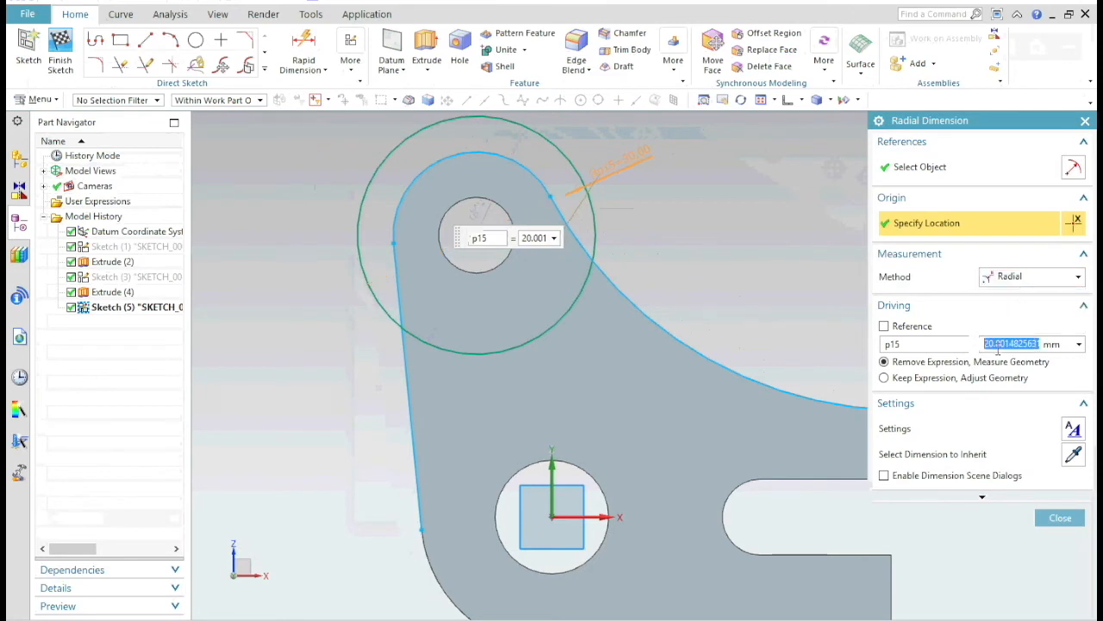
{"action": "type", "text": "19"}
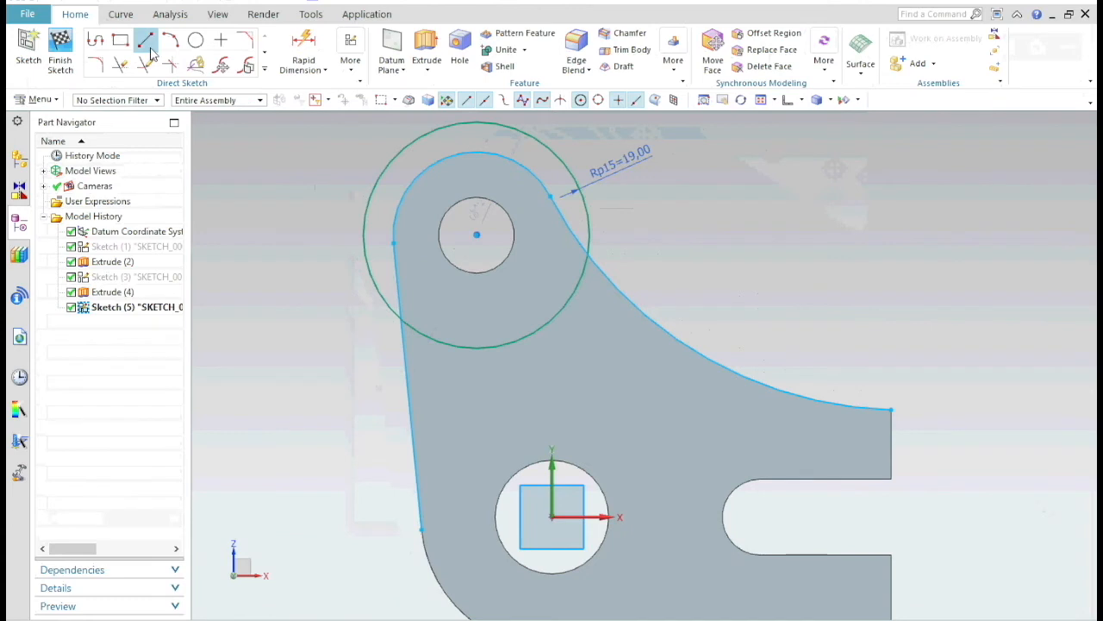
Add a horizontal line across the curved edge, trim it, and dimension it 9 mm
{"action": "left_click", "coordinate": [147, 41]}
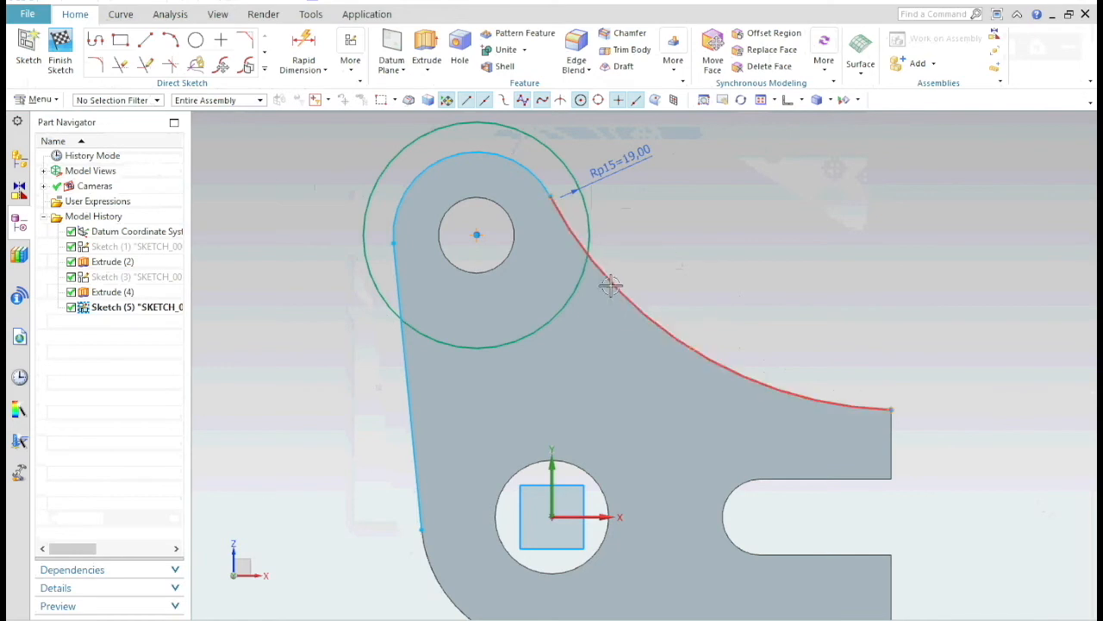
{"action": "left_click", "coordinate": [145, 40]}
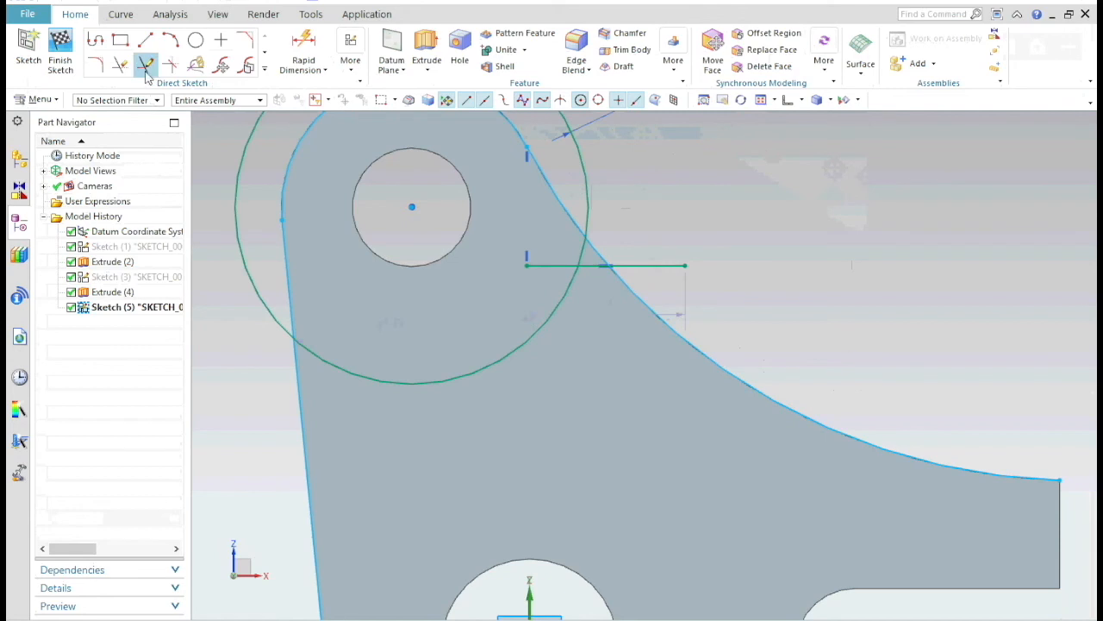
{"action": "left_click", "coordinate": [121, 65]}
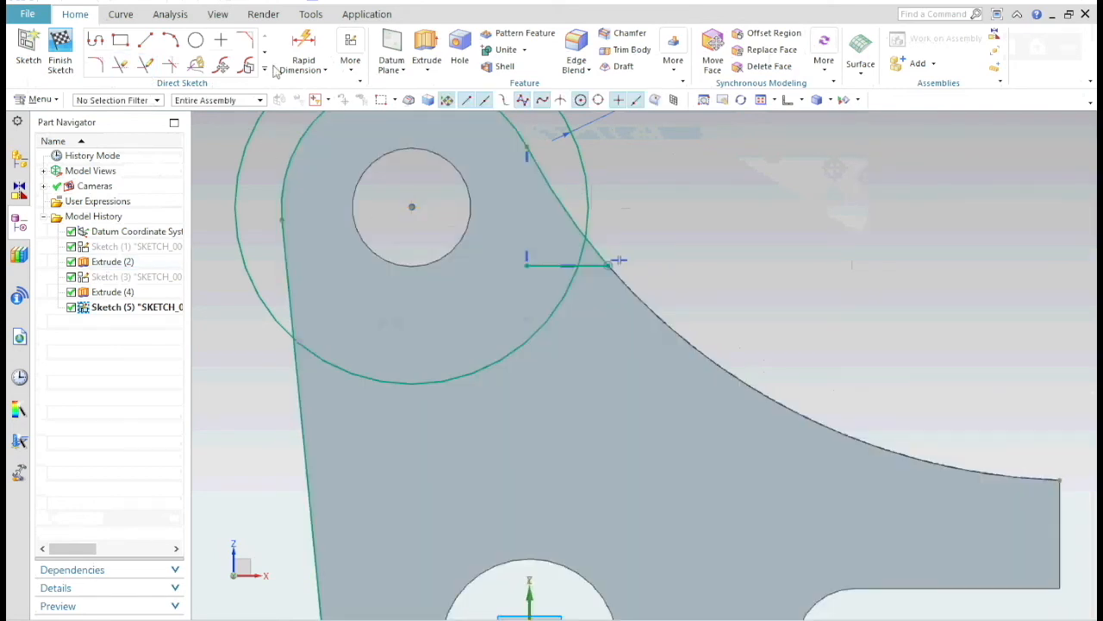
{"action": "left_click", "coordinate": [304, 60]}
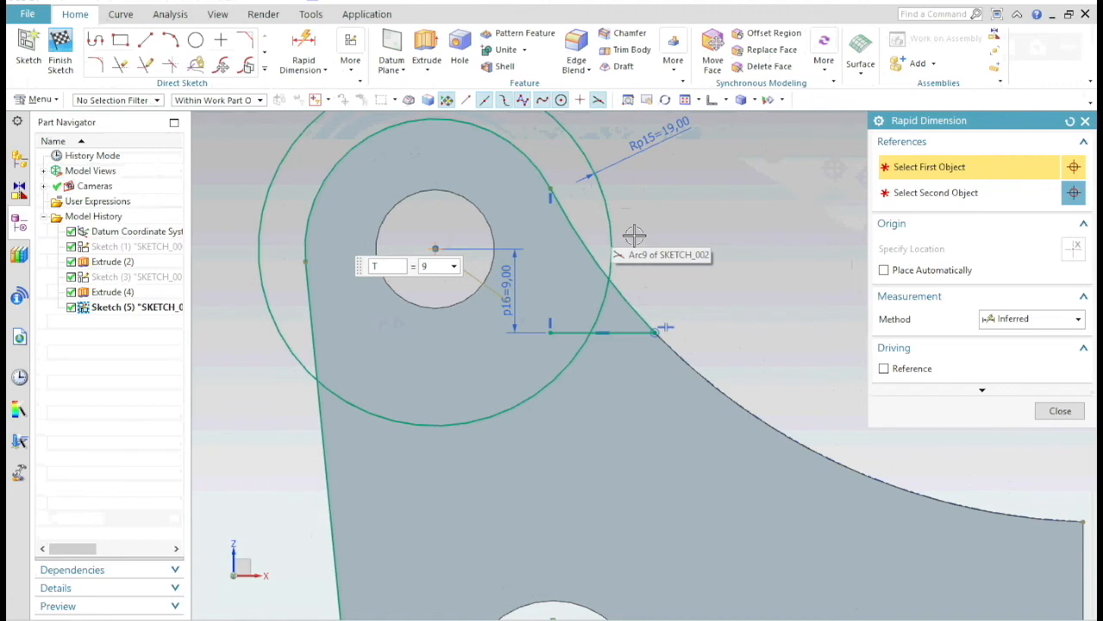
{"action": "left_click", "coordinate": [121, 64]}
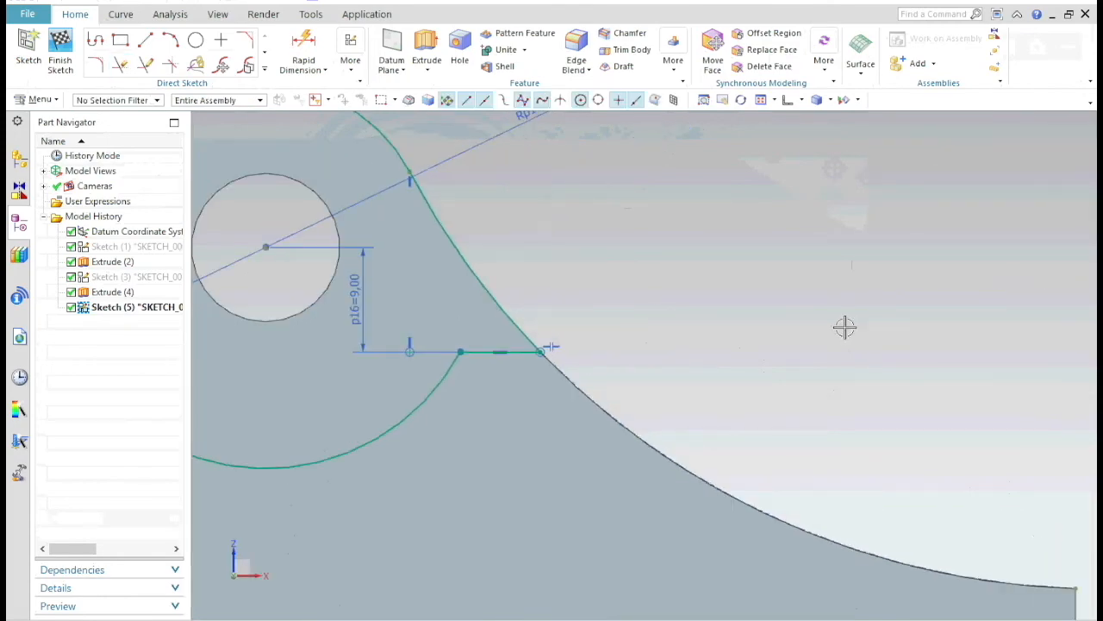
{"action": "left_click", "coordinate": [60, 49]}
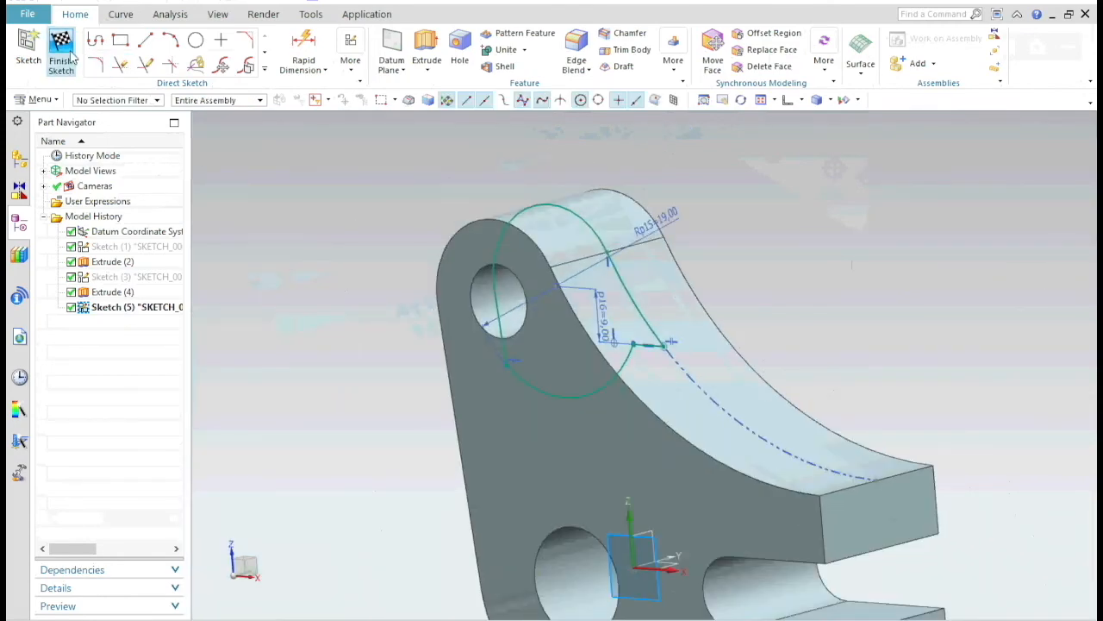
Finish Sketch (5) and extrude the notch profile as a cut, entering 16.58/2
{"action": "left_click", "coordinate": [60, 52]}
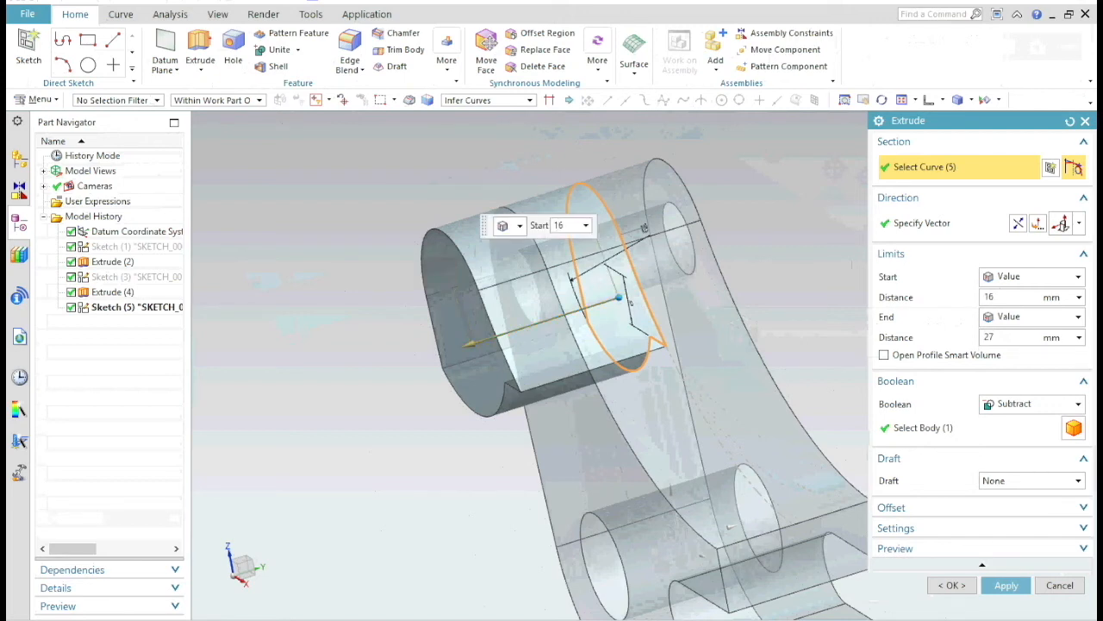
{"action": "type", "text": "16.58/2"}
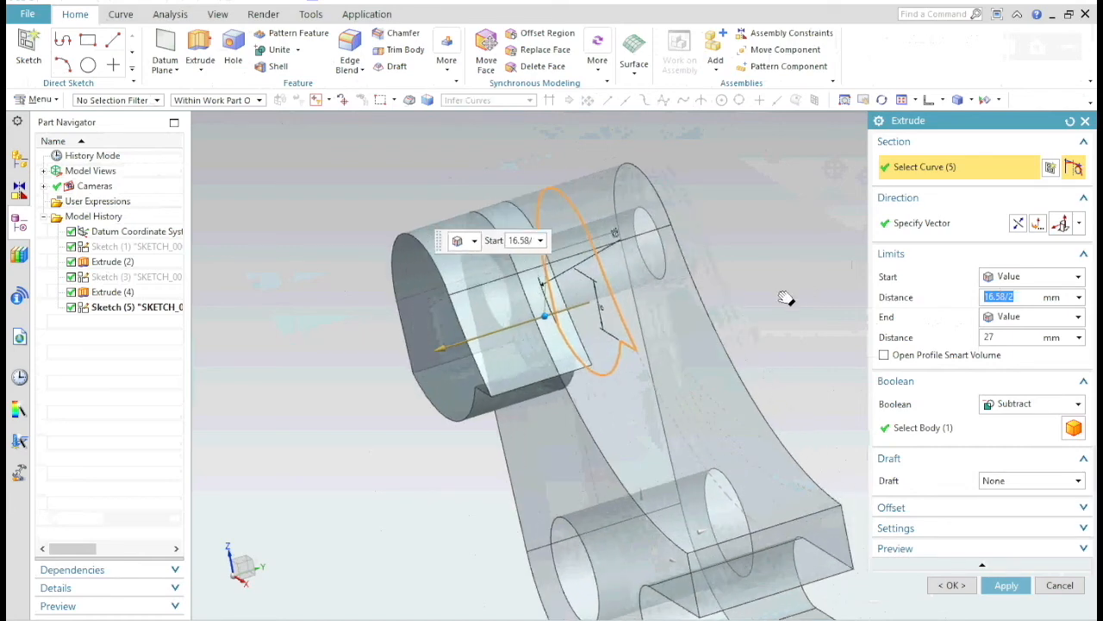
{"action": "left_click_drag", "start_coordinate": [785, 298], "coordinate": [526, 323]}
{"action": "type", "text": "19"}
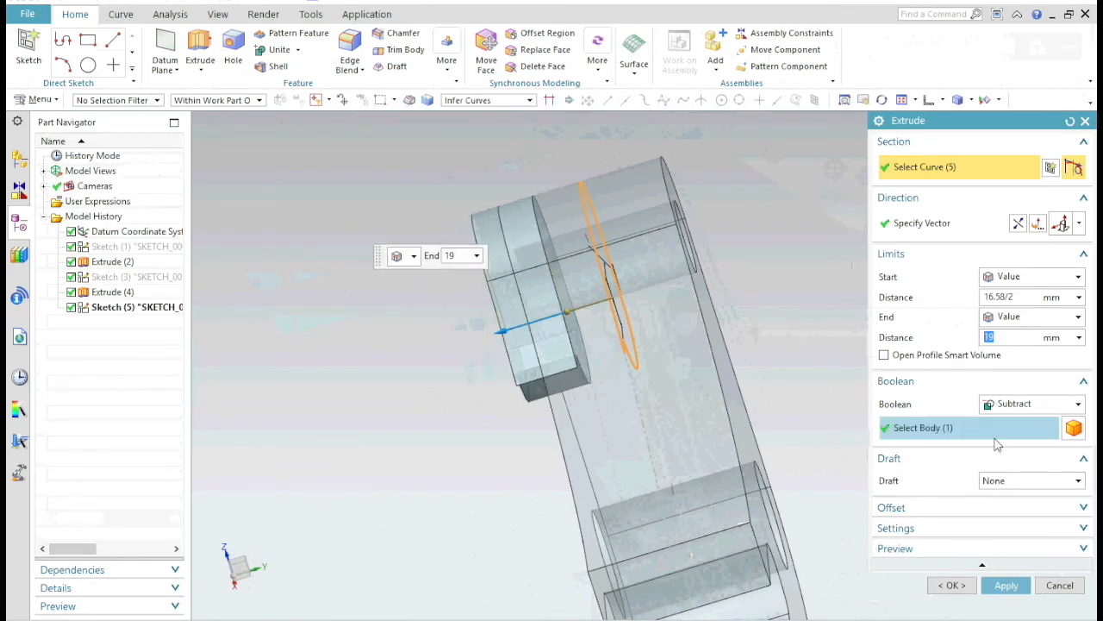
{"action": "left_click", "coordinate": [951, 585]}
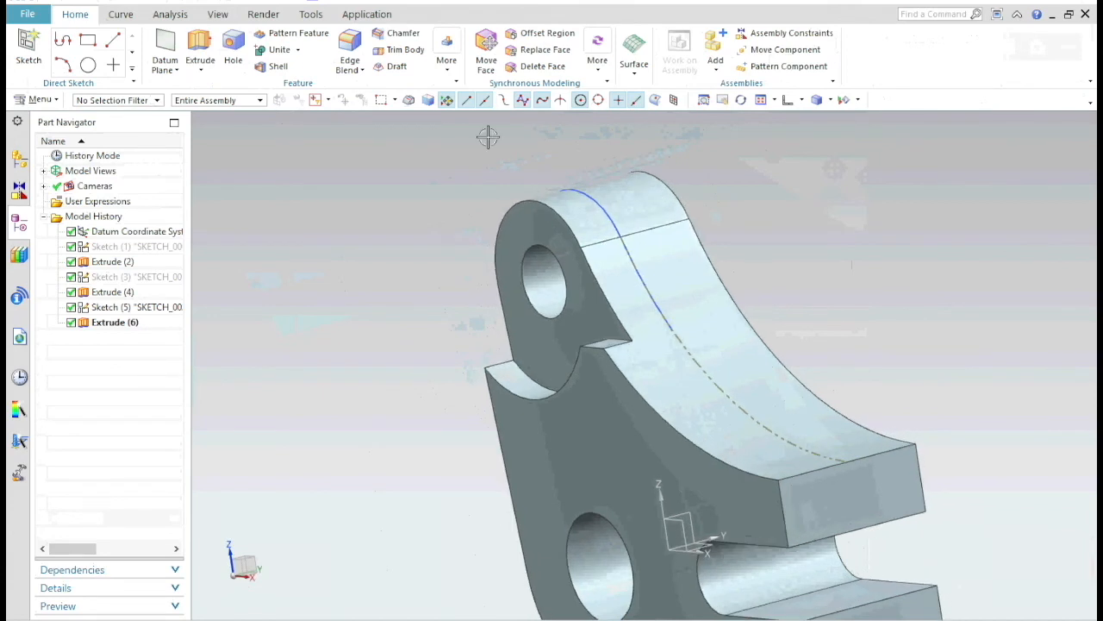
Mirror the Extrude (6) notch across the datum plane to the bracket's other side
{"action": "left_click", "coordinate": [447, 43]}
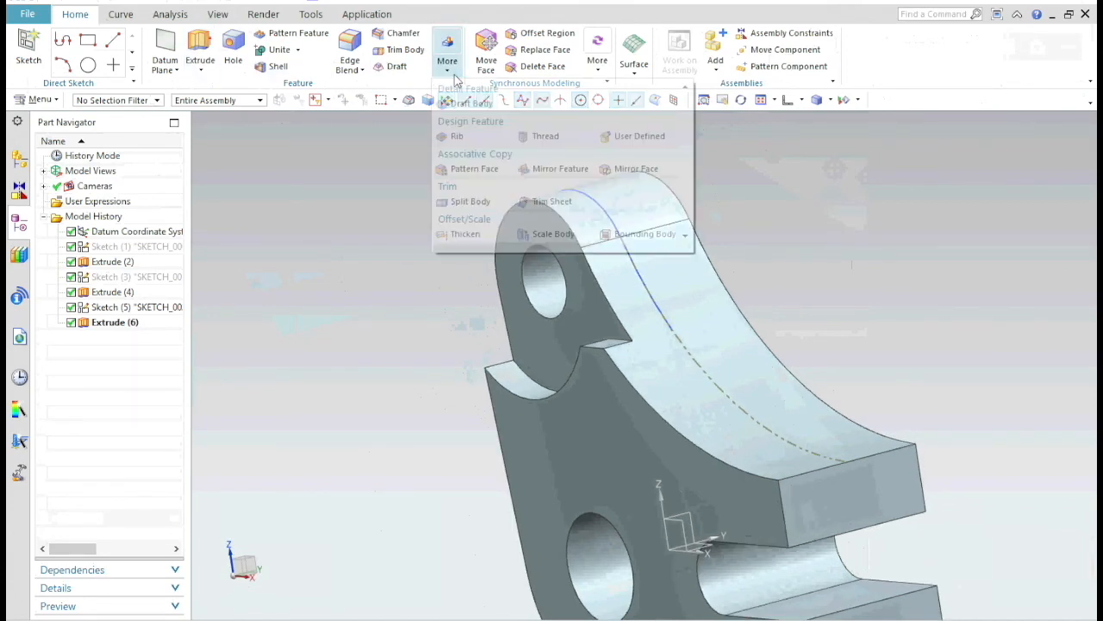
{"action": "left_click", "coordinate": [553, 168]}
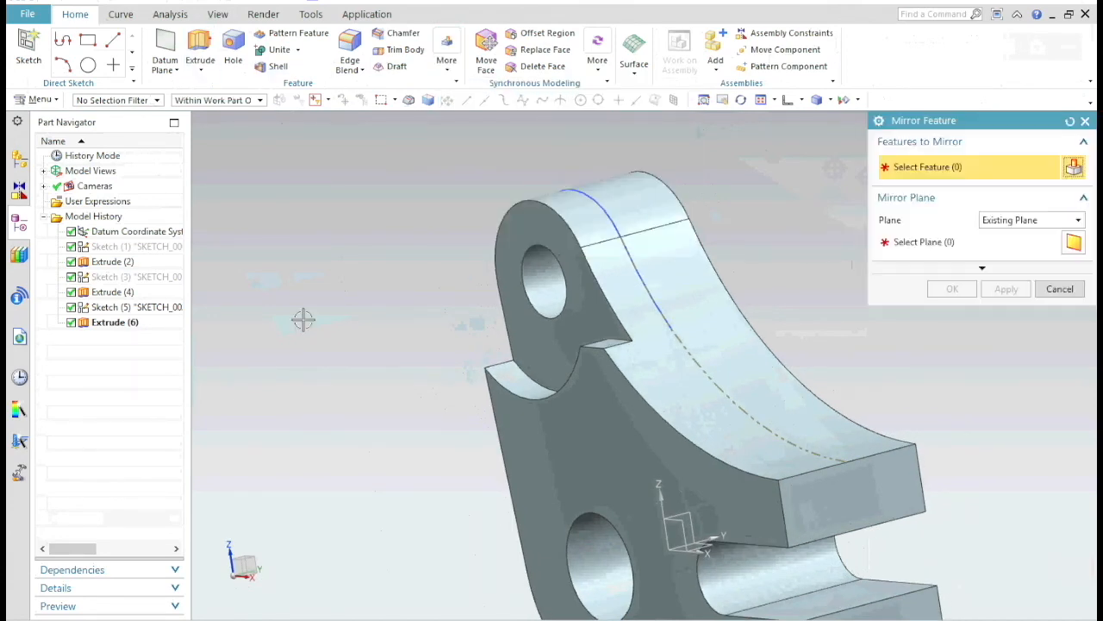
{"action": "left_click", "coordinate": [552, 276]}
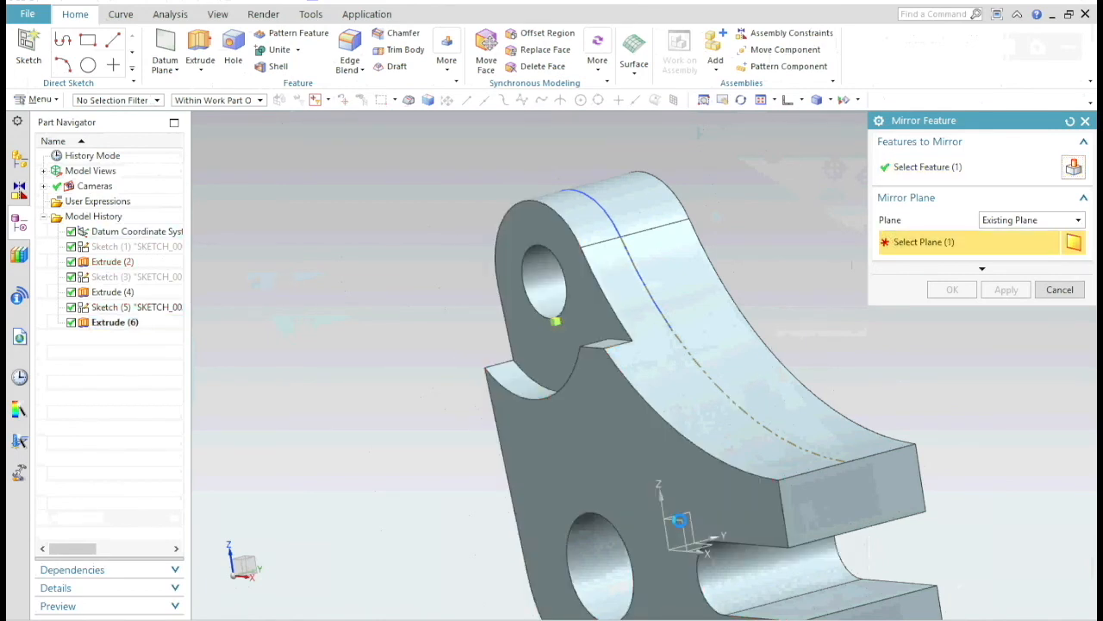
{"action": "left_click", "coordinate": [952, 289]}
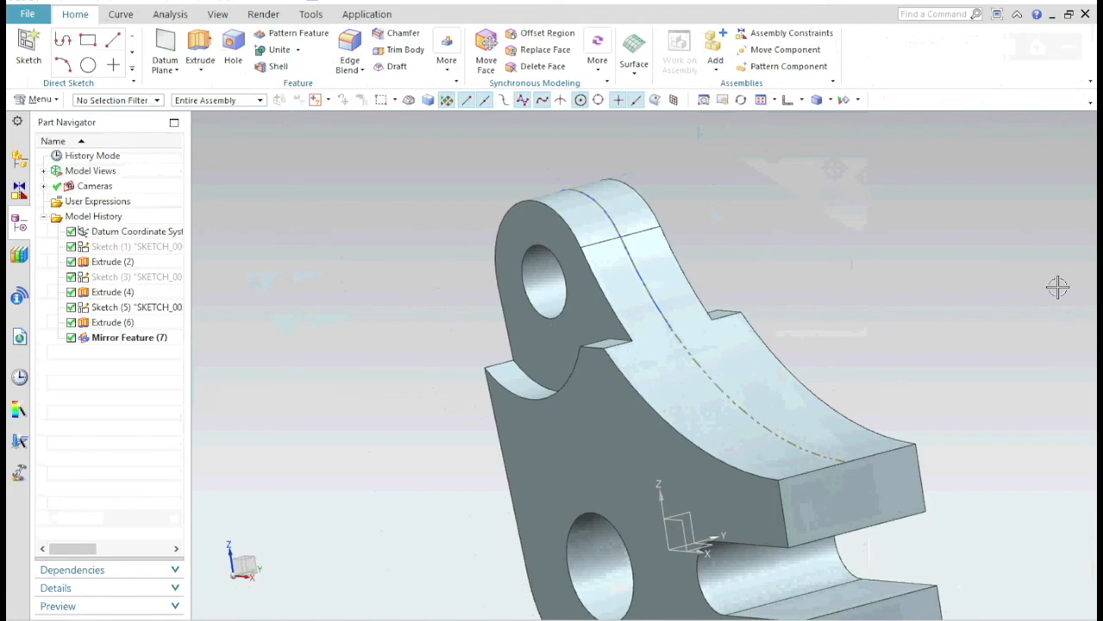
{"action": "scroll", "scroll_direction": "up", "scroll_amount": 3}
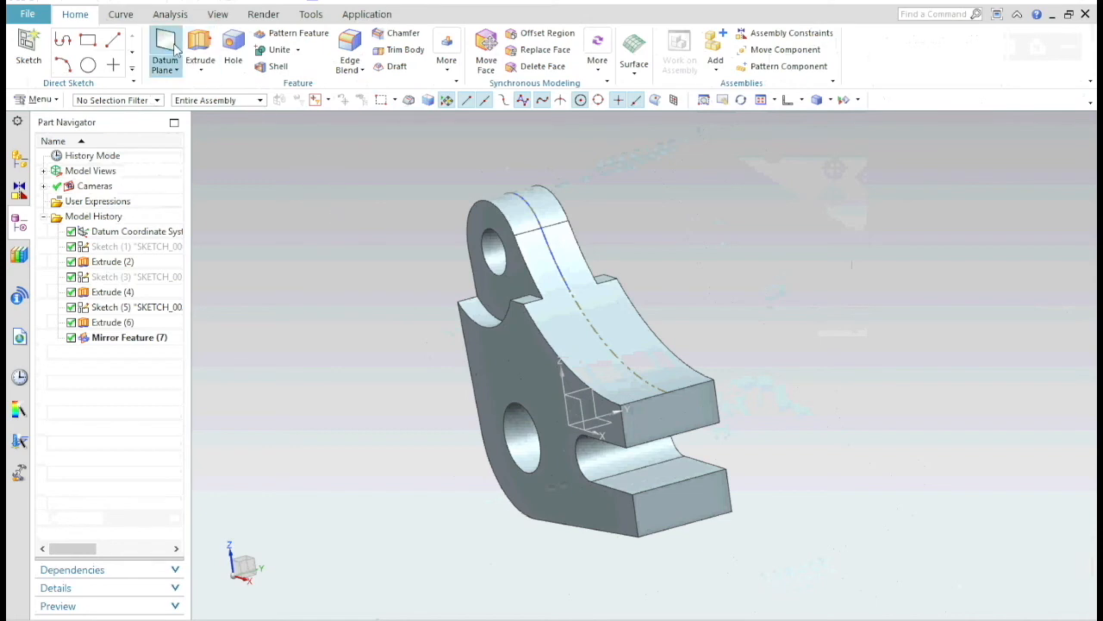
Create a datum plane offset 8 mm from the bracket's side face and enlarge it
{"action": "left_click", "coordinate": [165, 47]}
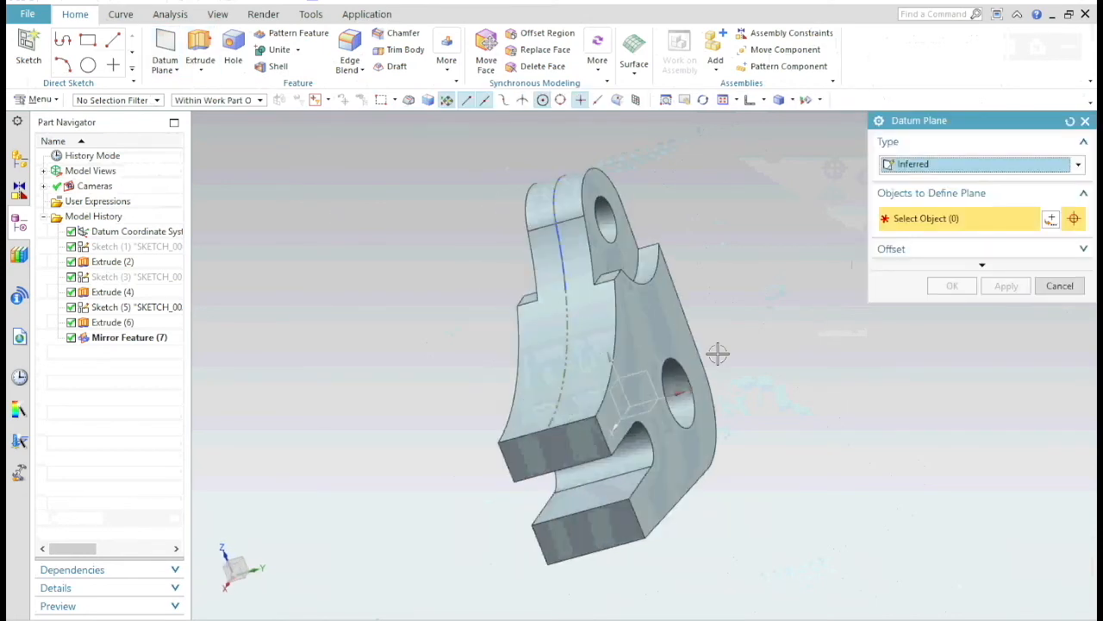
{"action": "left_click", "coordinate": [629, 345]}
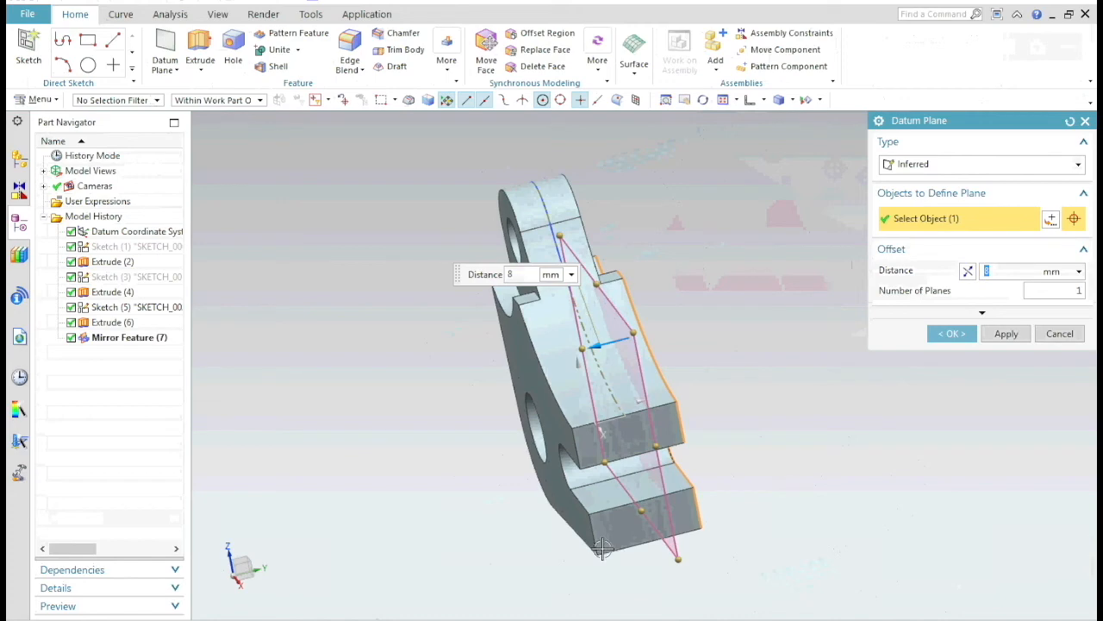
{"action": "left_click", "coordinate": [952, 333]}
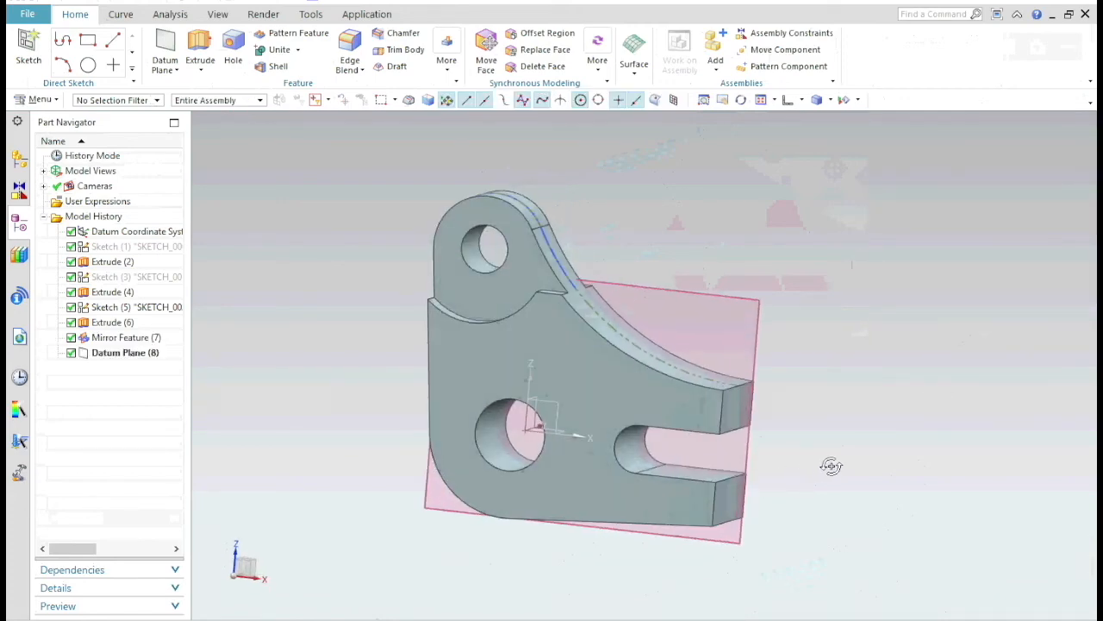
{"action": "left_click", "coordinate": [164, 44]}
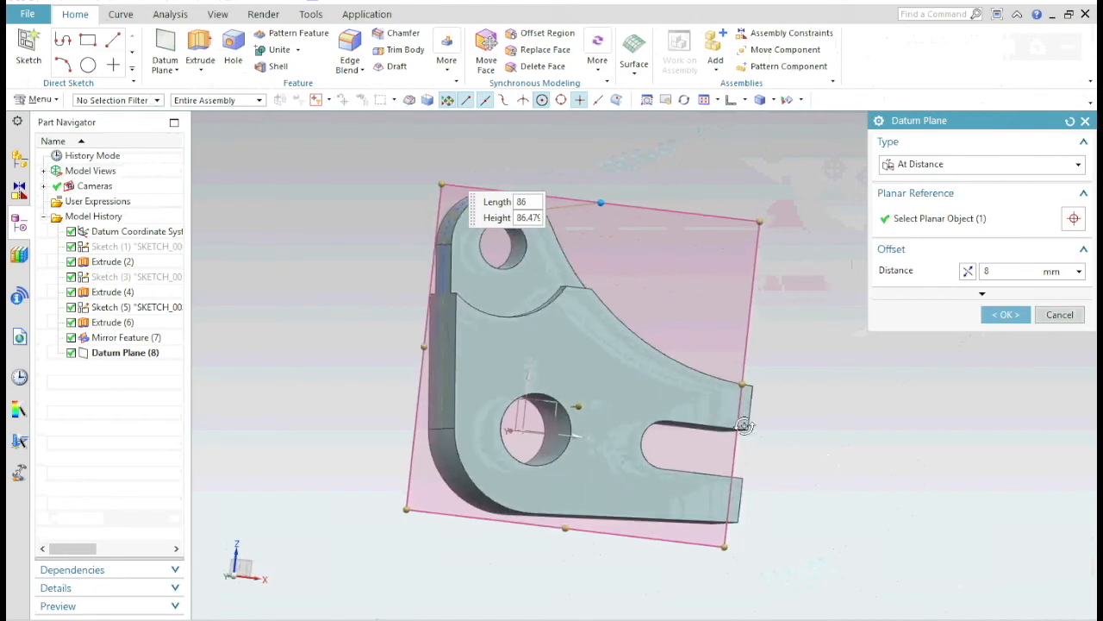
{"action": "left_click_drag", "start_coordinate": [744, 425], "coordinate": [646, 412]}
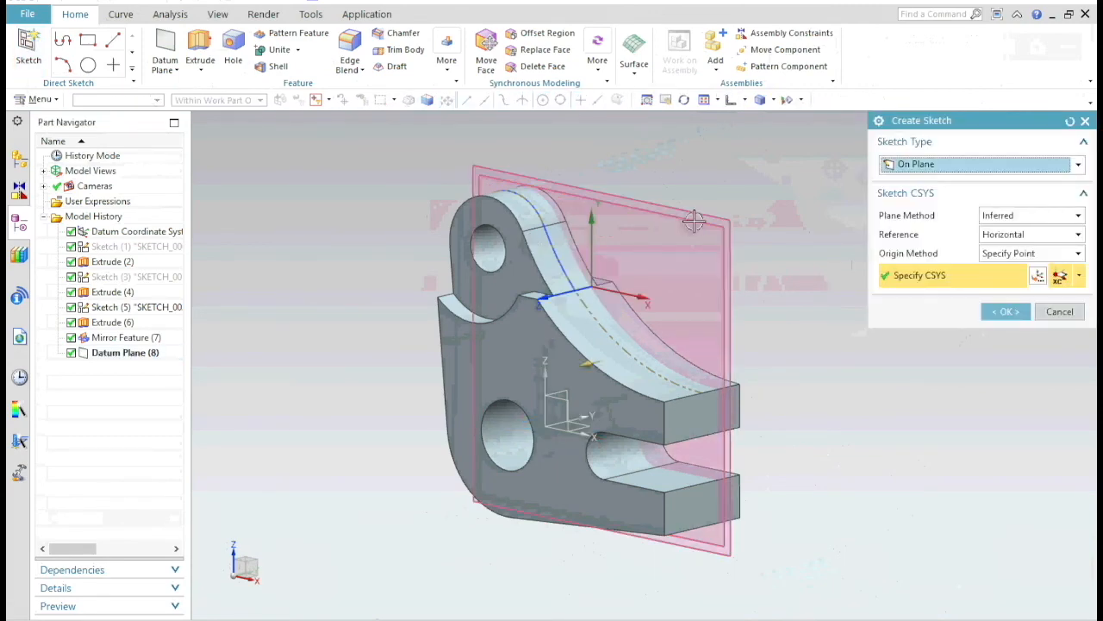
Place the sketch on the datum plane and draw a tall rectangle dimensioned from the origin
{"action": "left_click", "coordinate": [1004, 311]}
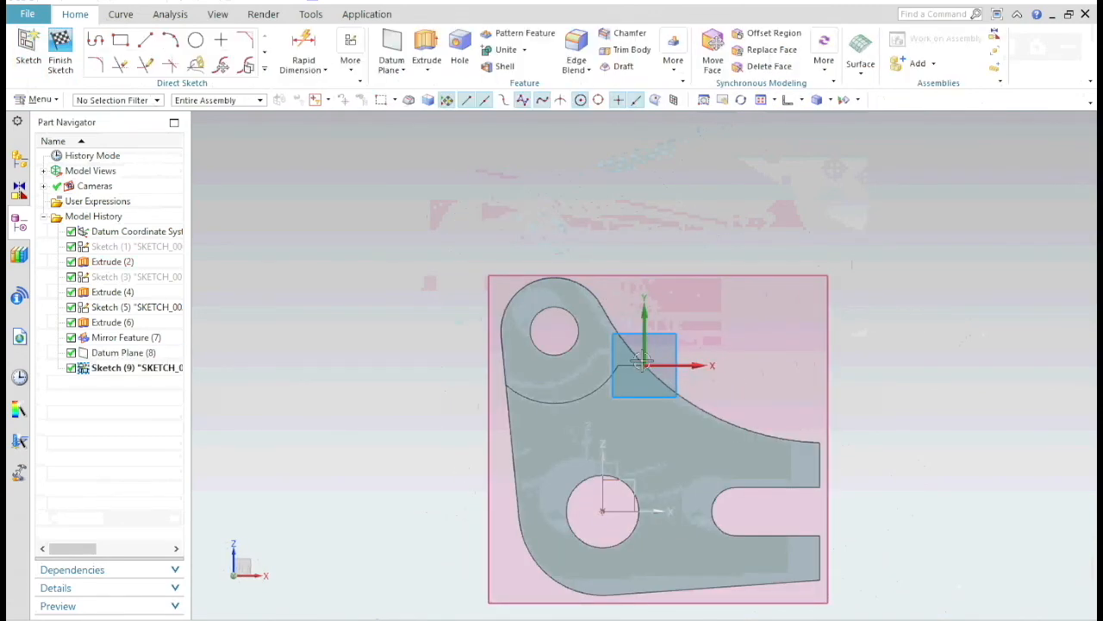
{"action": "left_click", "coordinate": [121, 40]}
{"action": "type", "text": "75"}
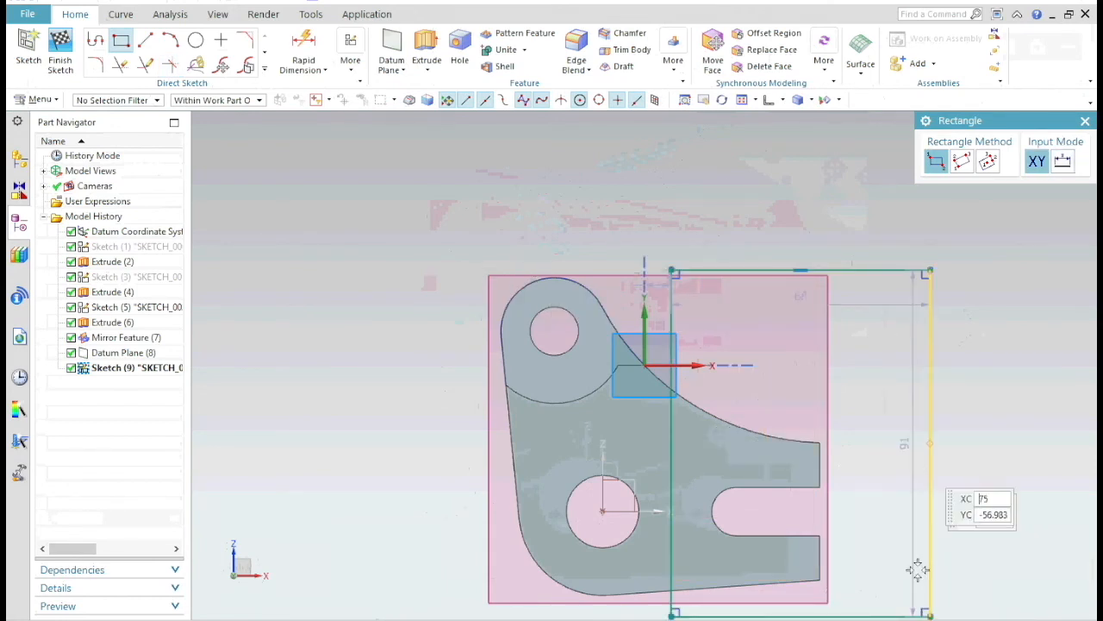
{"action": "left_click", "coordinate": [303, 48]}
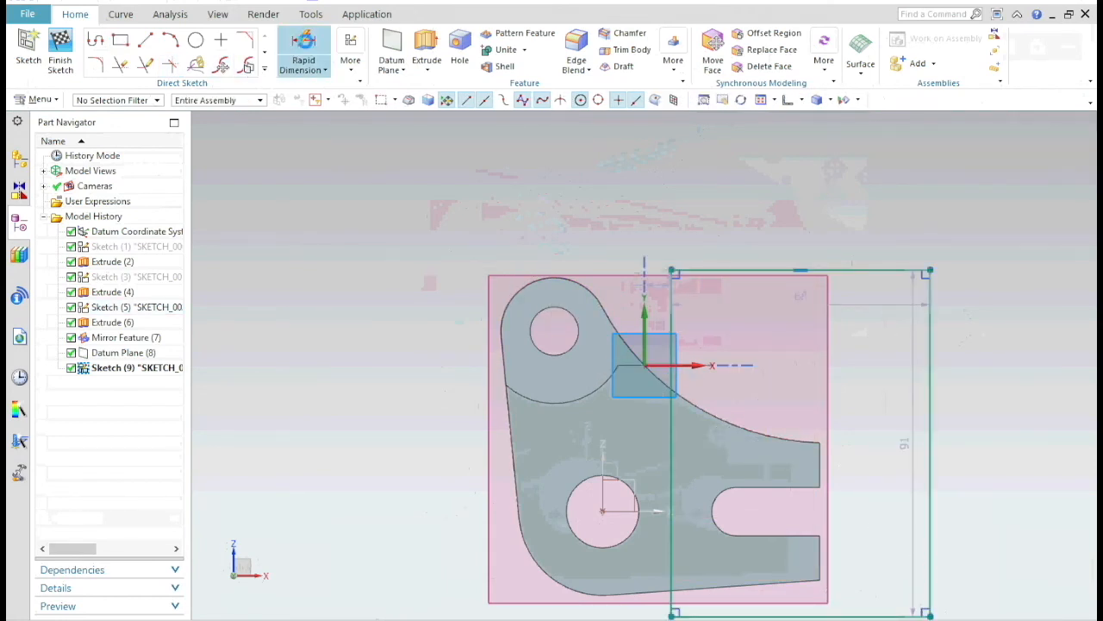
{"action": "left_click", "coordinate": [304, 61]}
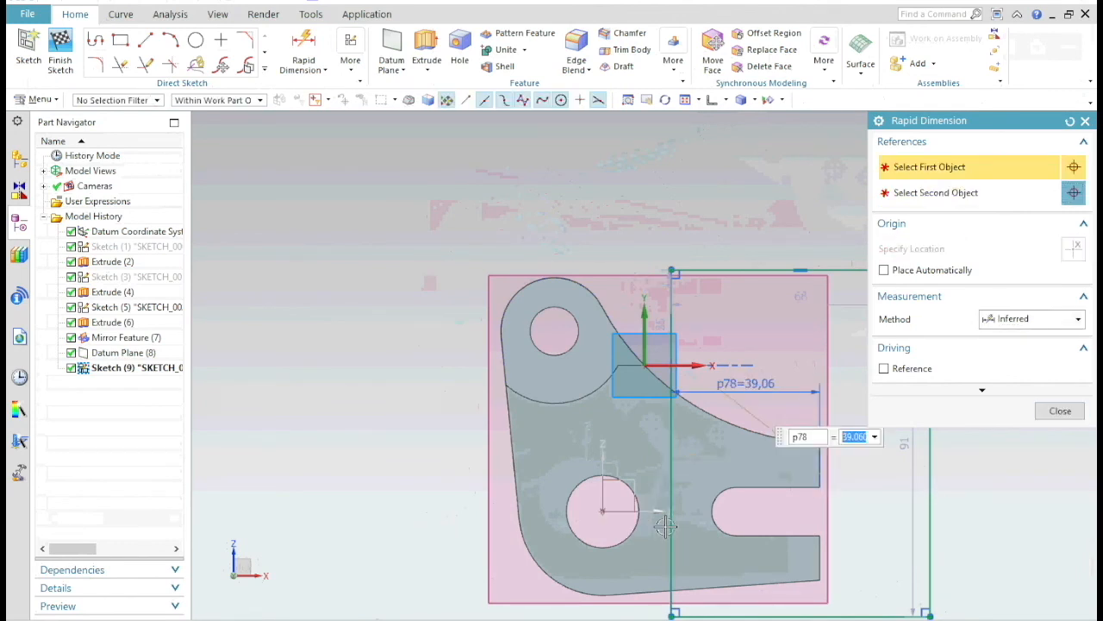
{"action": "left_click", "coordinate": [819, 466]}
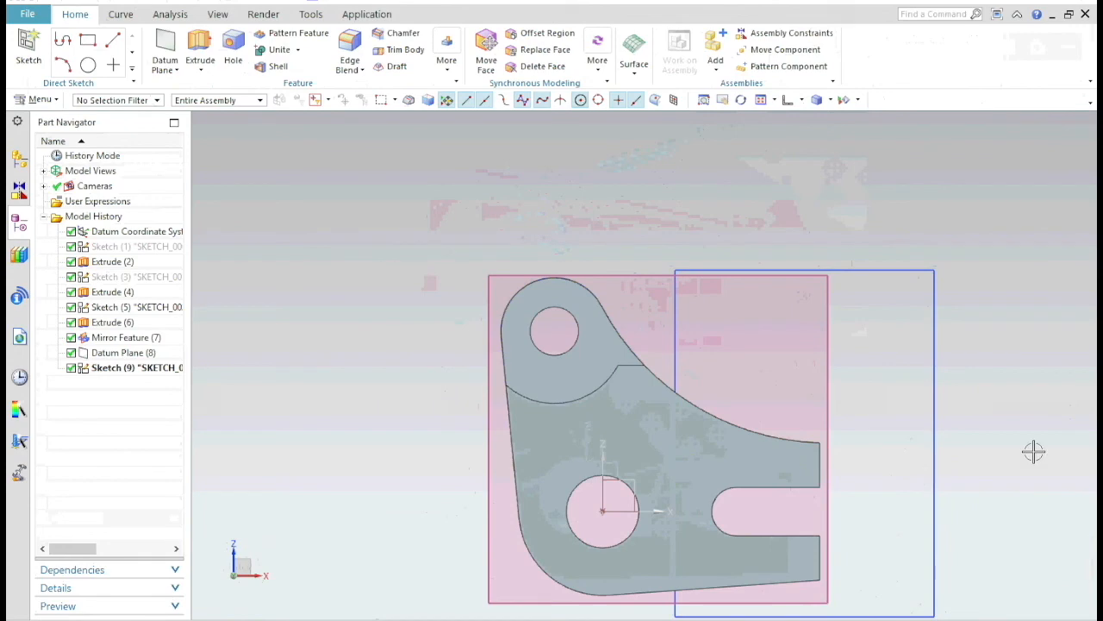
Extrude the Sketch (9) rectangle from 1 to 13.4 as a subtract cut
{"action": "left_click", "coordinate": [199, 42]}
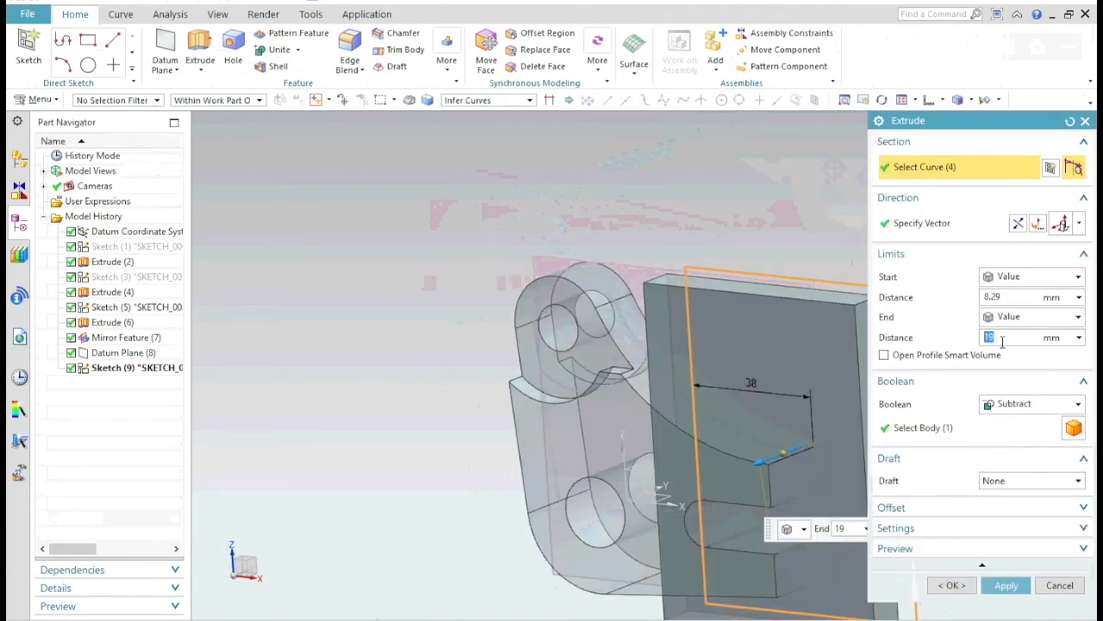
{"action": "type", "text": "1"}
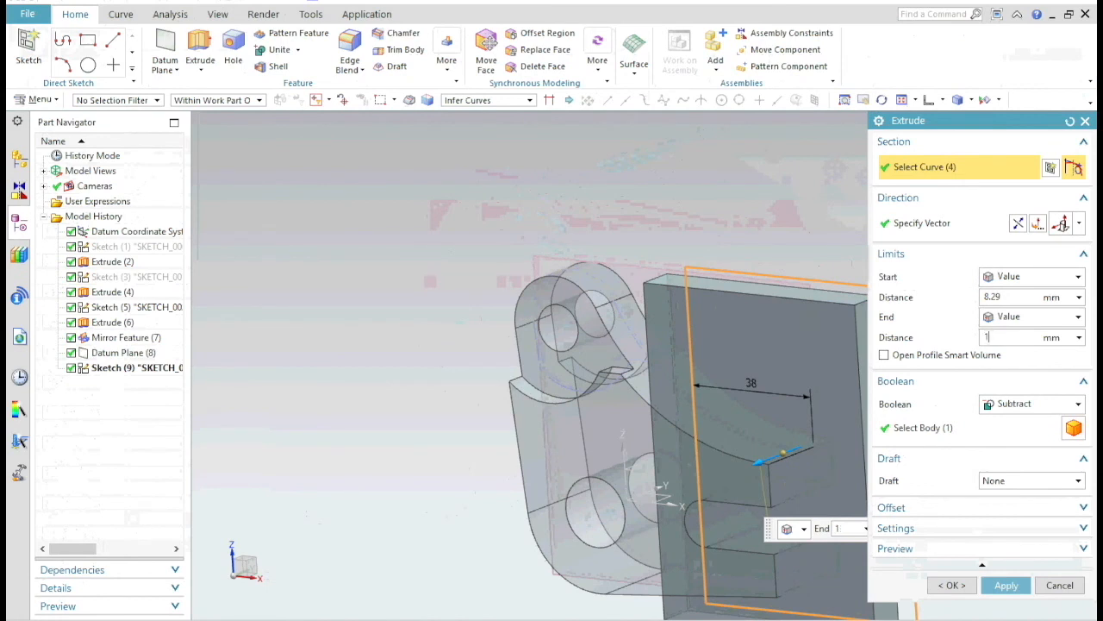
{"action": "type", "text": "13.4"}
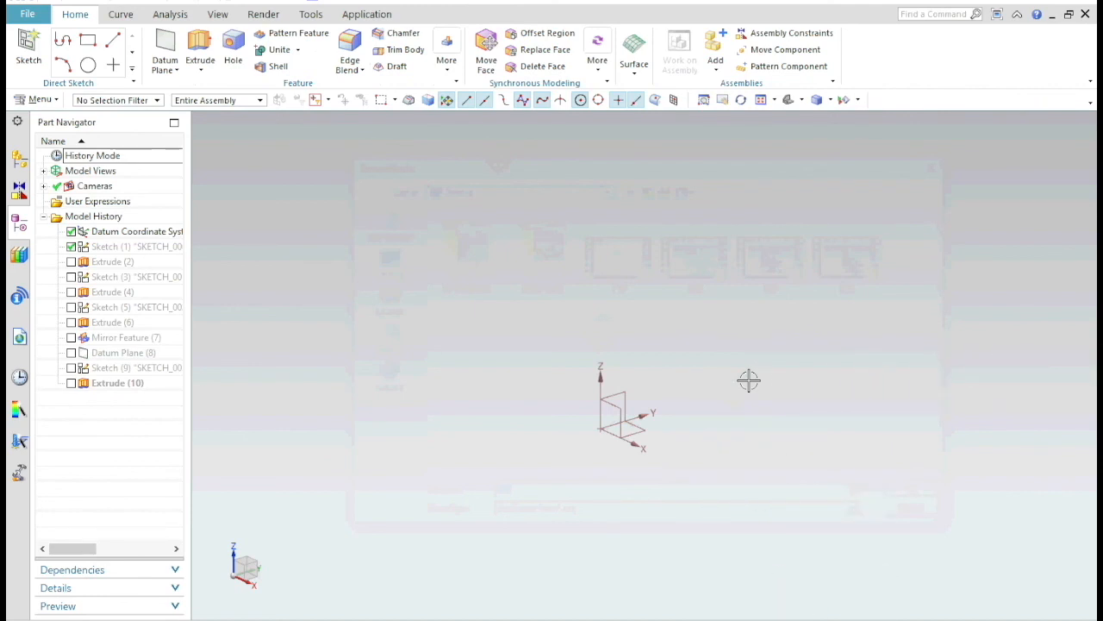
{"action": "mouse_move", "coordinate": [536, 341]}
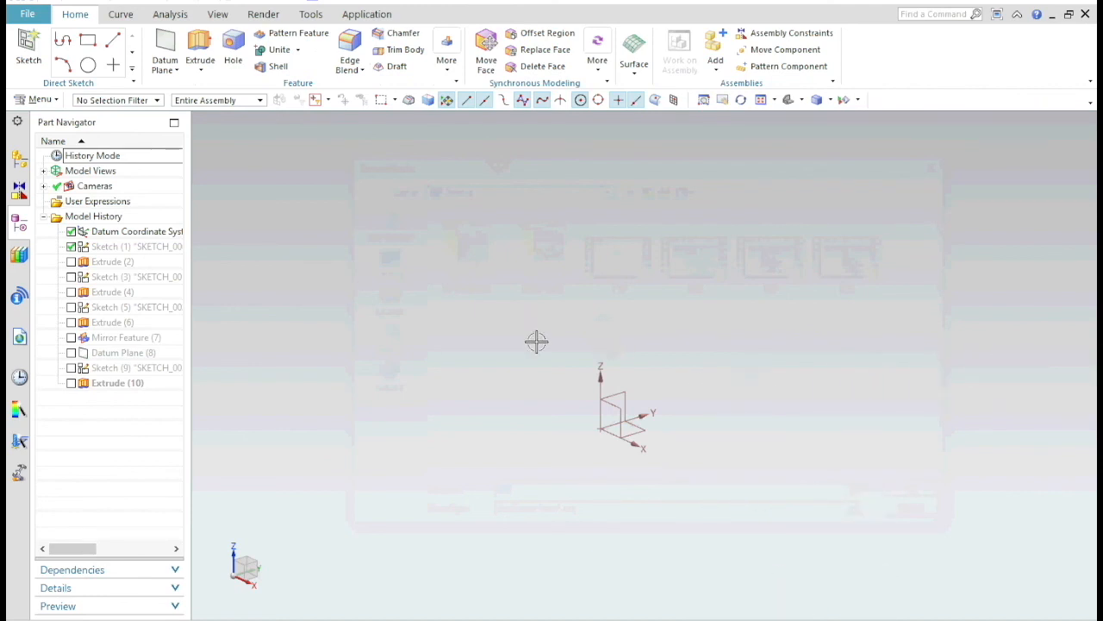
{"action": "mouse_move", "coordinate": [786, 381]}
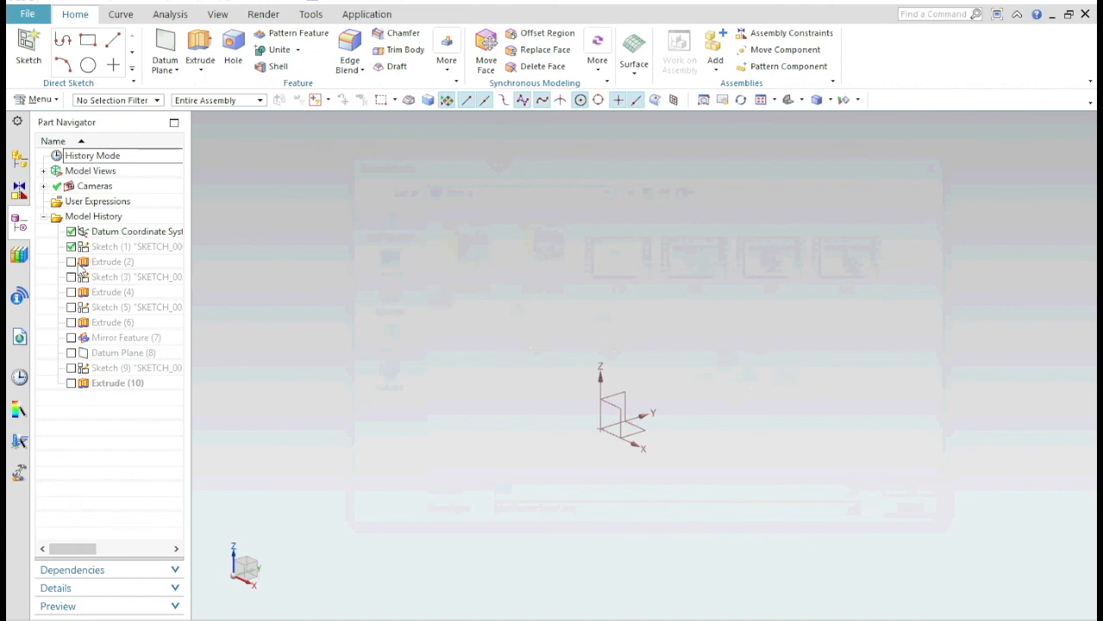
Re-check the base extrusion, the next feature, and the Extrude (10) slot cut in the Part Navigator
{"action": "left_click", "coordinate": [71, 261]}
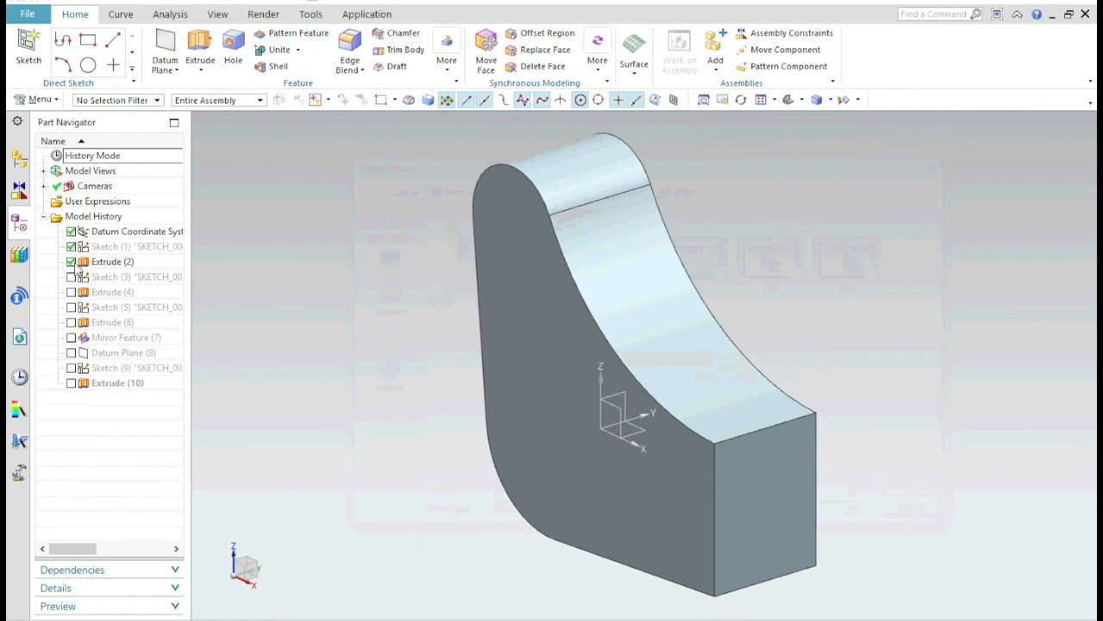
{"action": "left_click", "coordinate": [71, 291]}
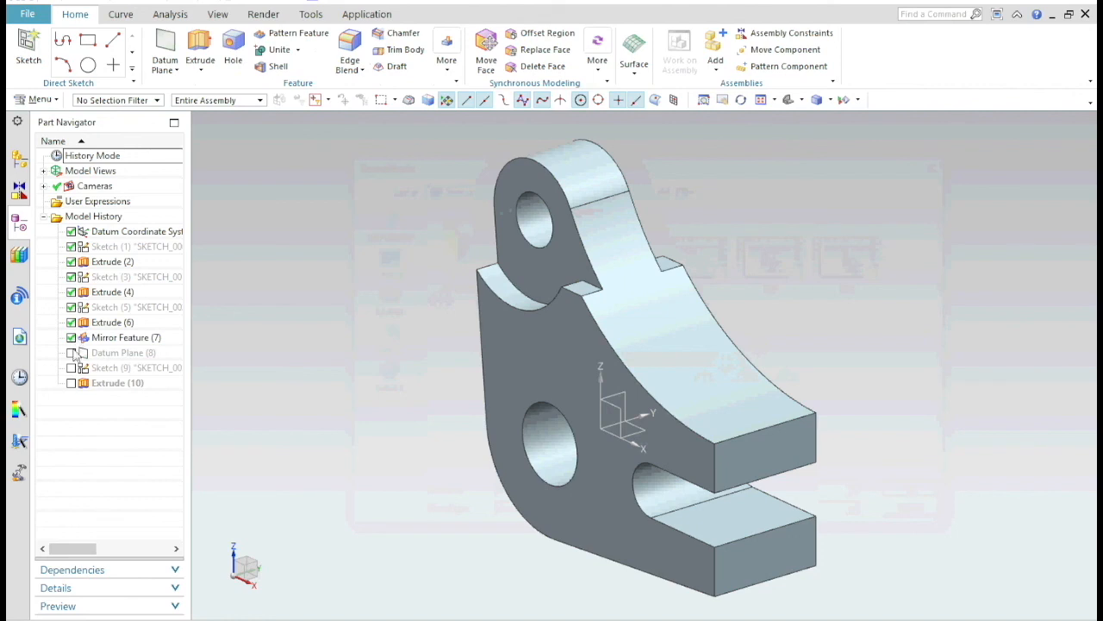
{"action": "left_click", "coordinate": [70, 382]}
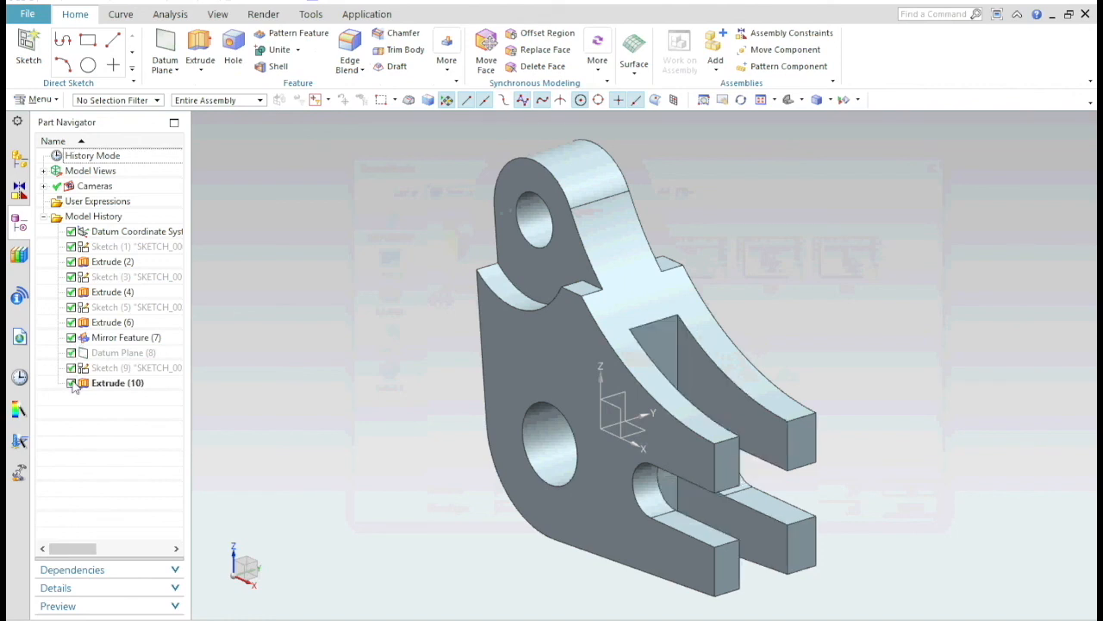